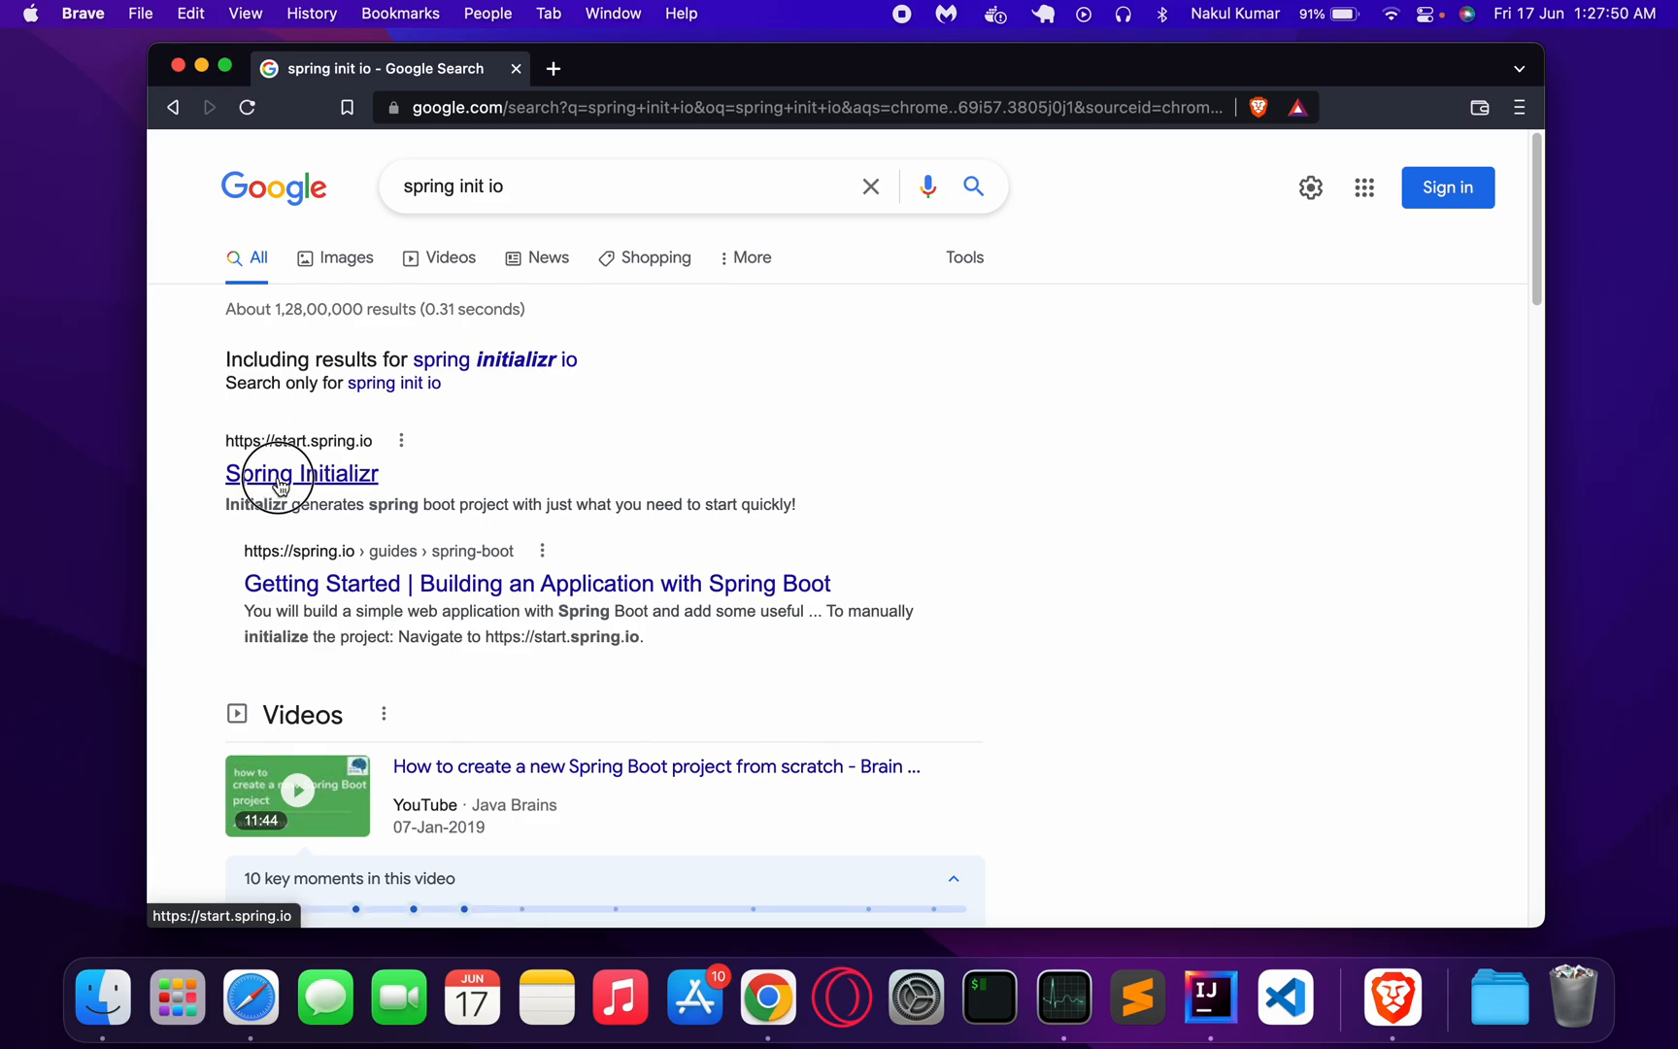
# Open the Spring Initializr site from the Google search results.
pyautogui.click(282, 474)
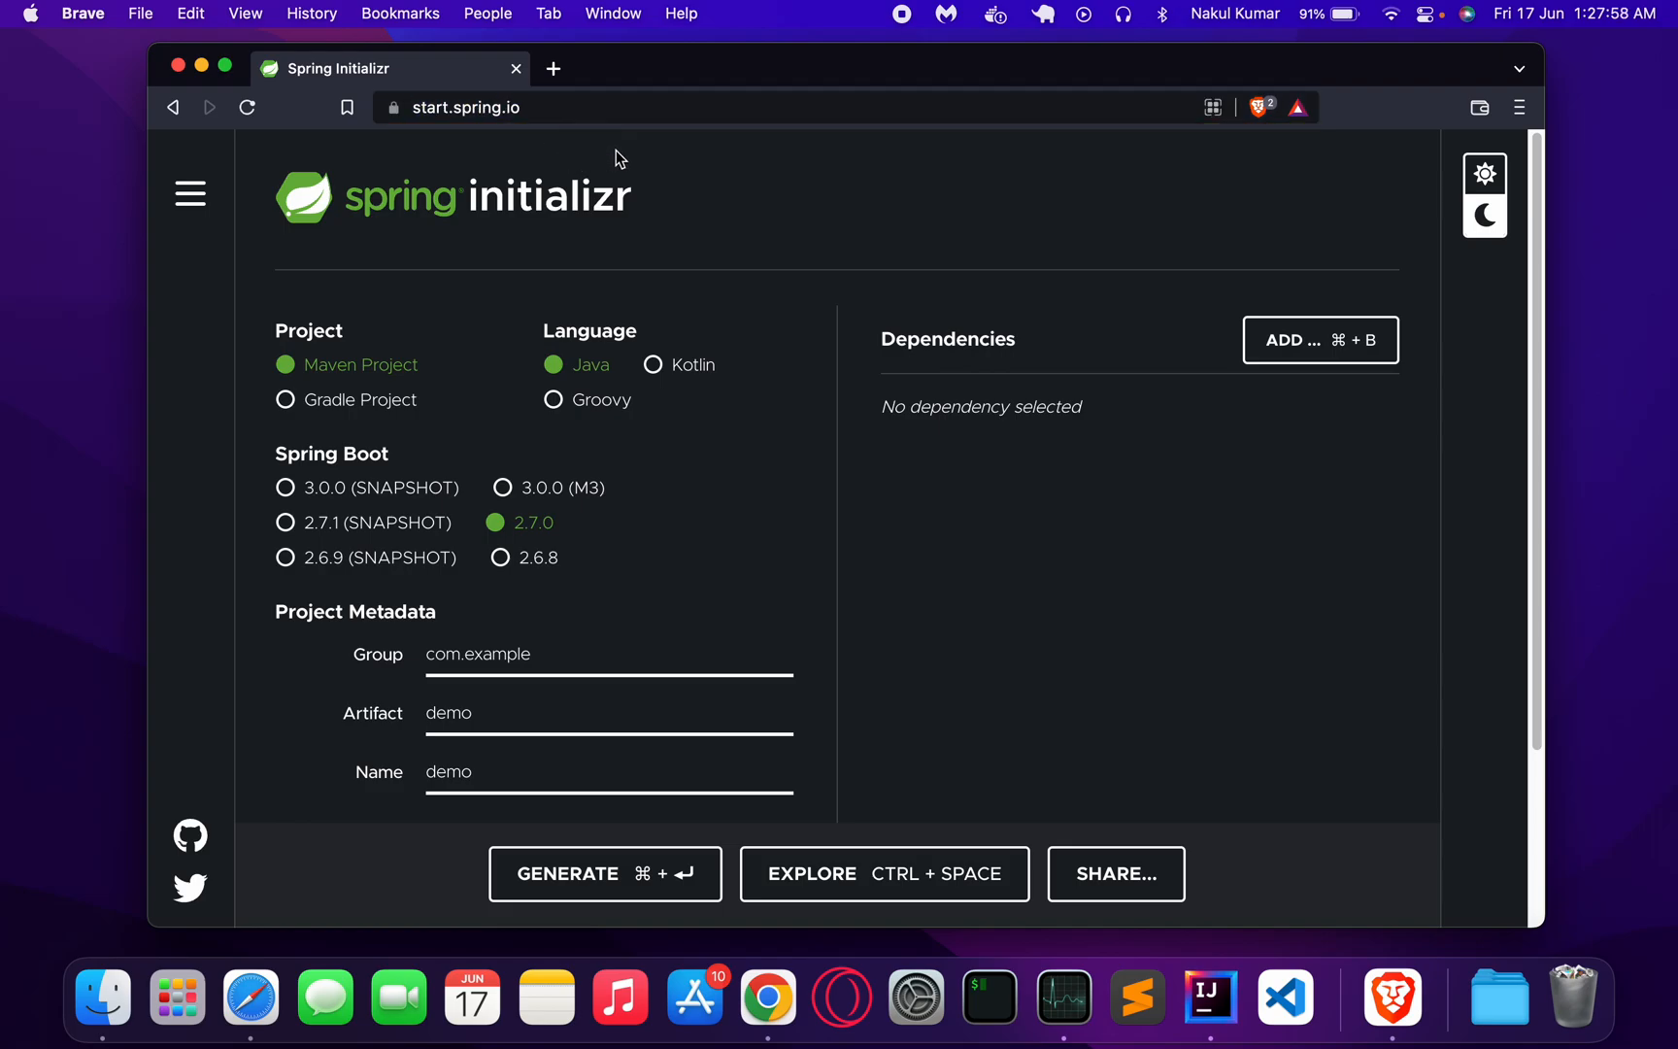
pyautogui.moveTo(715, 225)
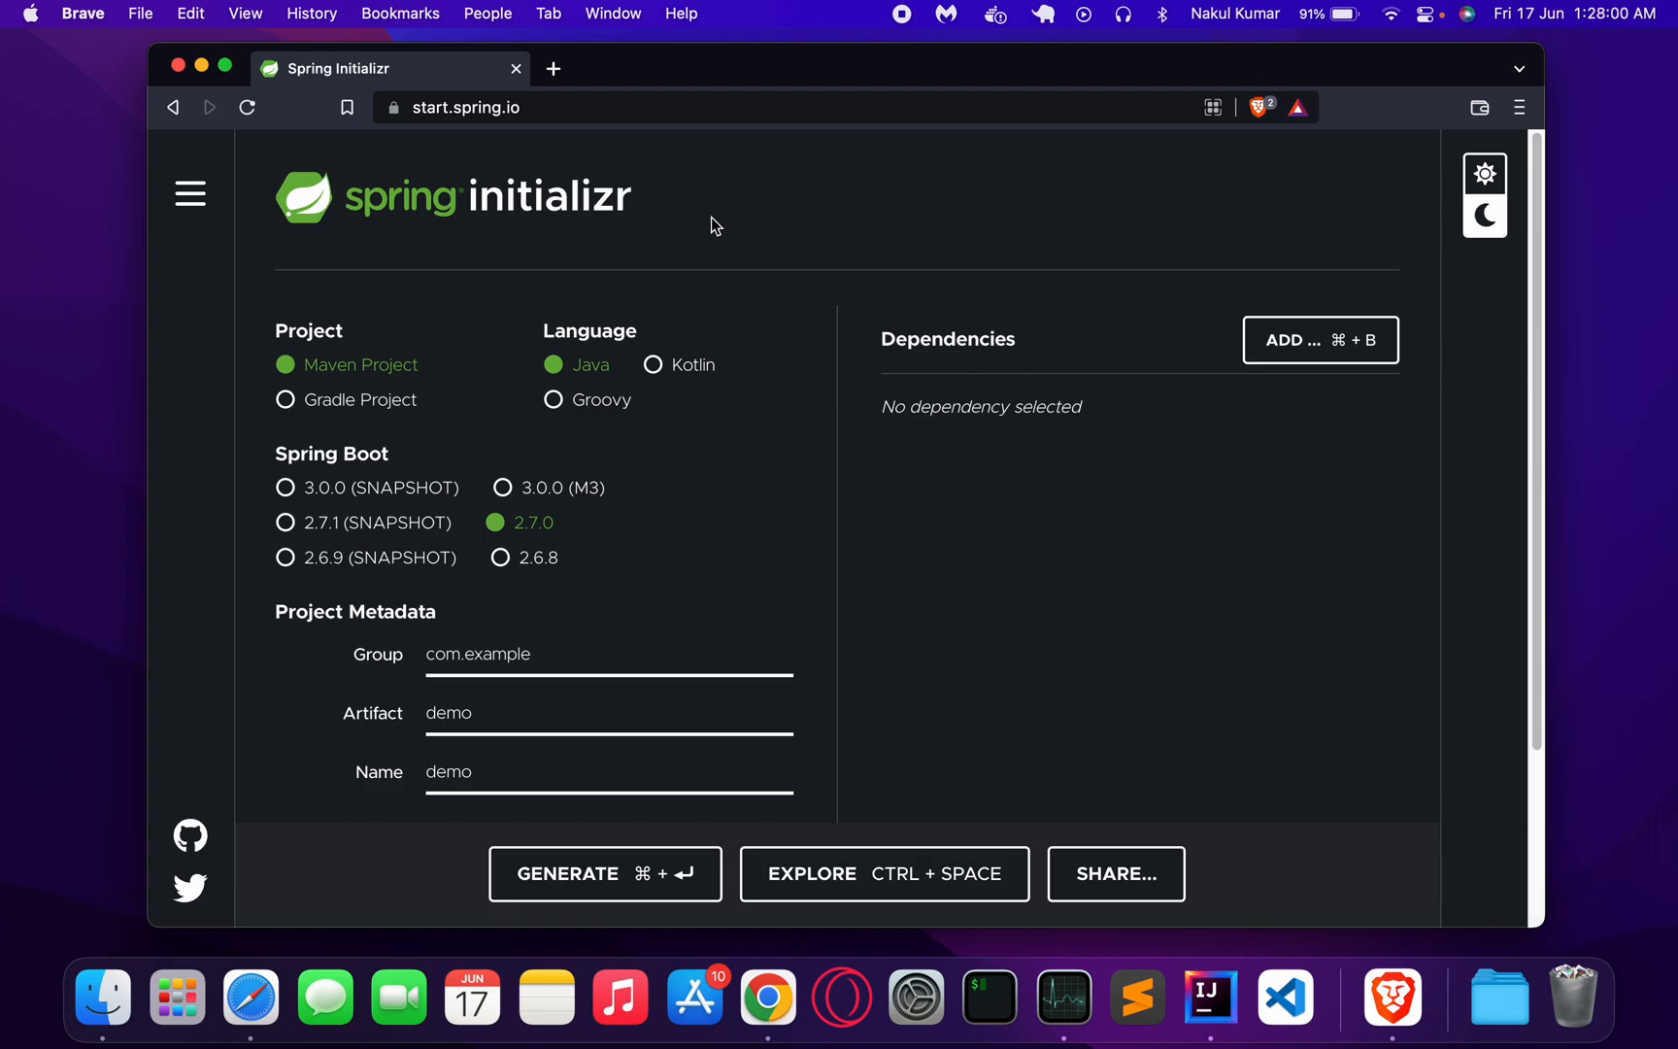
pyautogui.scroll(-3)
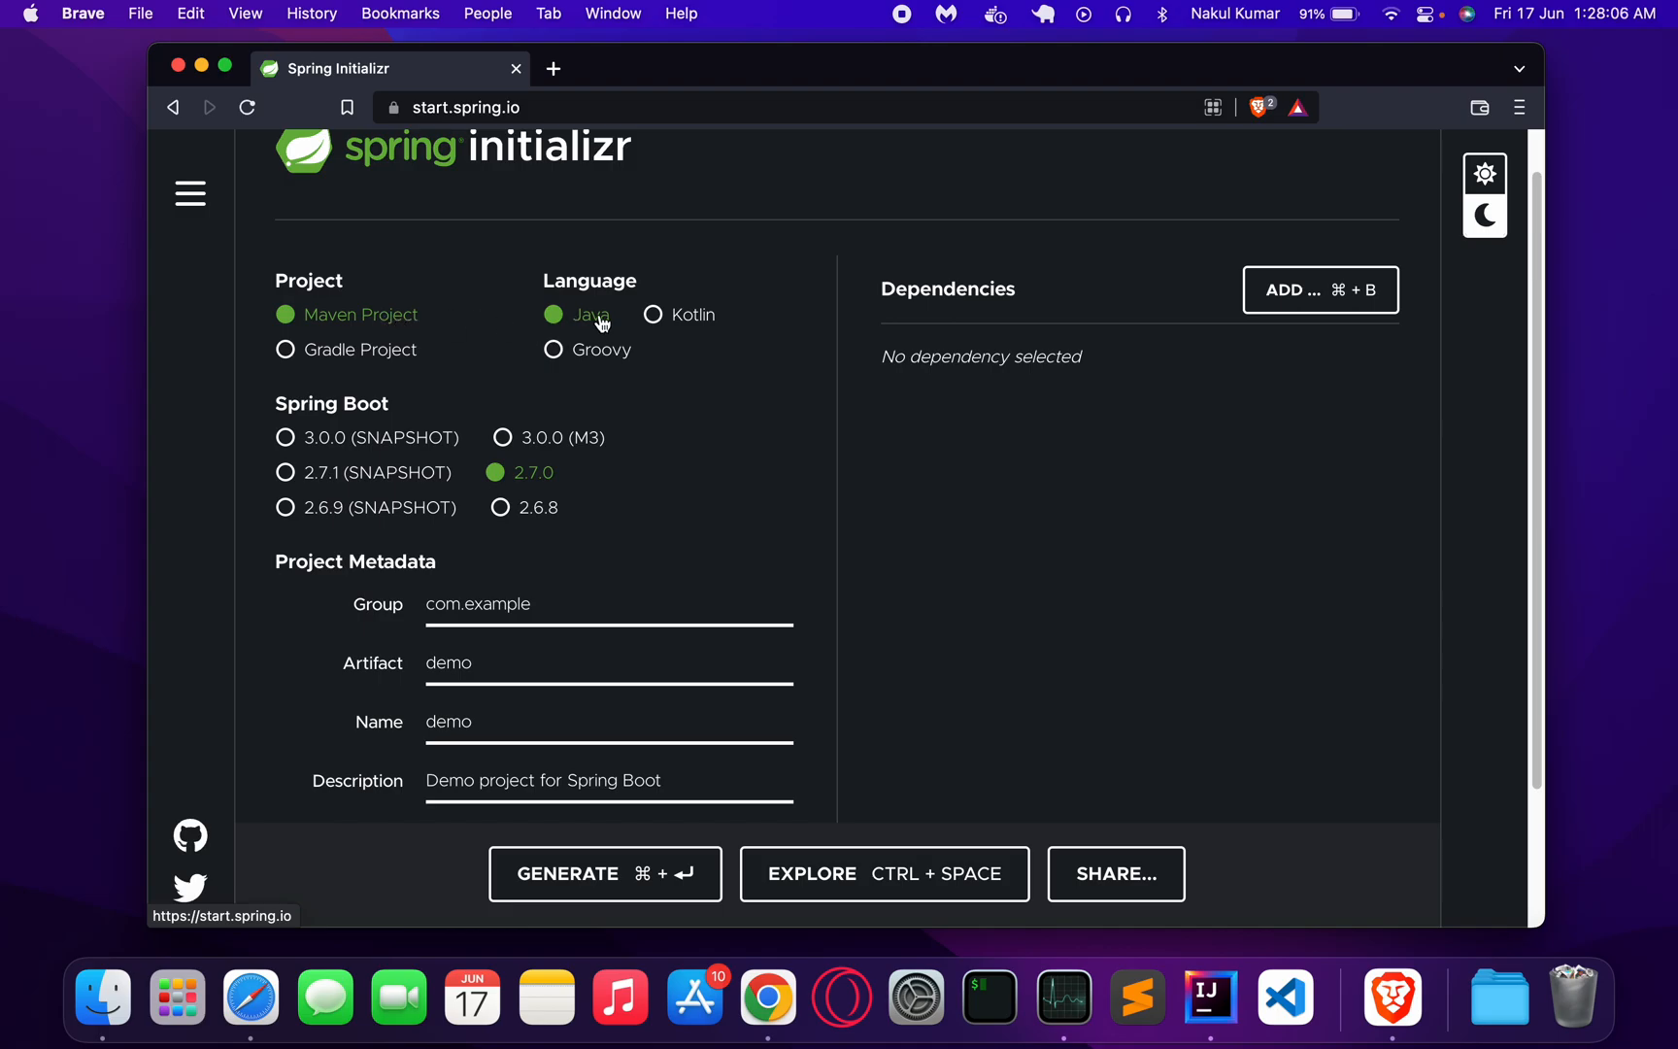
pyautogui.moveTo(581, 331)
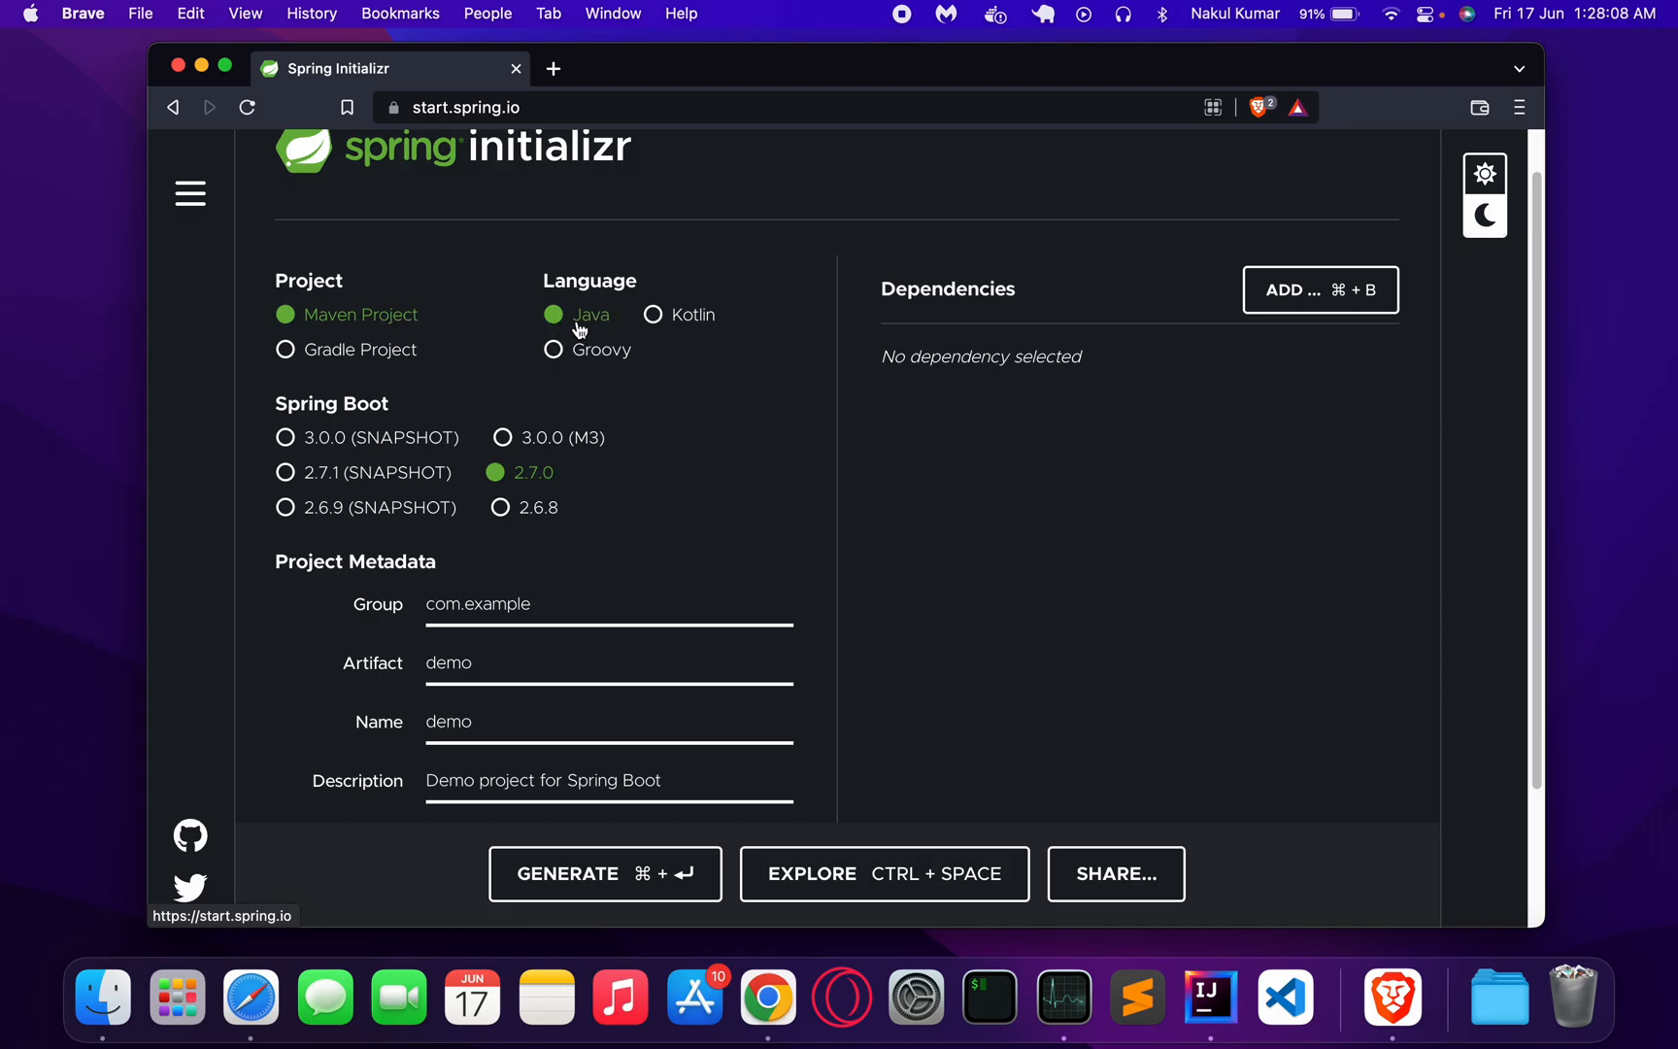
pyautogui.moveTo(598, 473)
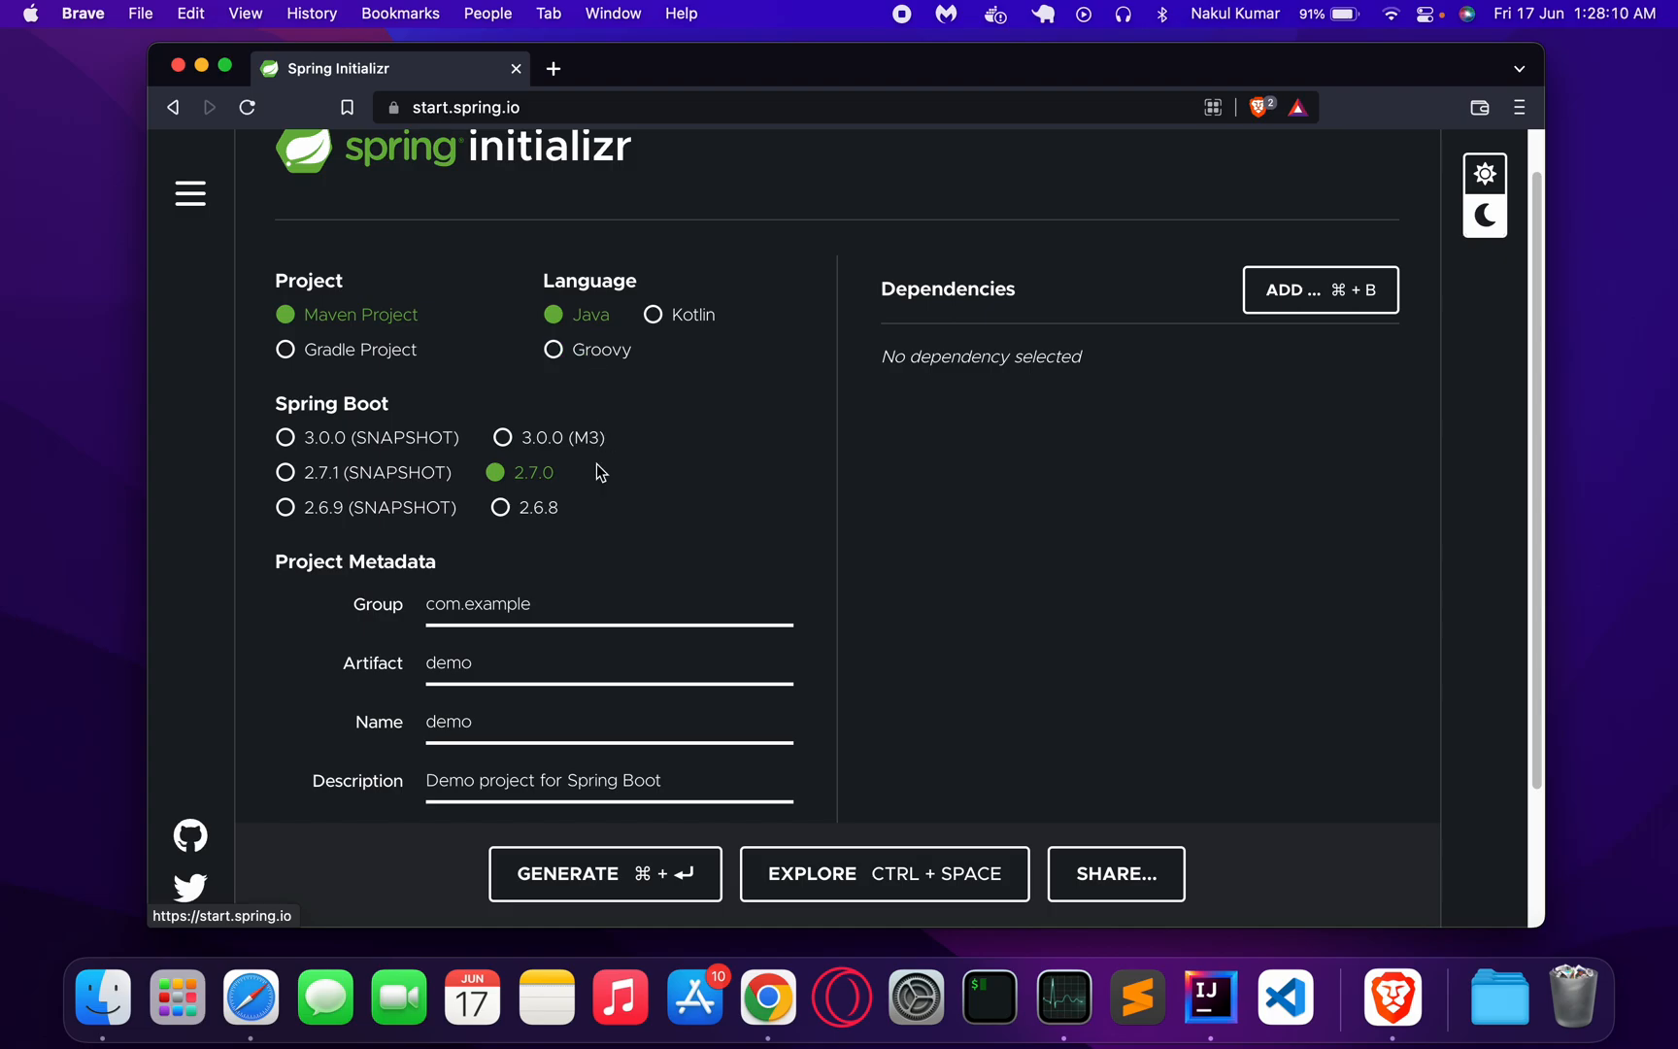
pyautogui.scroll(-3)
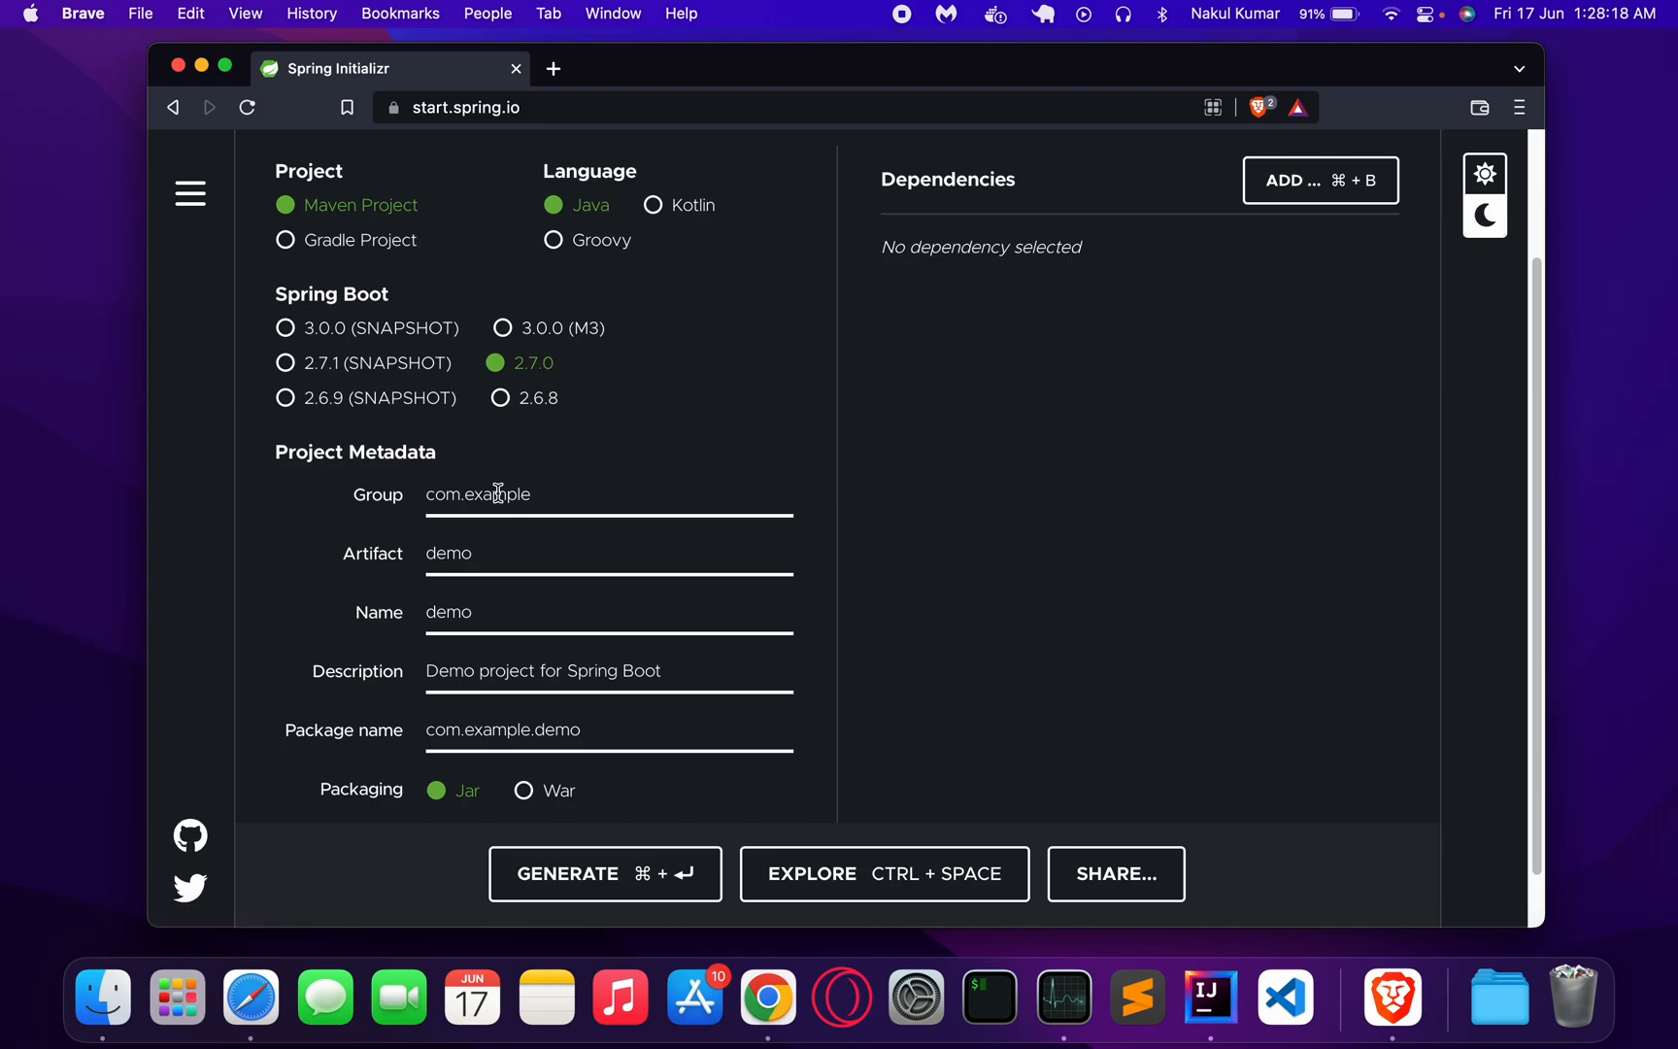
# Change the group to com.firstproject so the package becomes com.firstproject.demo.
pyautogui.doubleClick(497, 496)
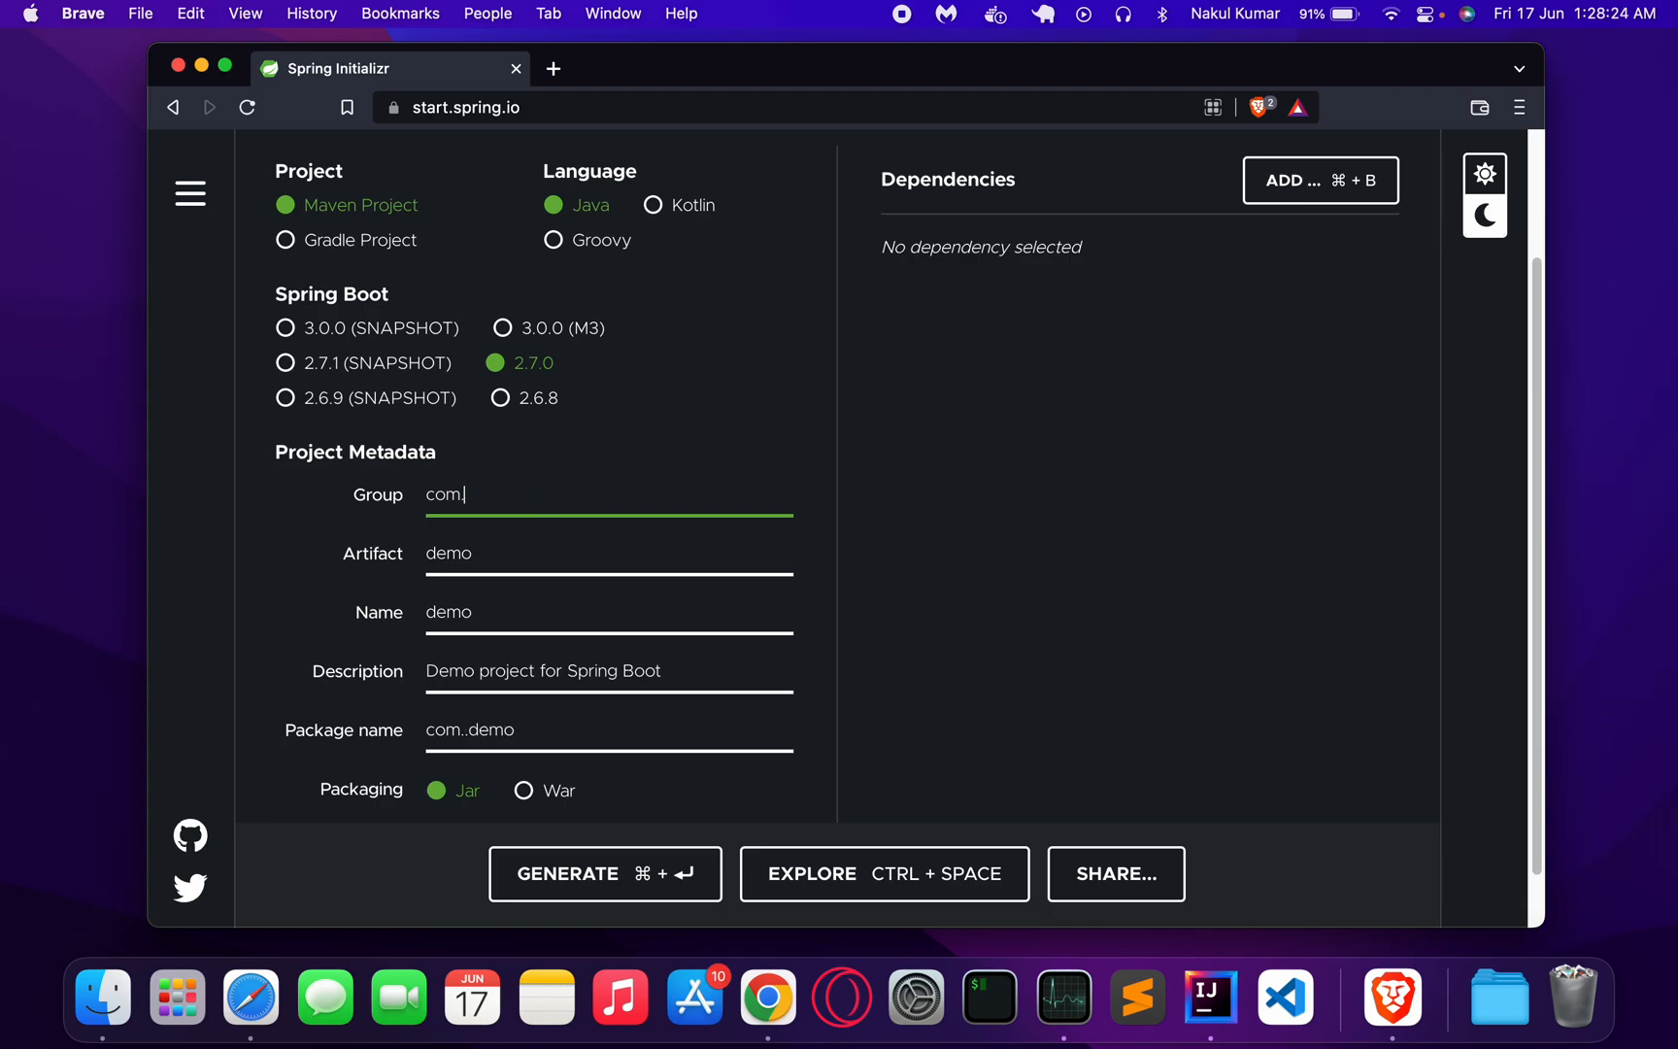
pyautogui.write('firs')
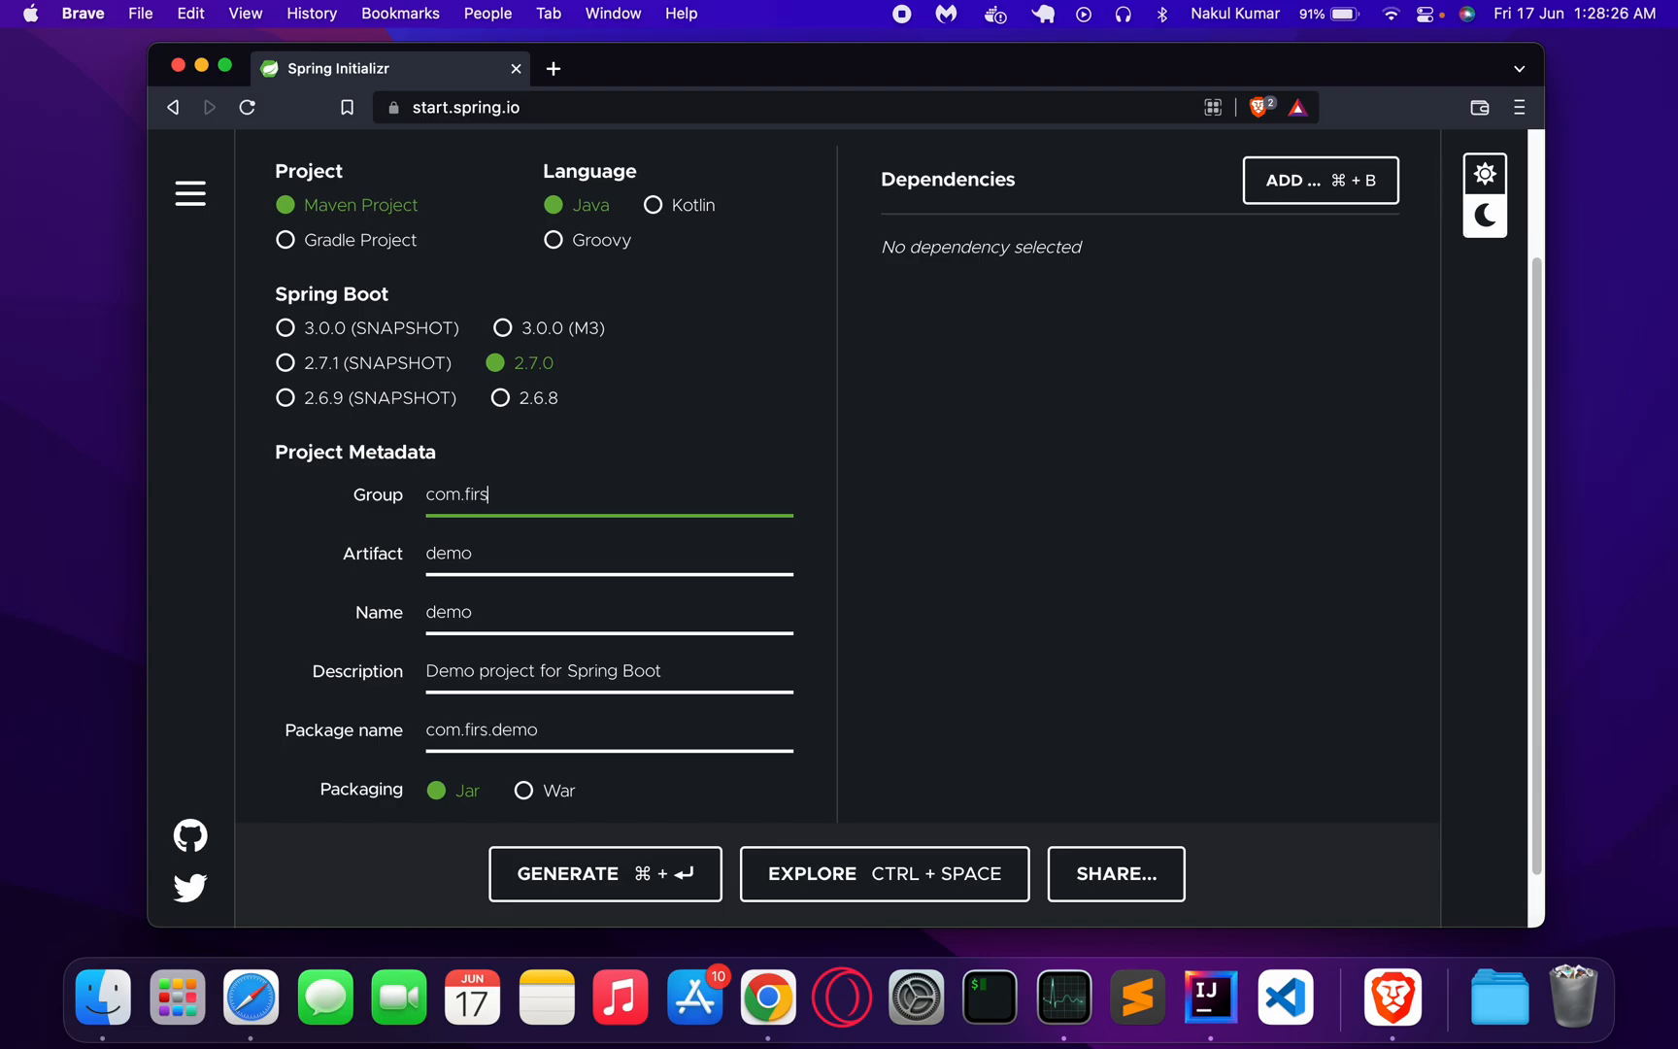
pyautogui.write('tproject')
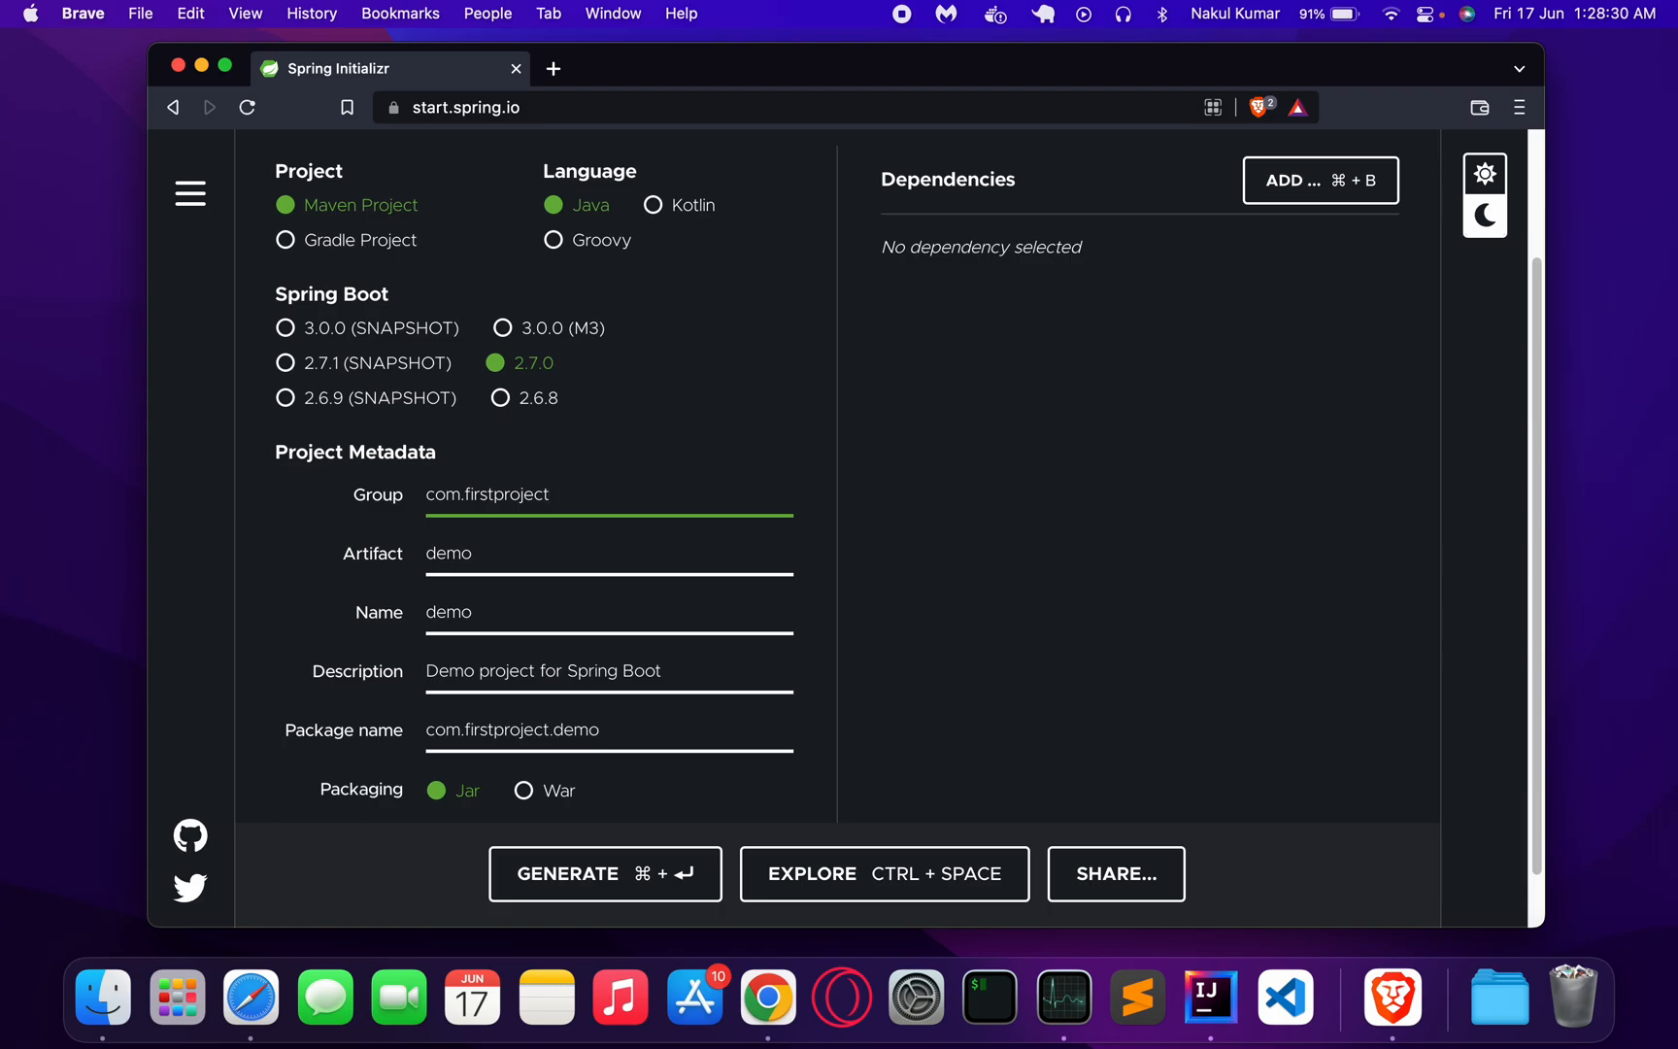
# Keep the artifact name demo and choose Java 17 as the Java version.
pyautogui.doubleClick(449, 552)
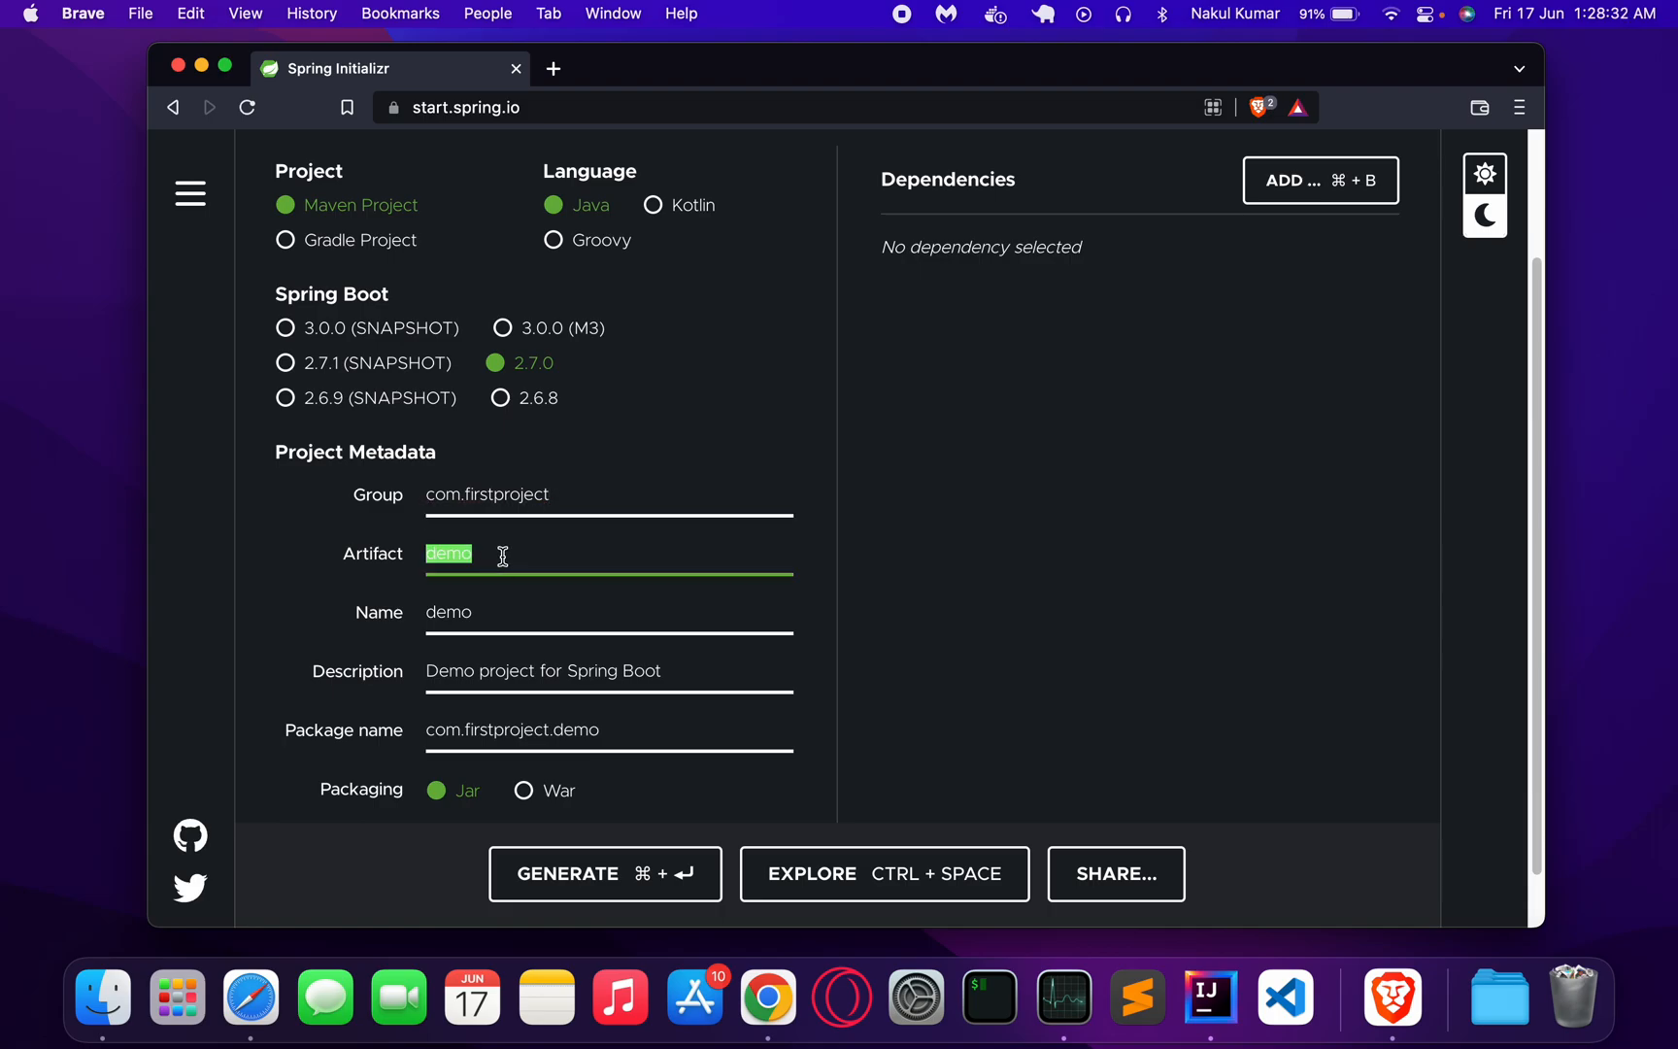
pyautogui.click(511, 587)
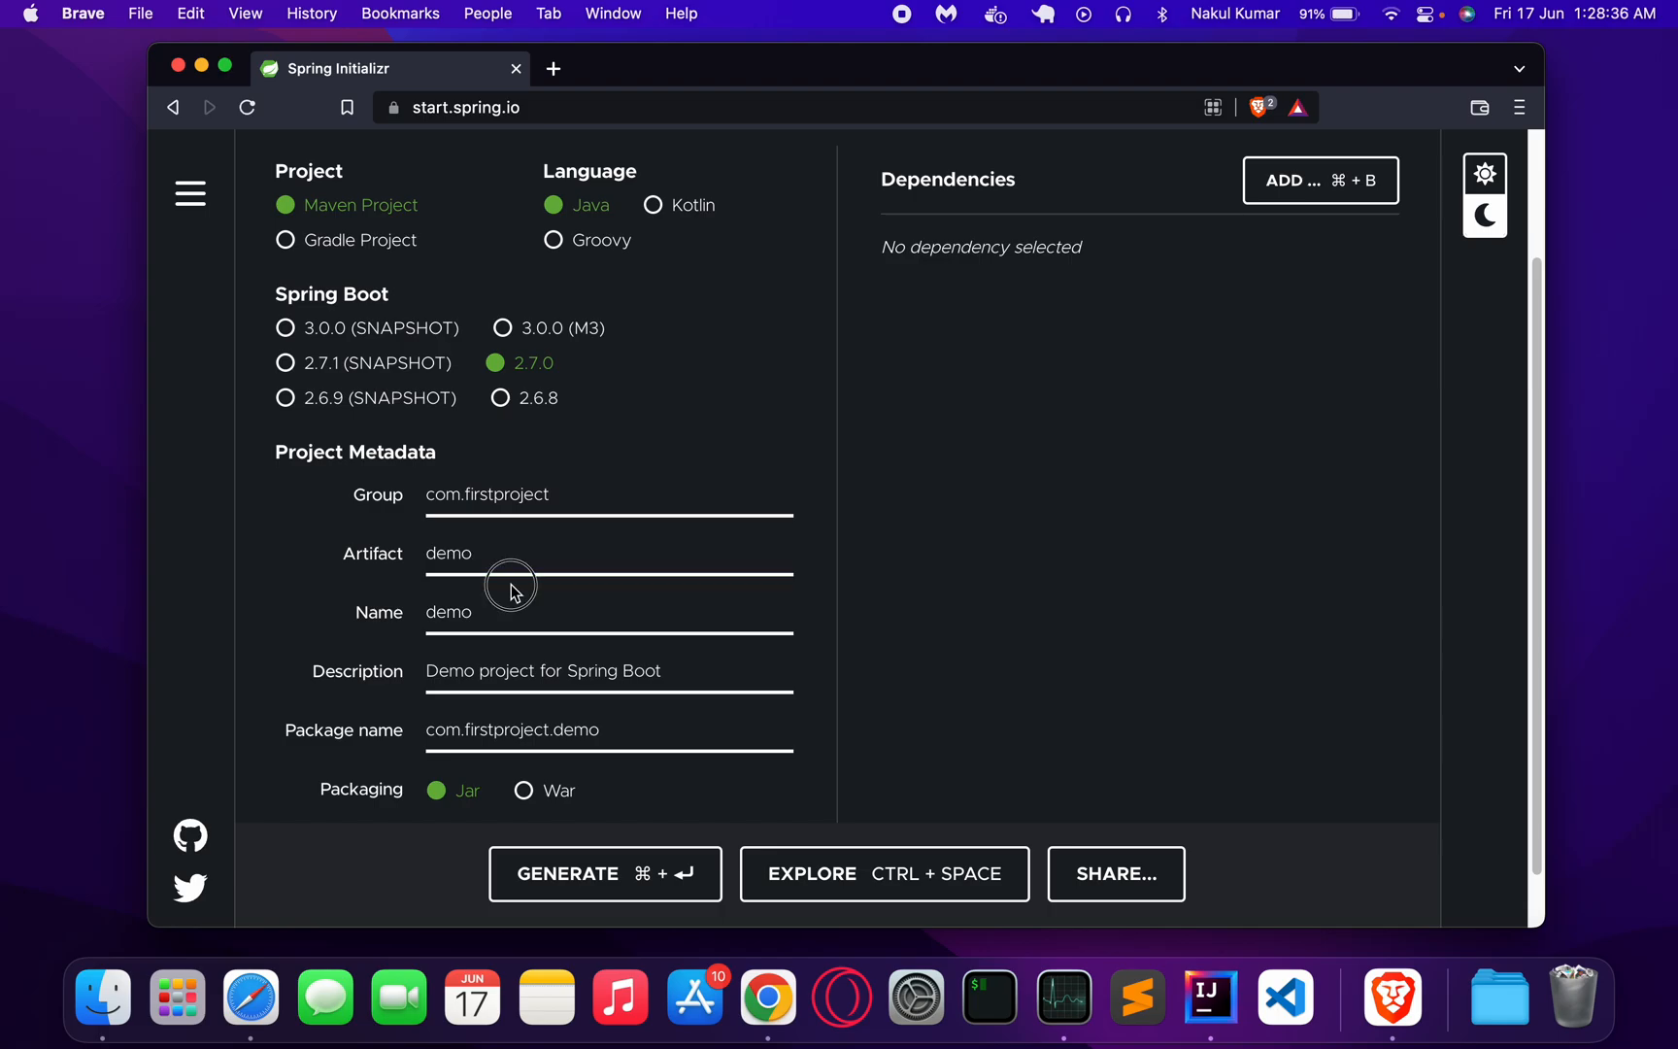
pyautogui.scroll(-3)
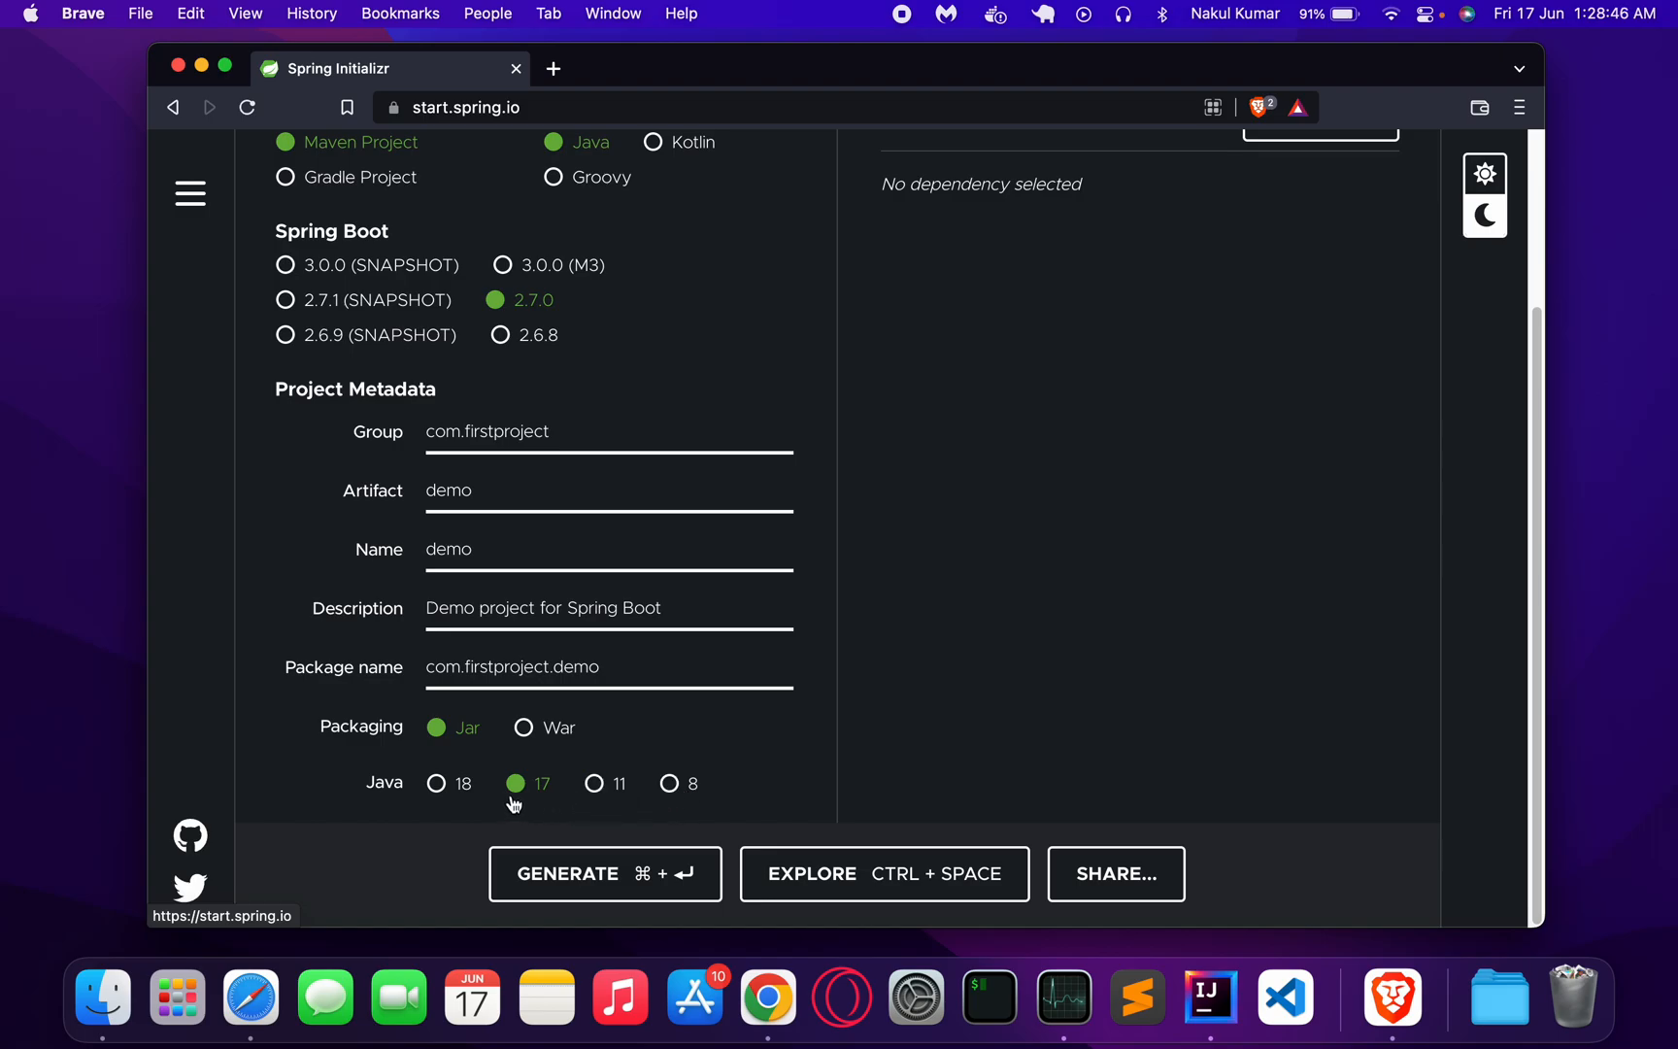
pyautogui.moveTo(542, 802)
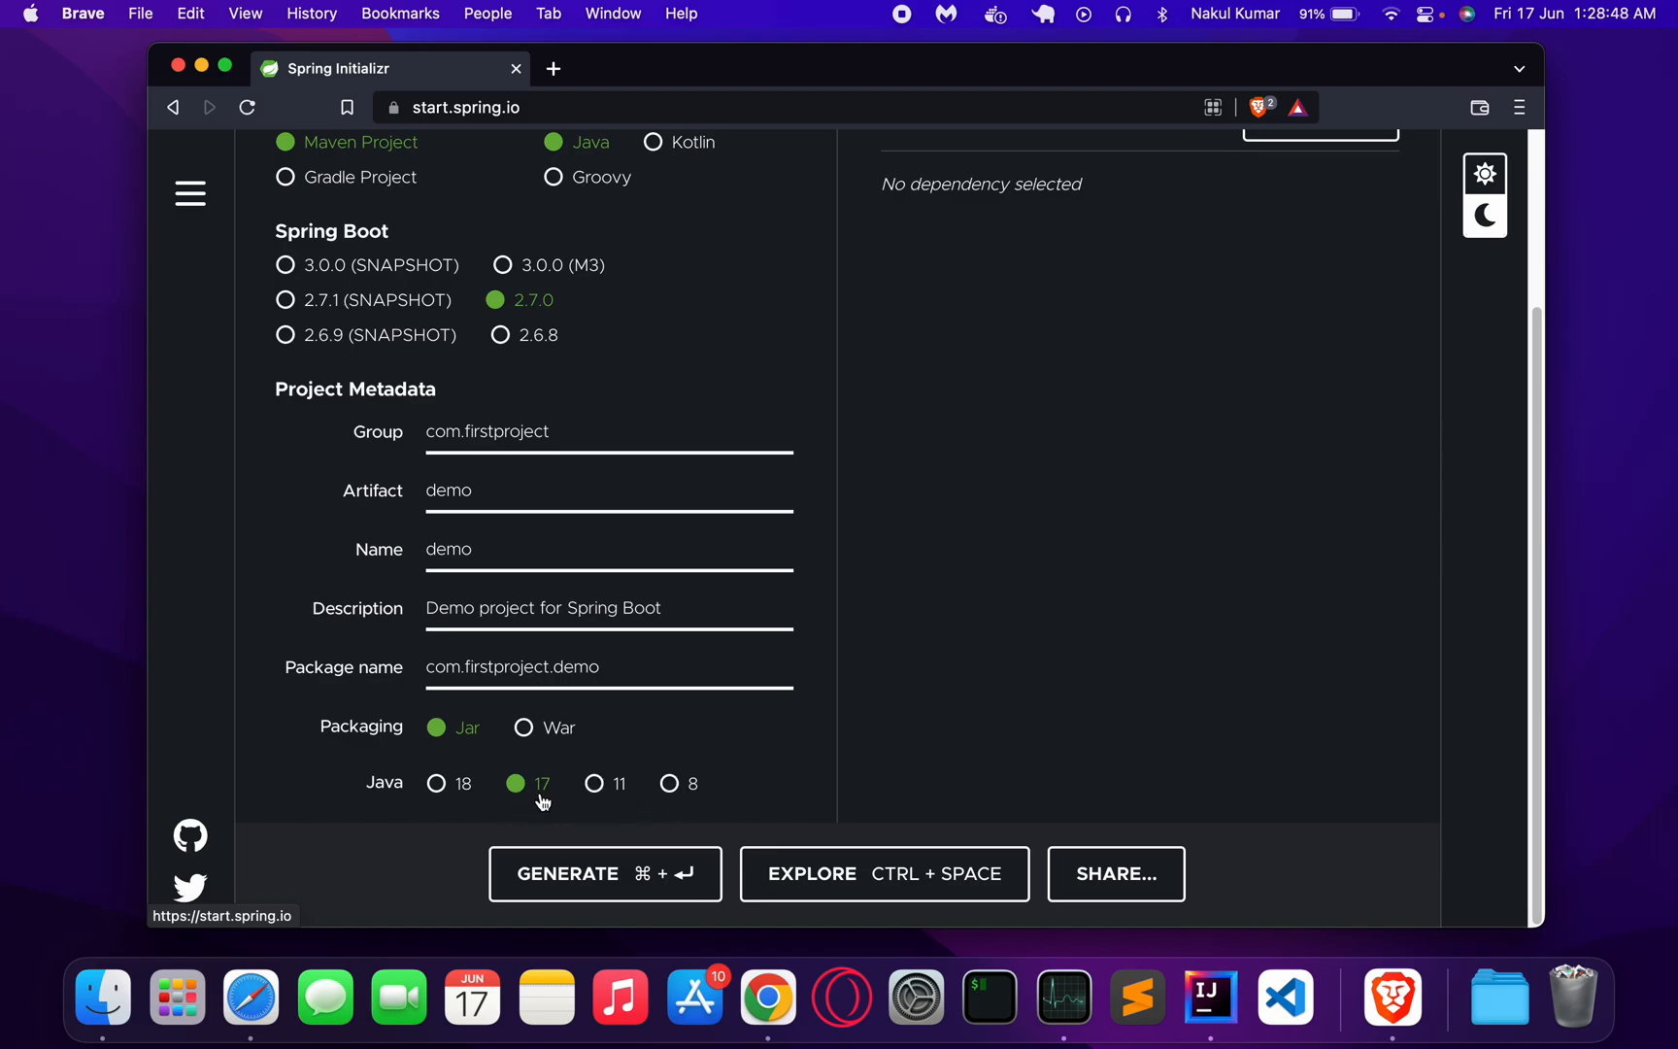
pyautogui.click(594, 783)
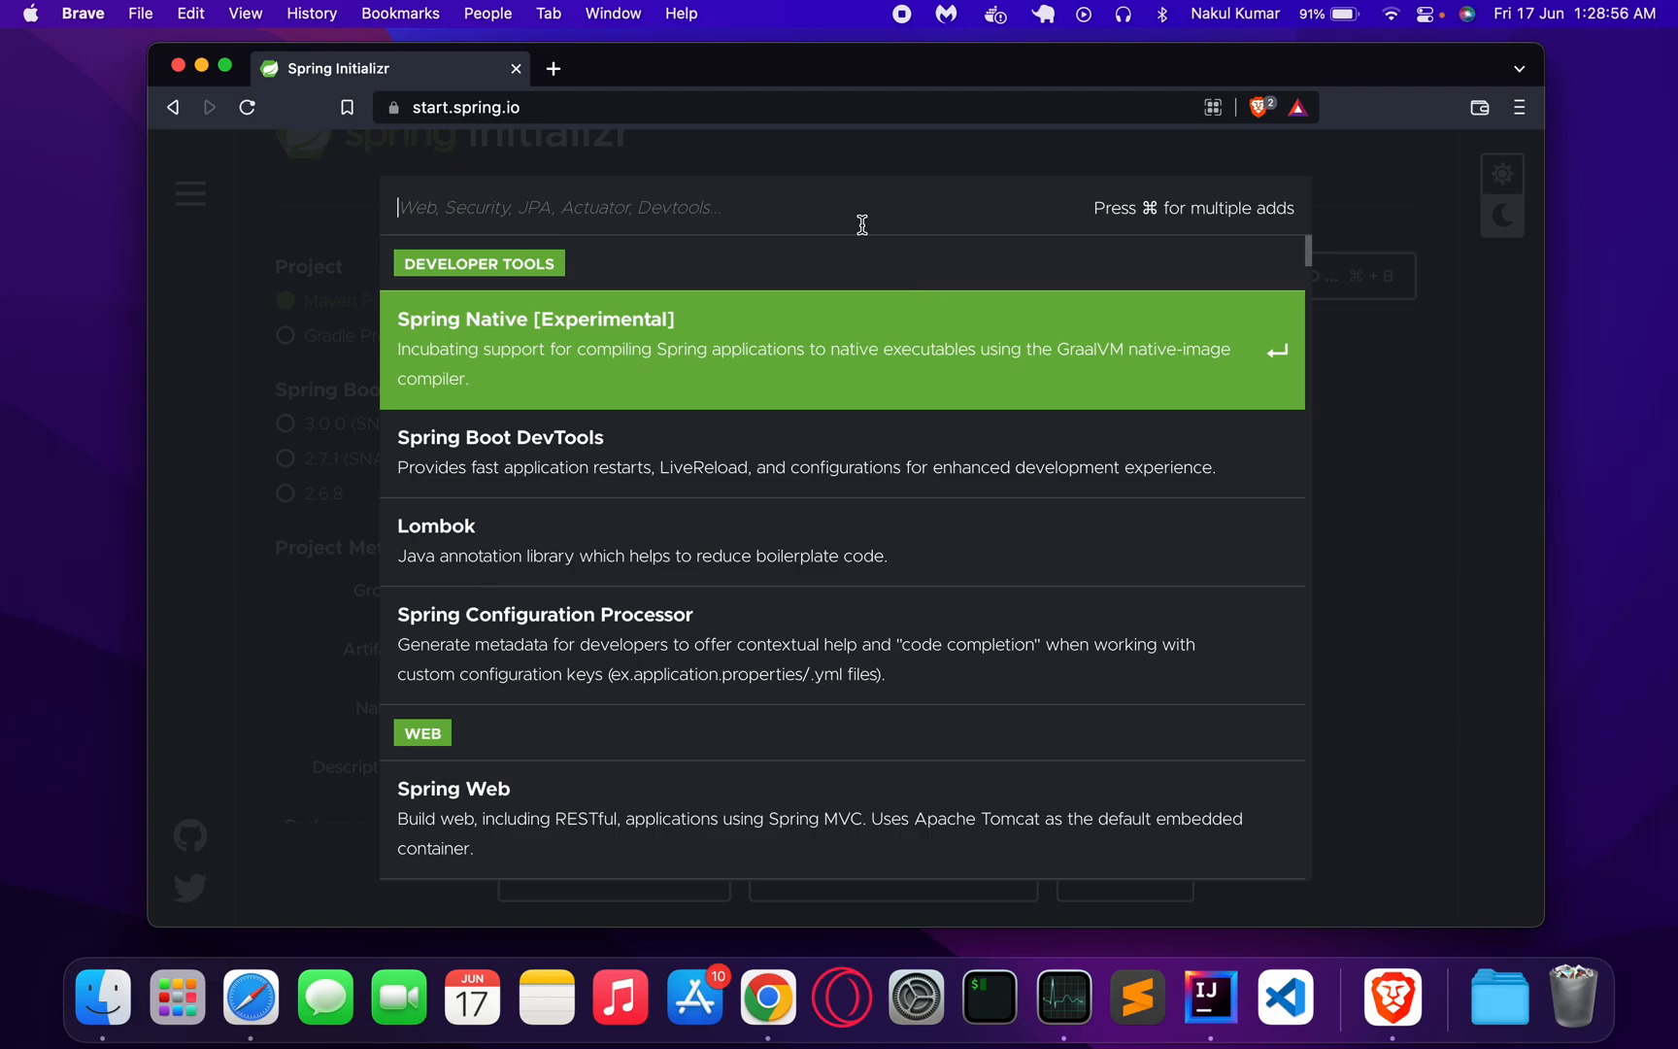
pyautogui.moveTo(488, 808)
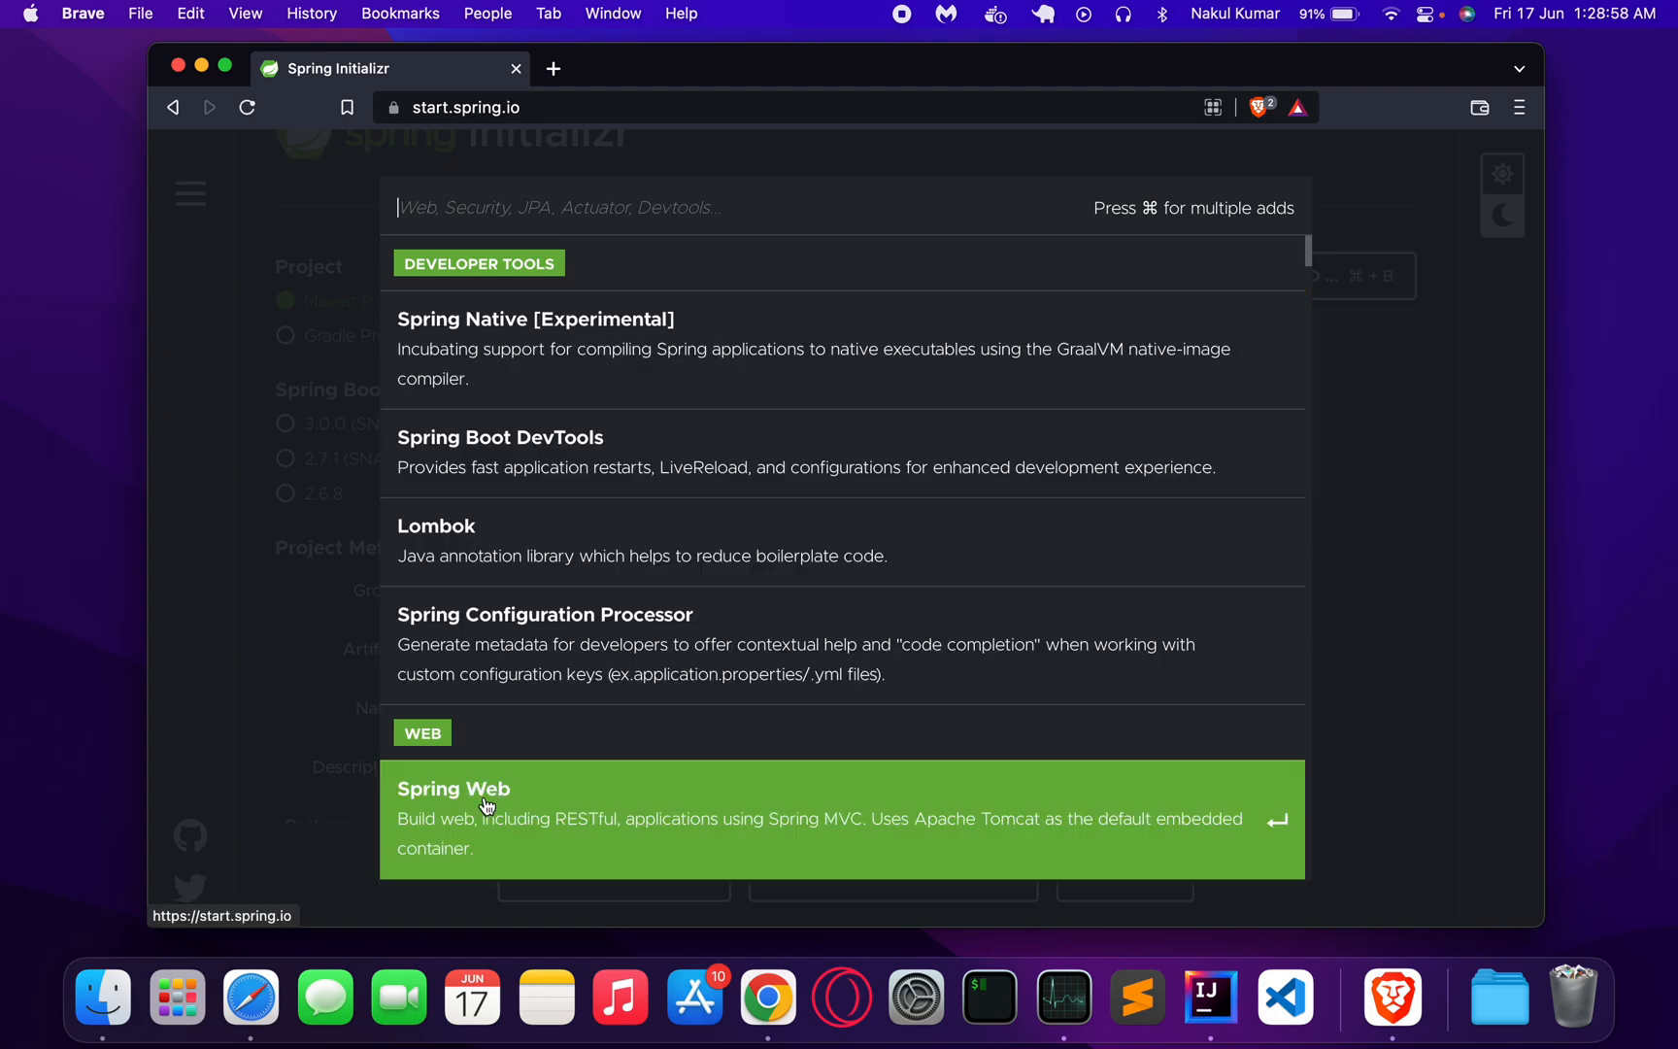
# Add Spring Web as a project dependency.
pyautogui.click(482, 806)
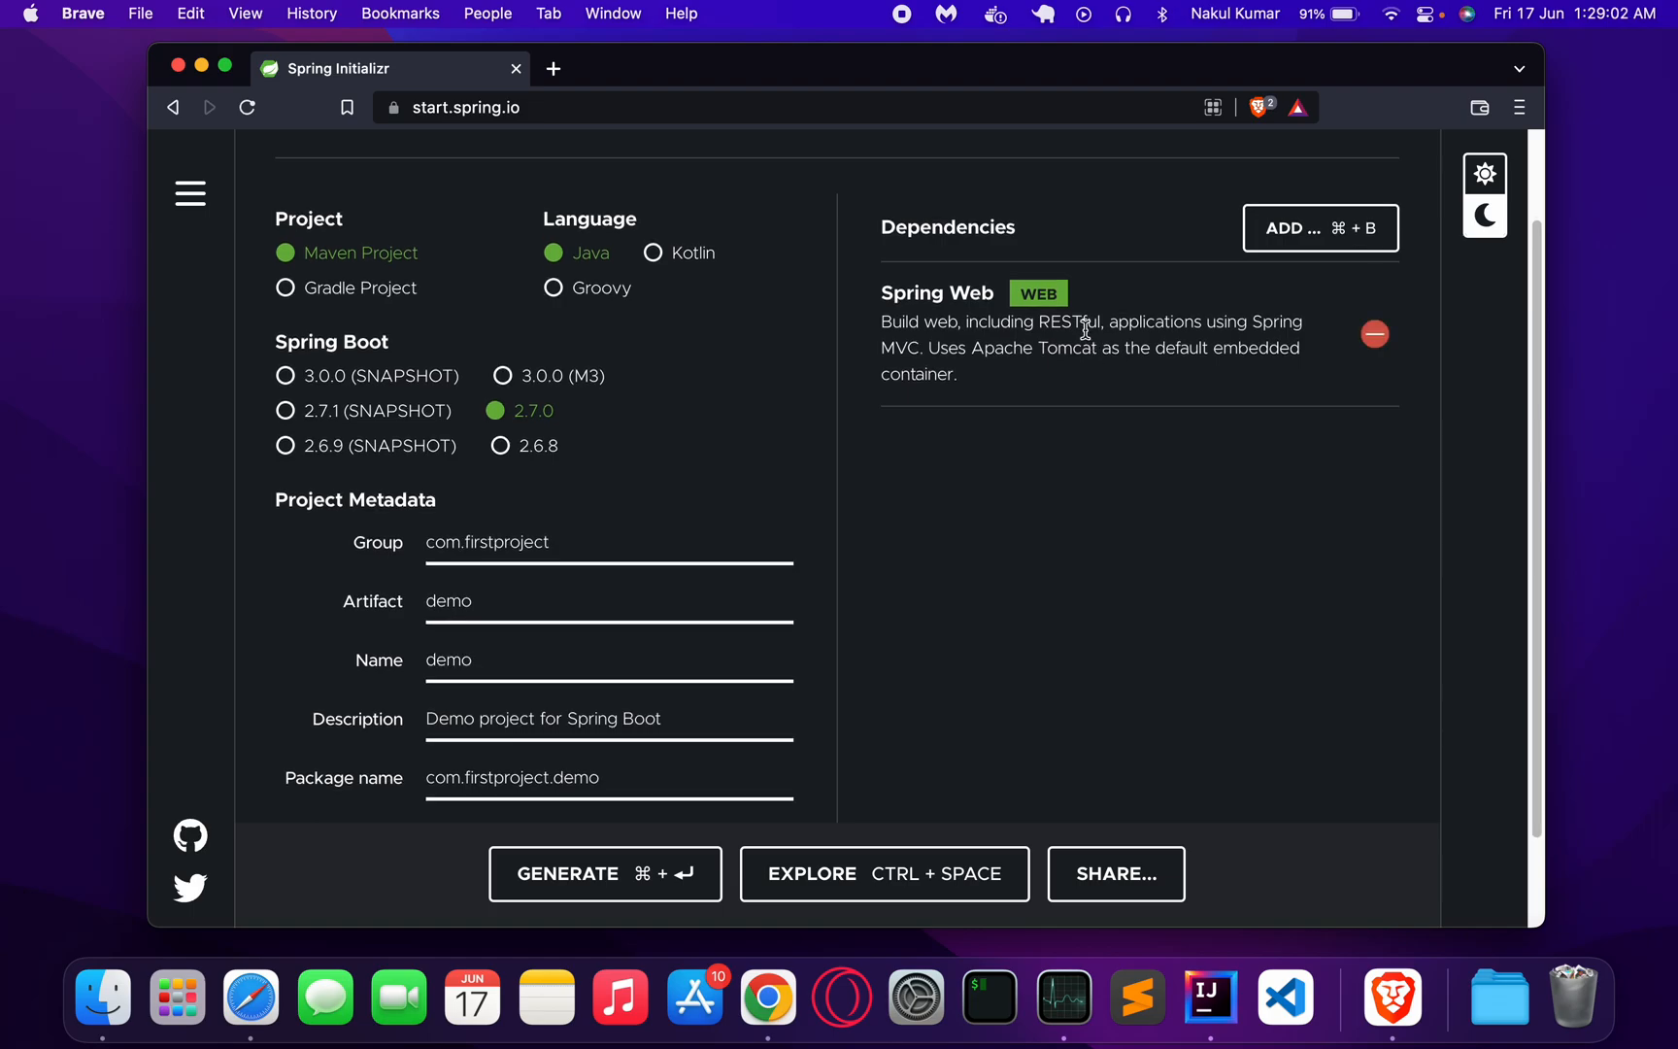
pyautogui.moveTo(1037, 456)
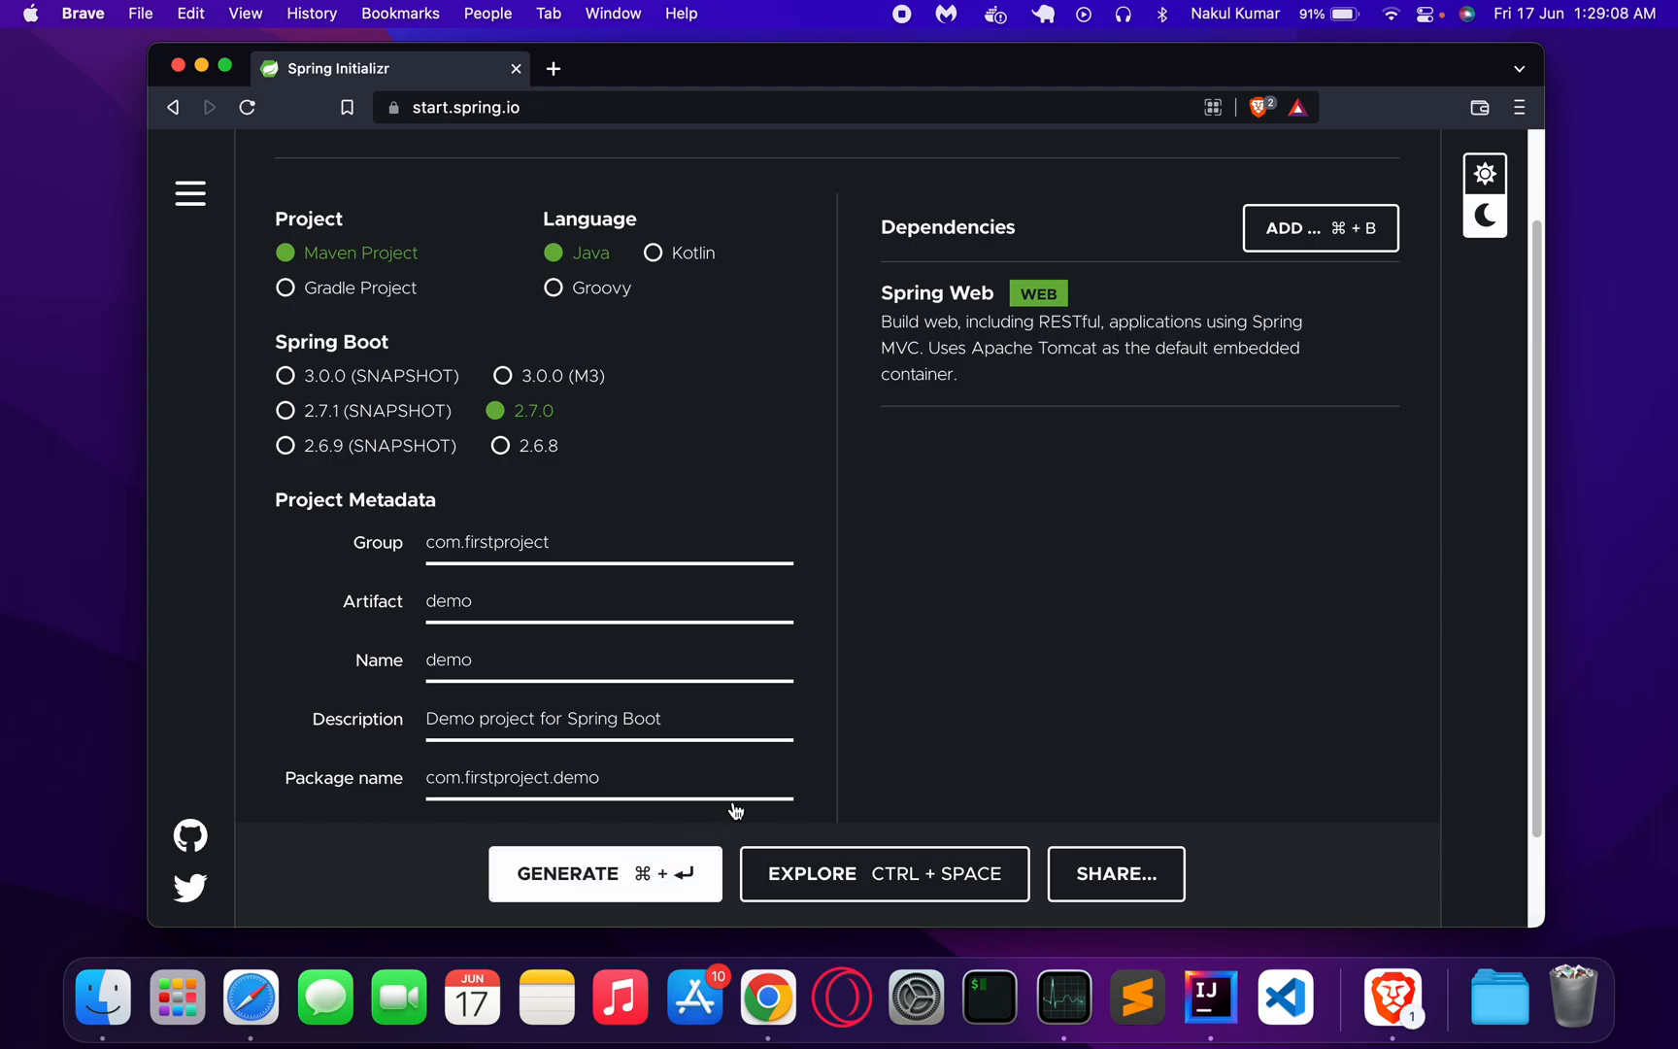
# Generate and save demo.zip to the desktop, then close the Spring Initializr tab.
pyautogui.click(606, 874)
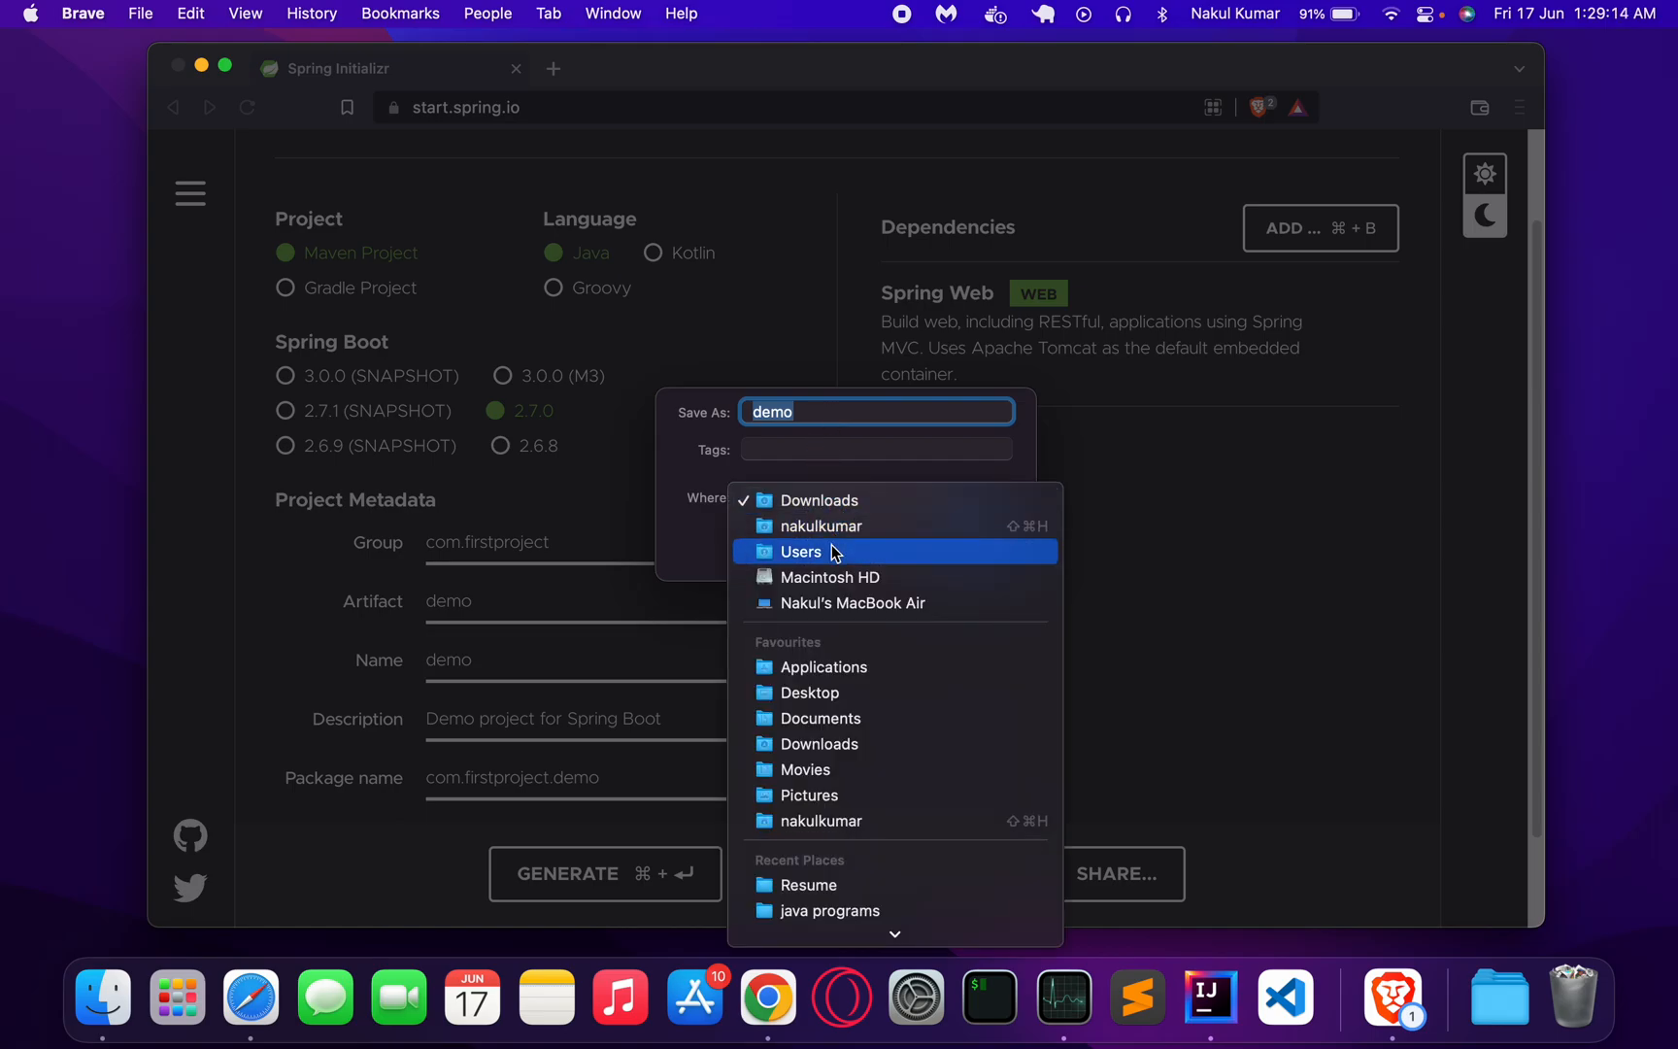
pyautogui.click(810, 692)
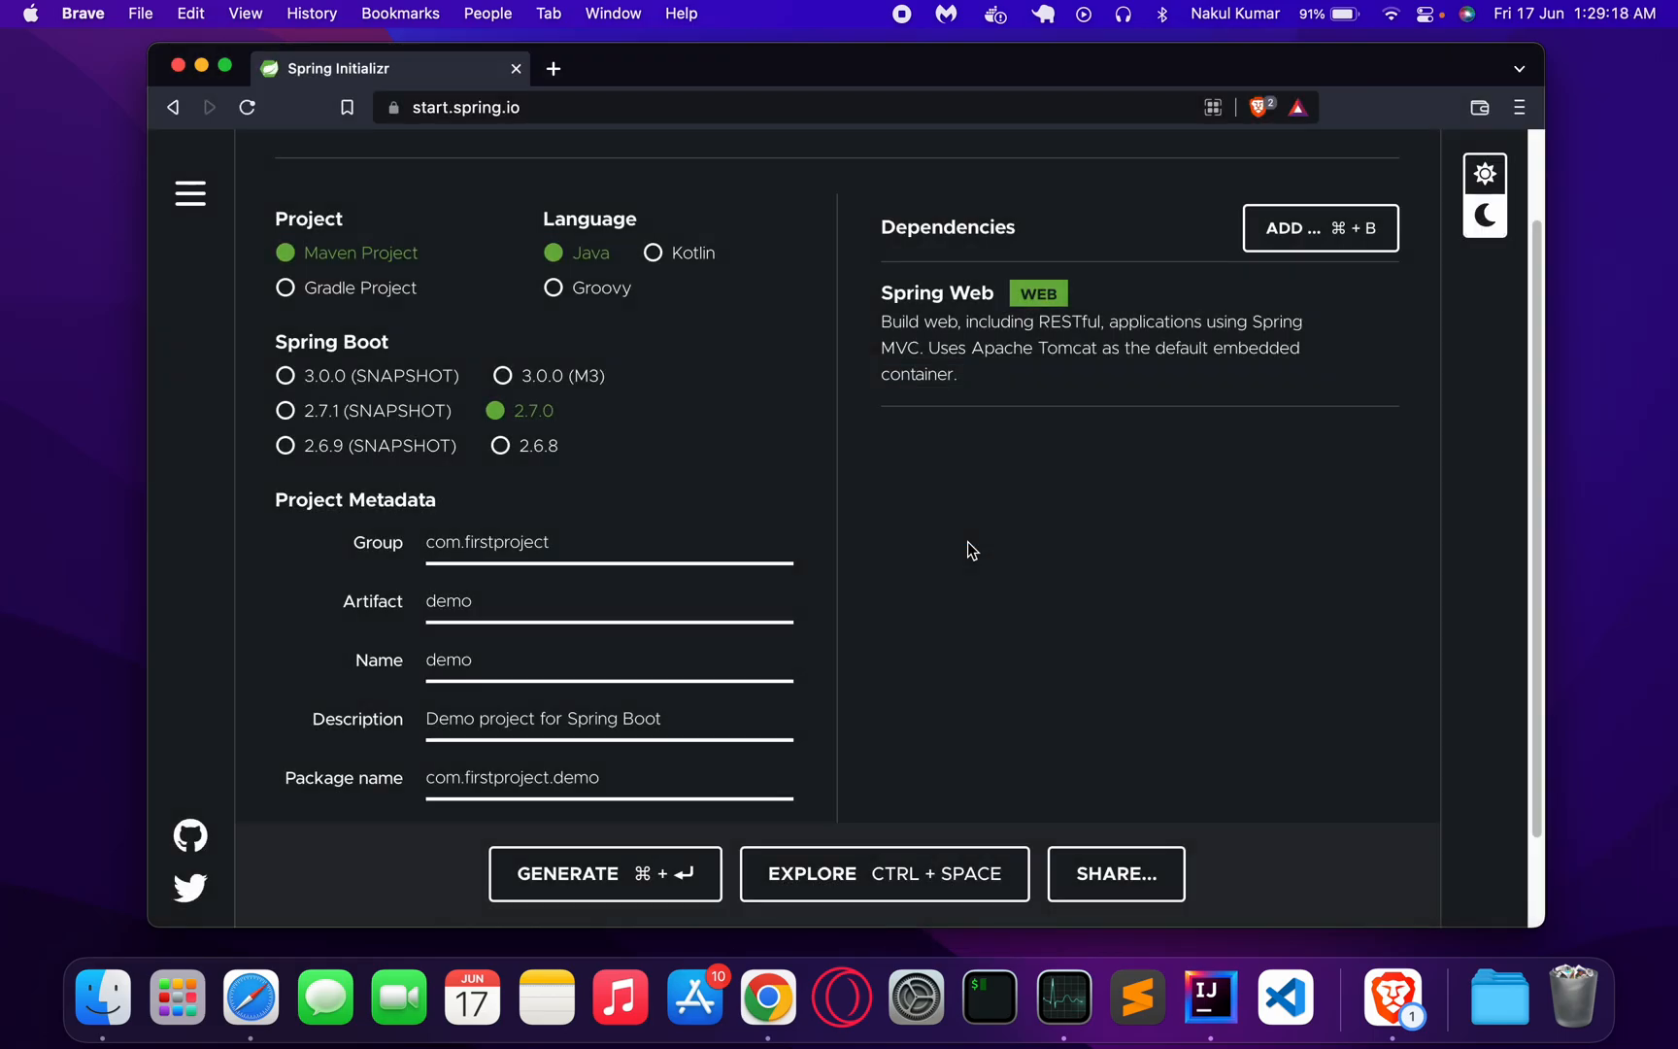
pyautogui.click(606, 874)
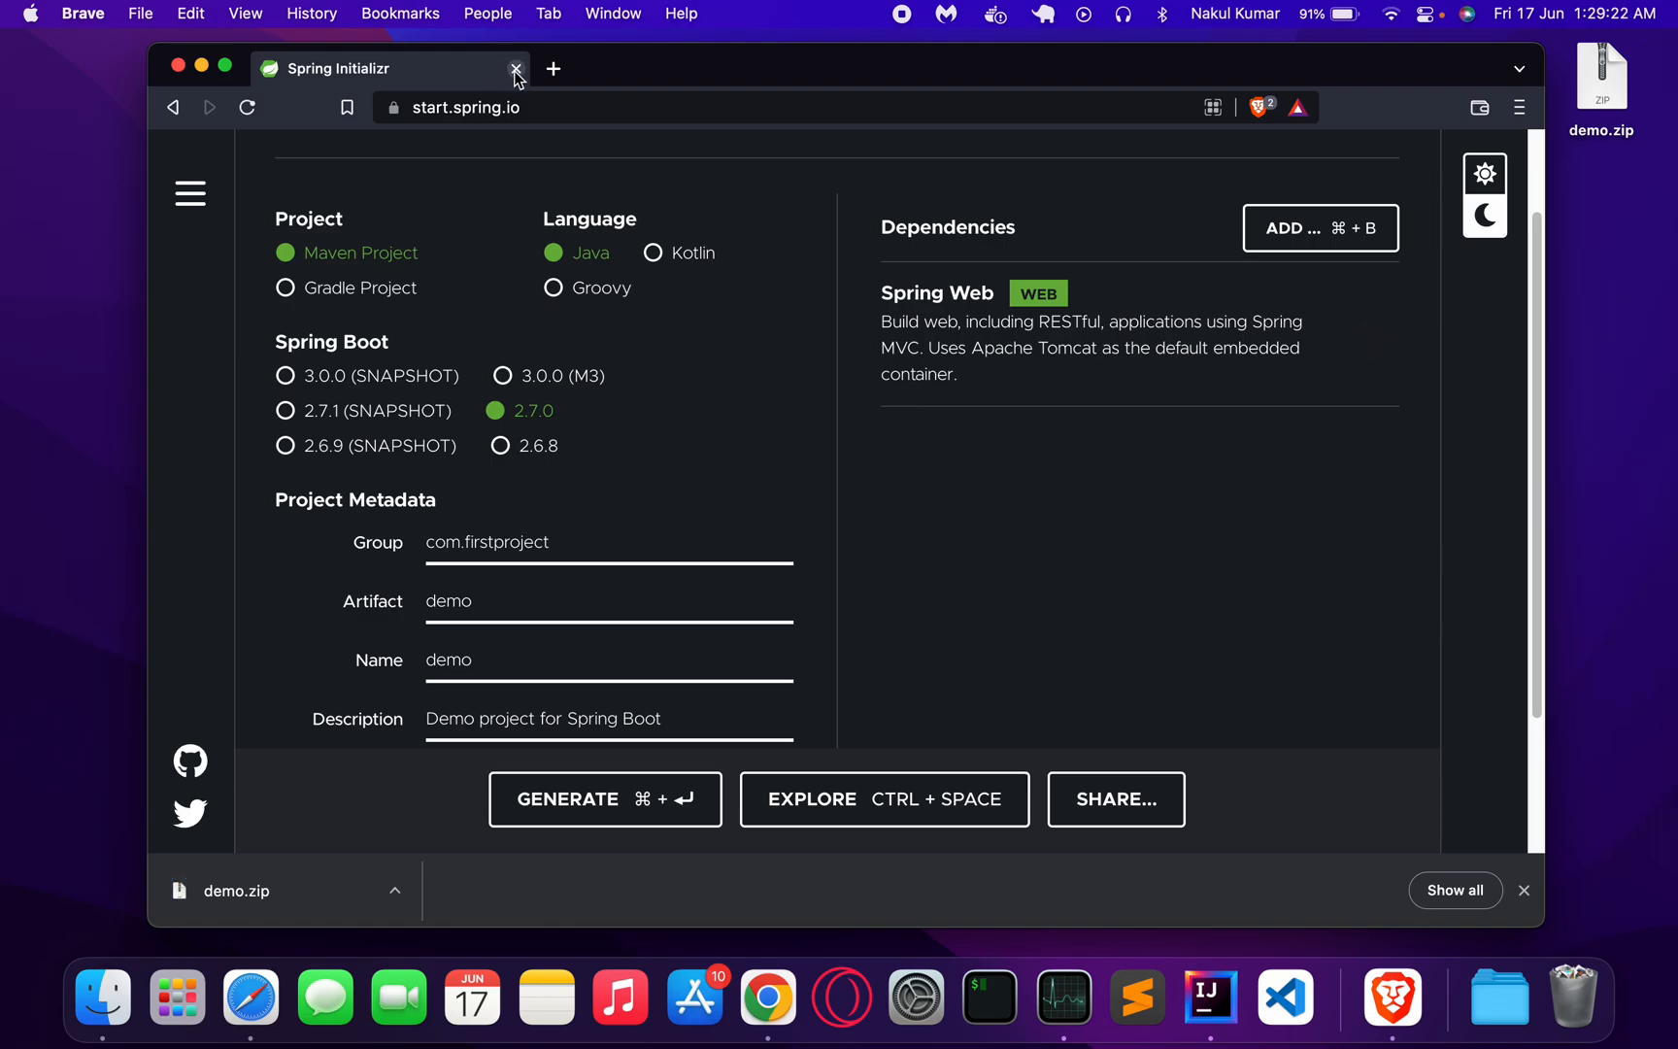
pyautogui.click(514, 70)
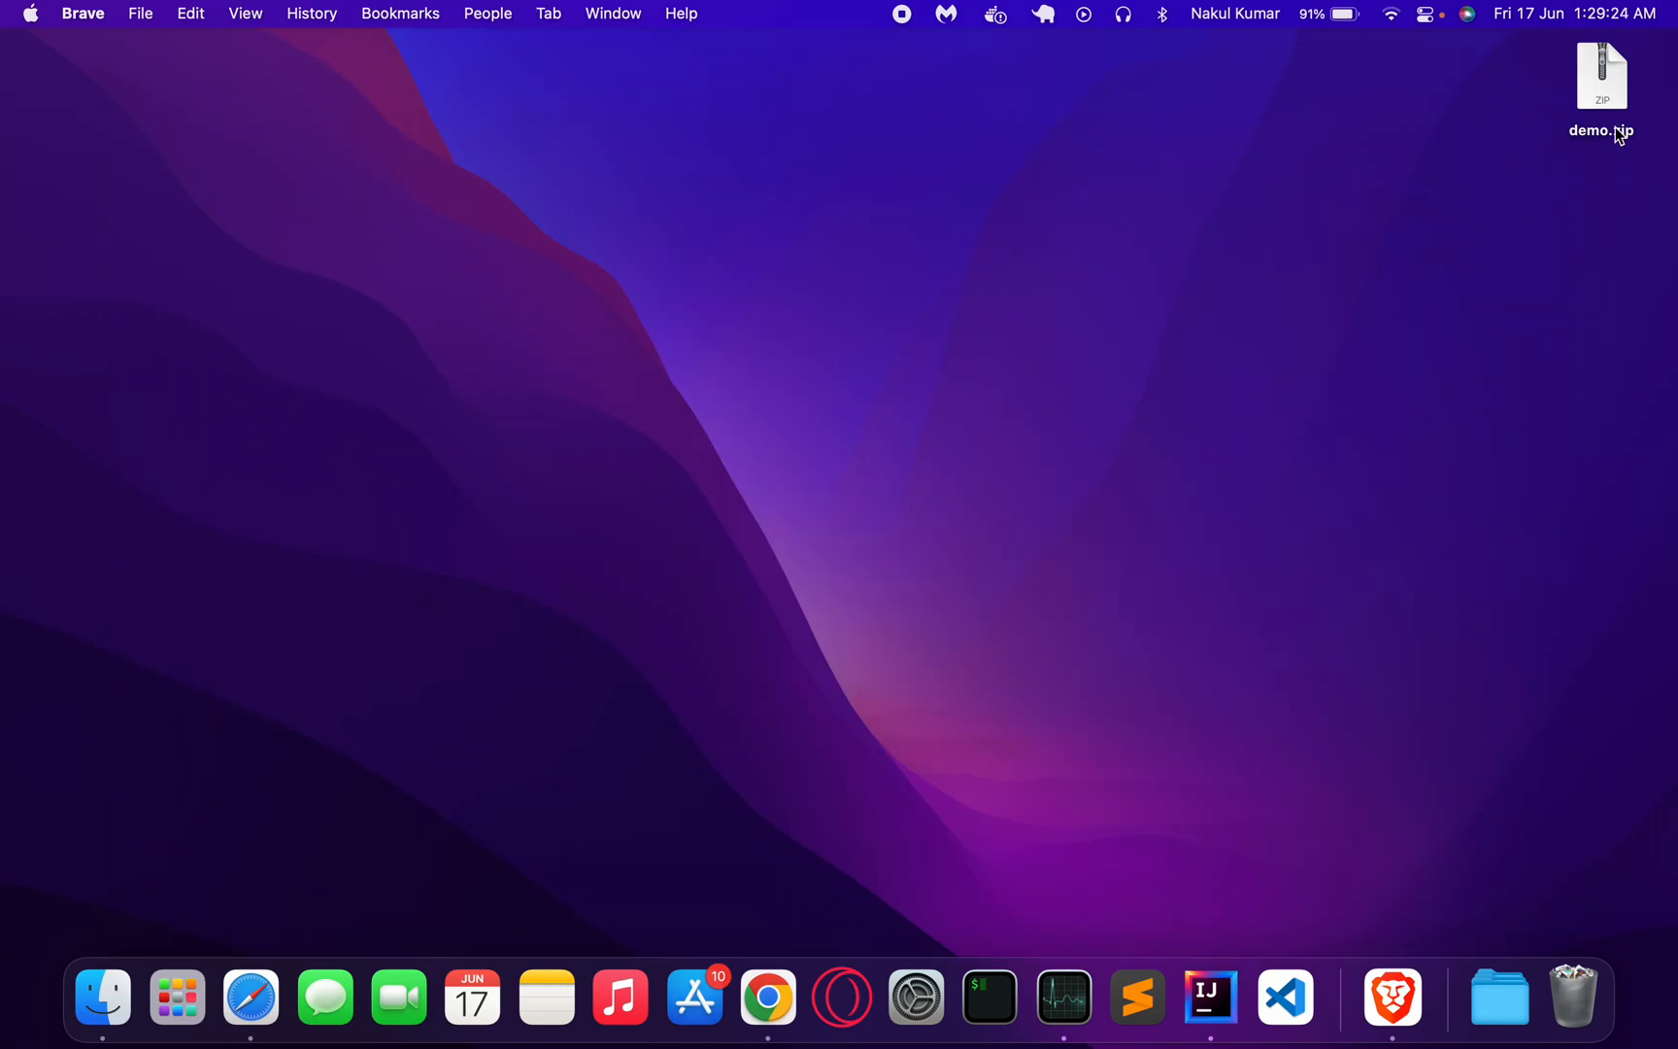
# Extract demo.zip and browse the demo folder through src and main in Finder.
pyautogui.rightClick(1601, 70)
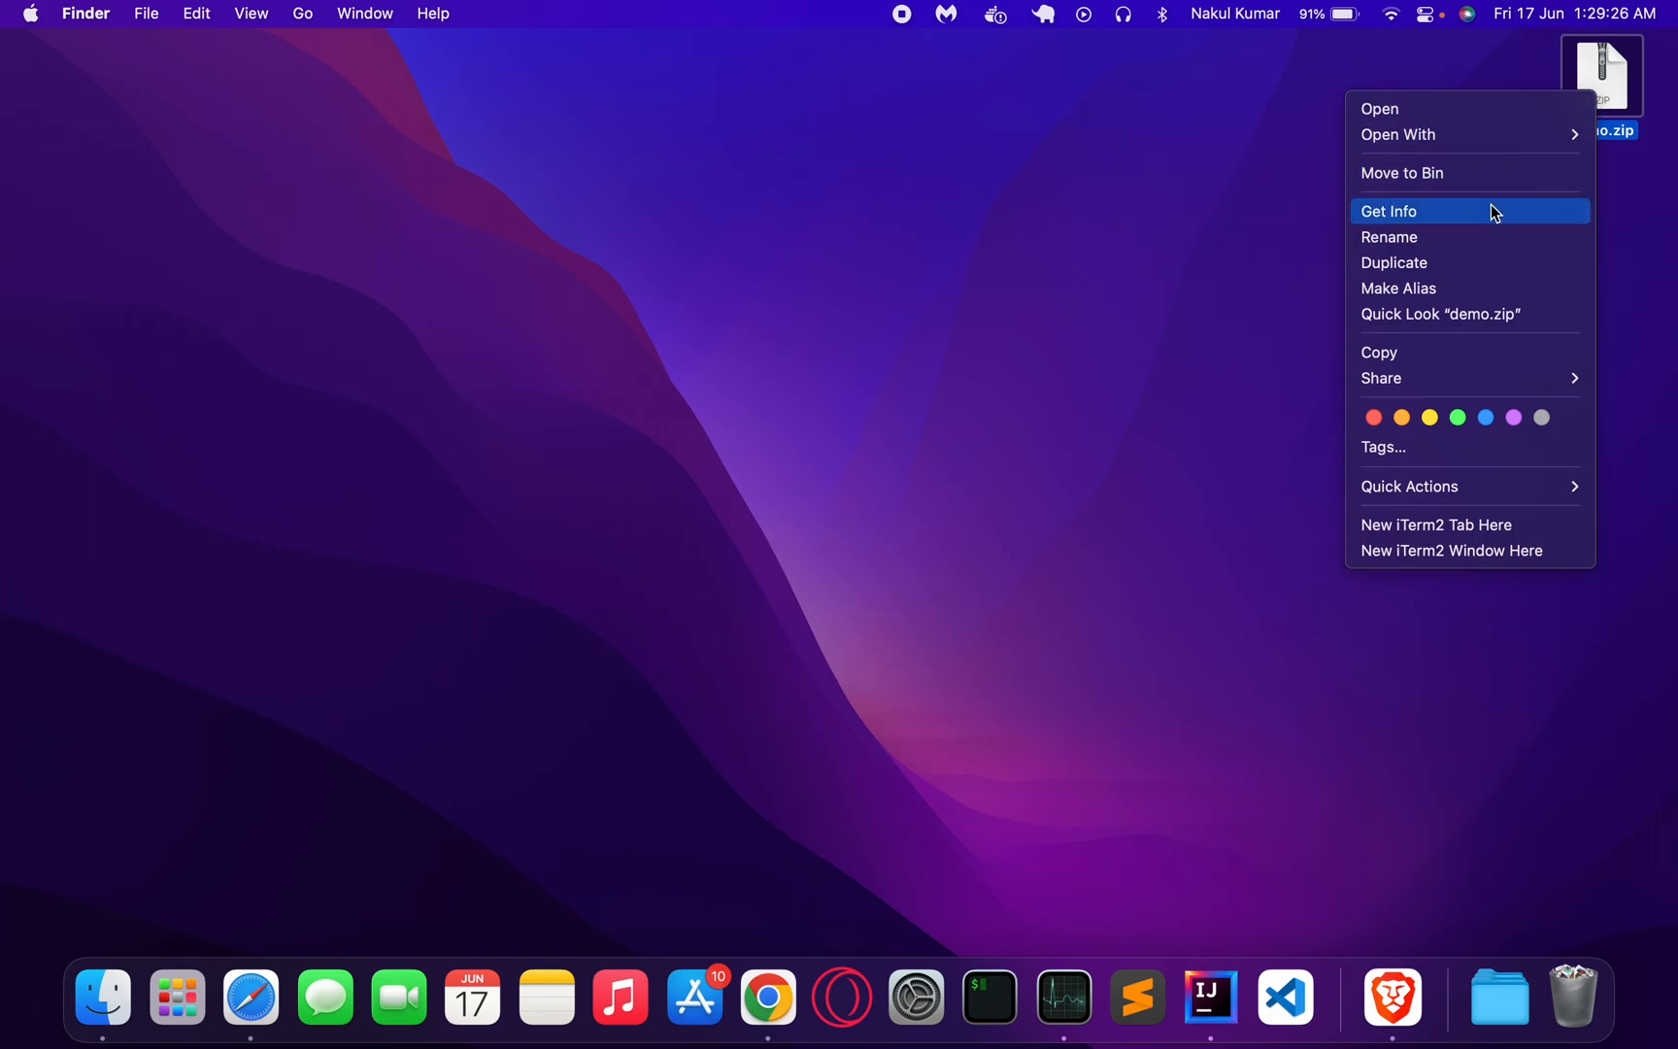
pyautogui.moveTo(1515, 134)
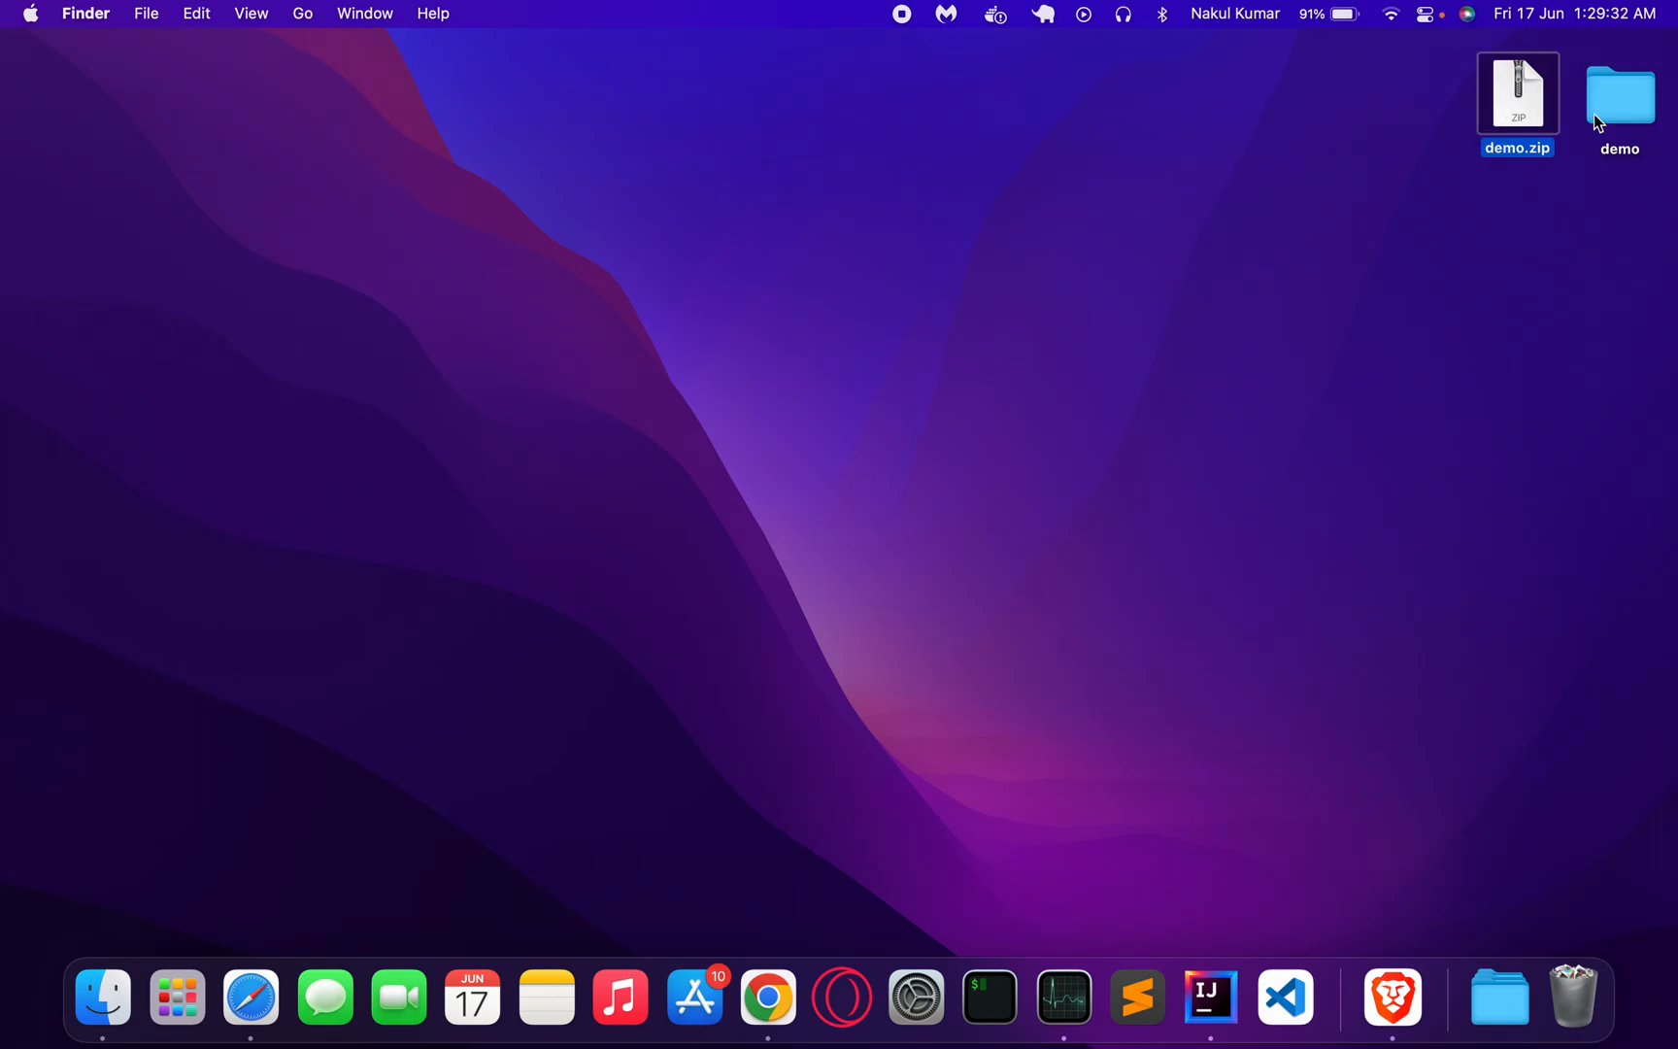
pyautogui.doubleClick(1620, 93)
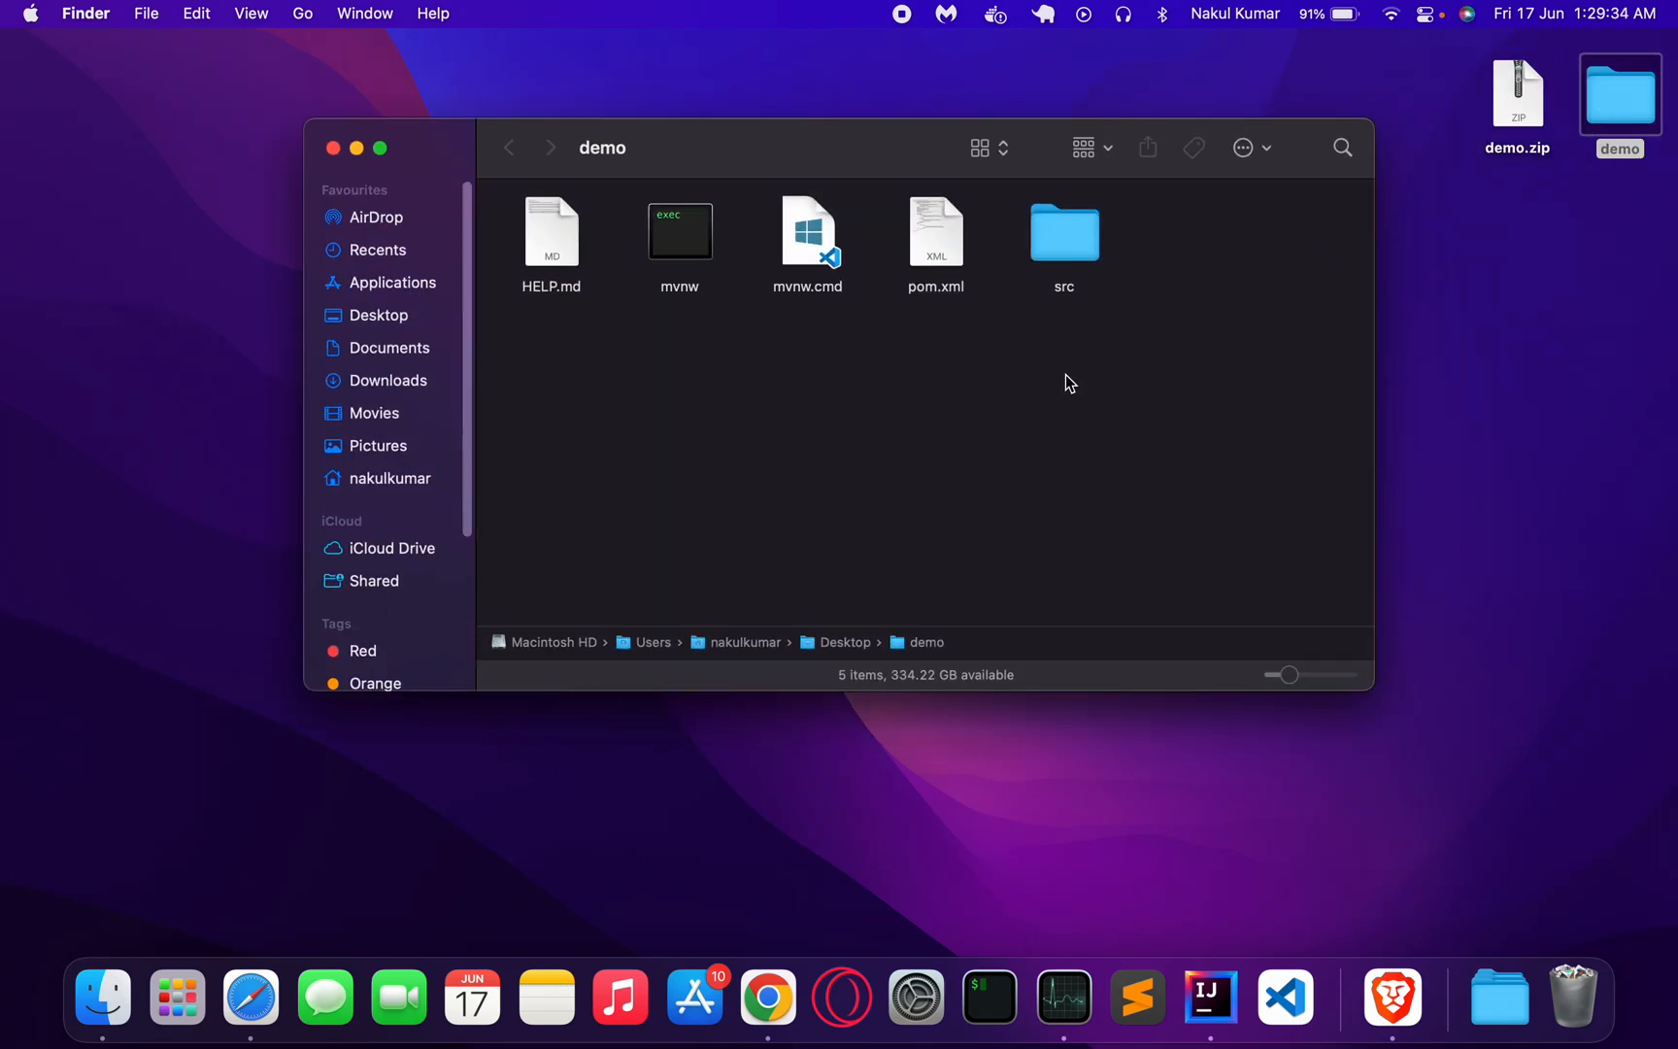
pyautogui.moveTo(587, 315)
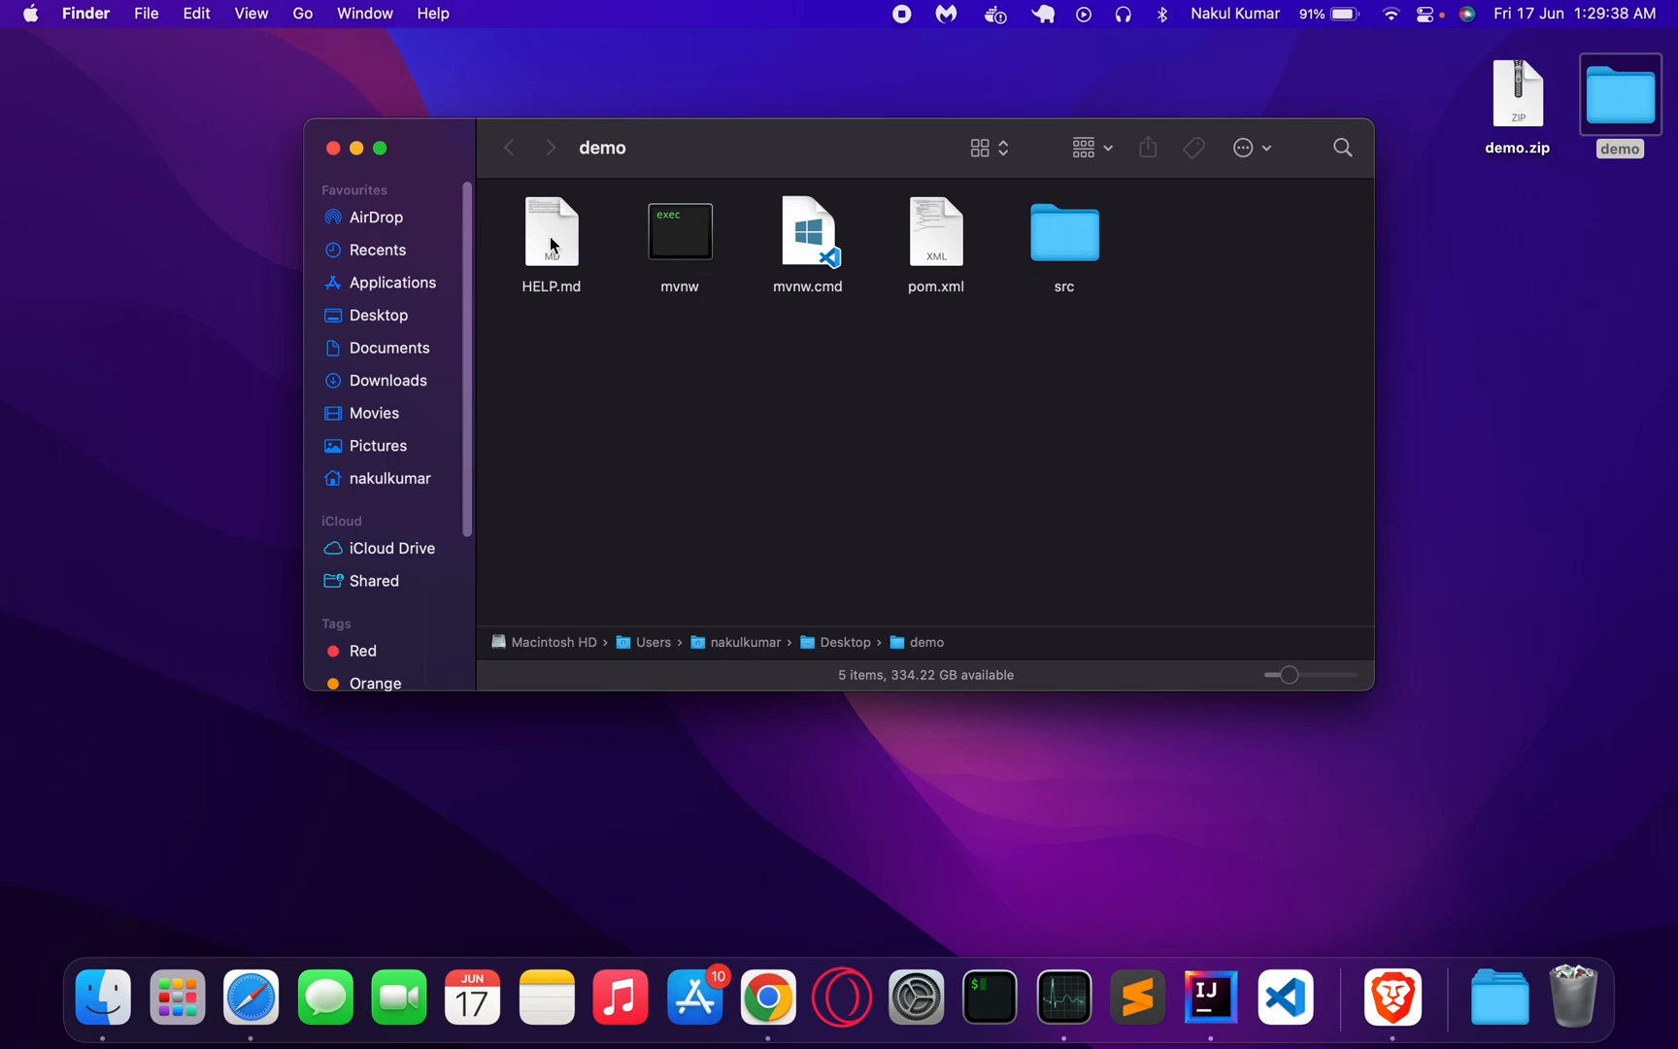
pyautogui.moveTo(725, 303)
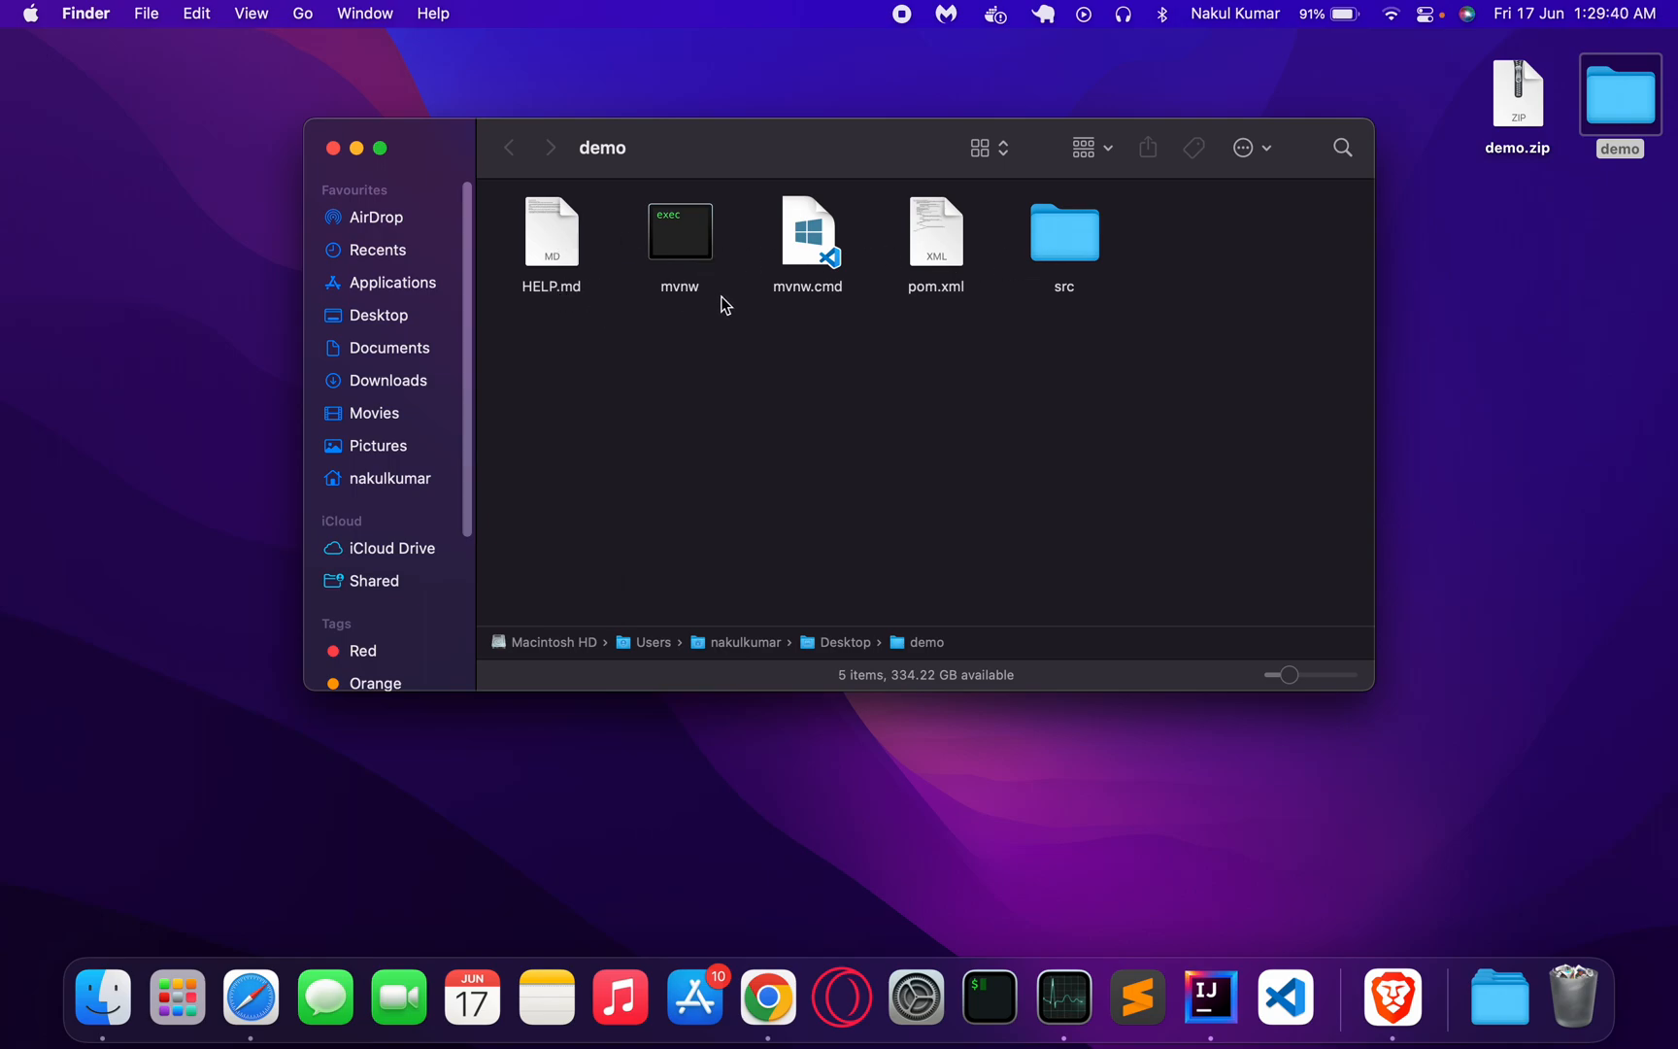
pyautogui.moveTo(863, 301)
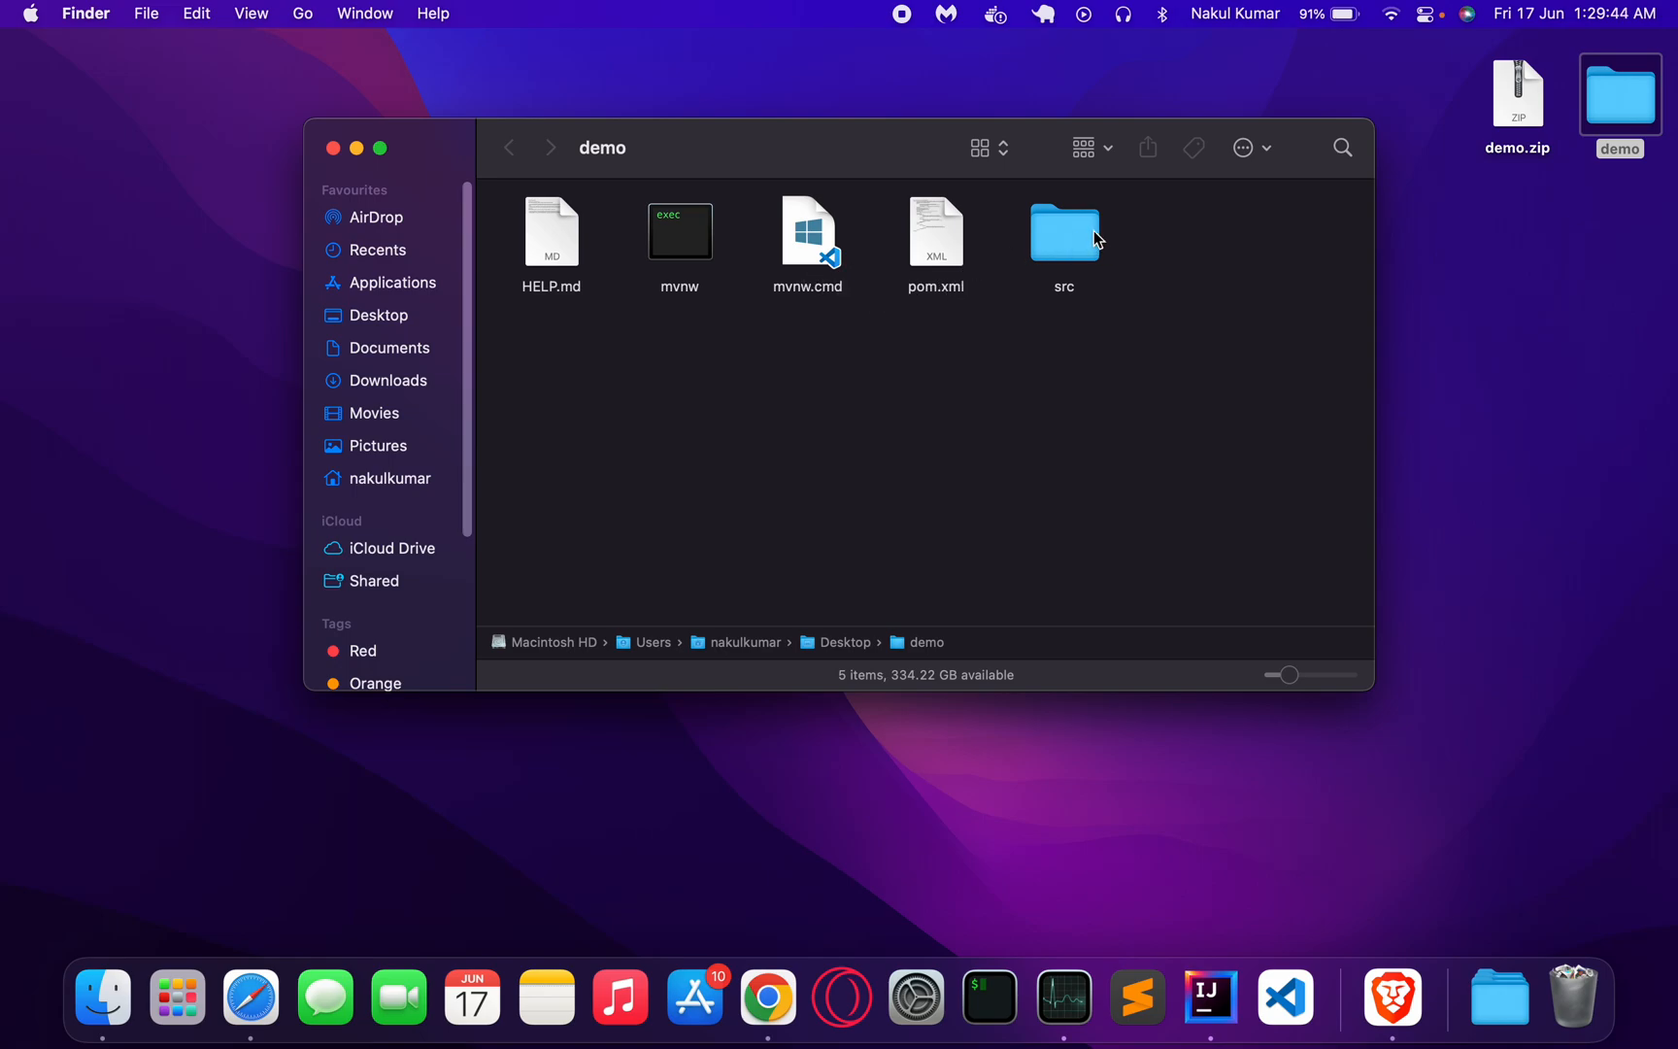
pyautogui.doubleClick(1064, 231)
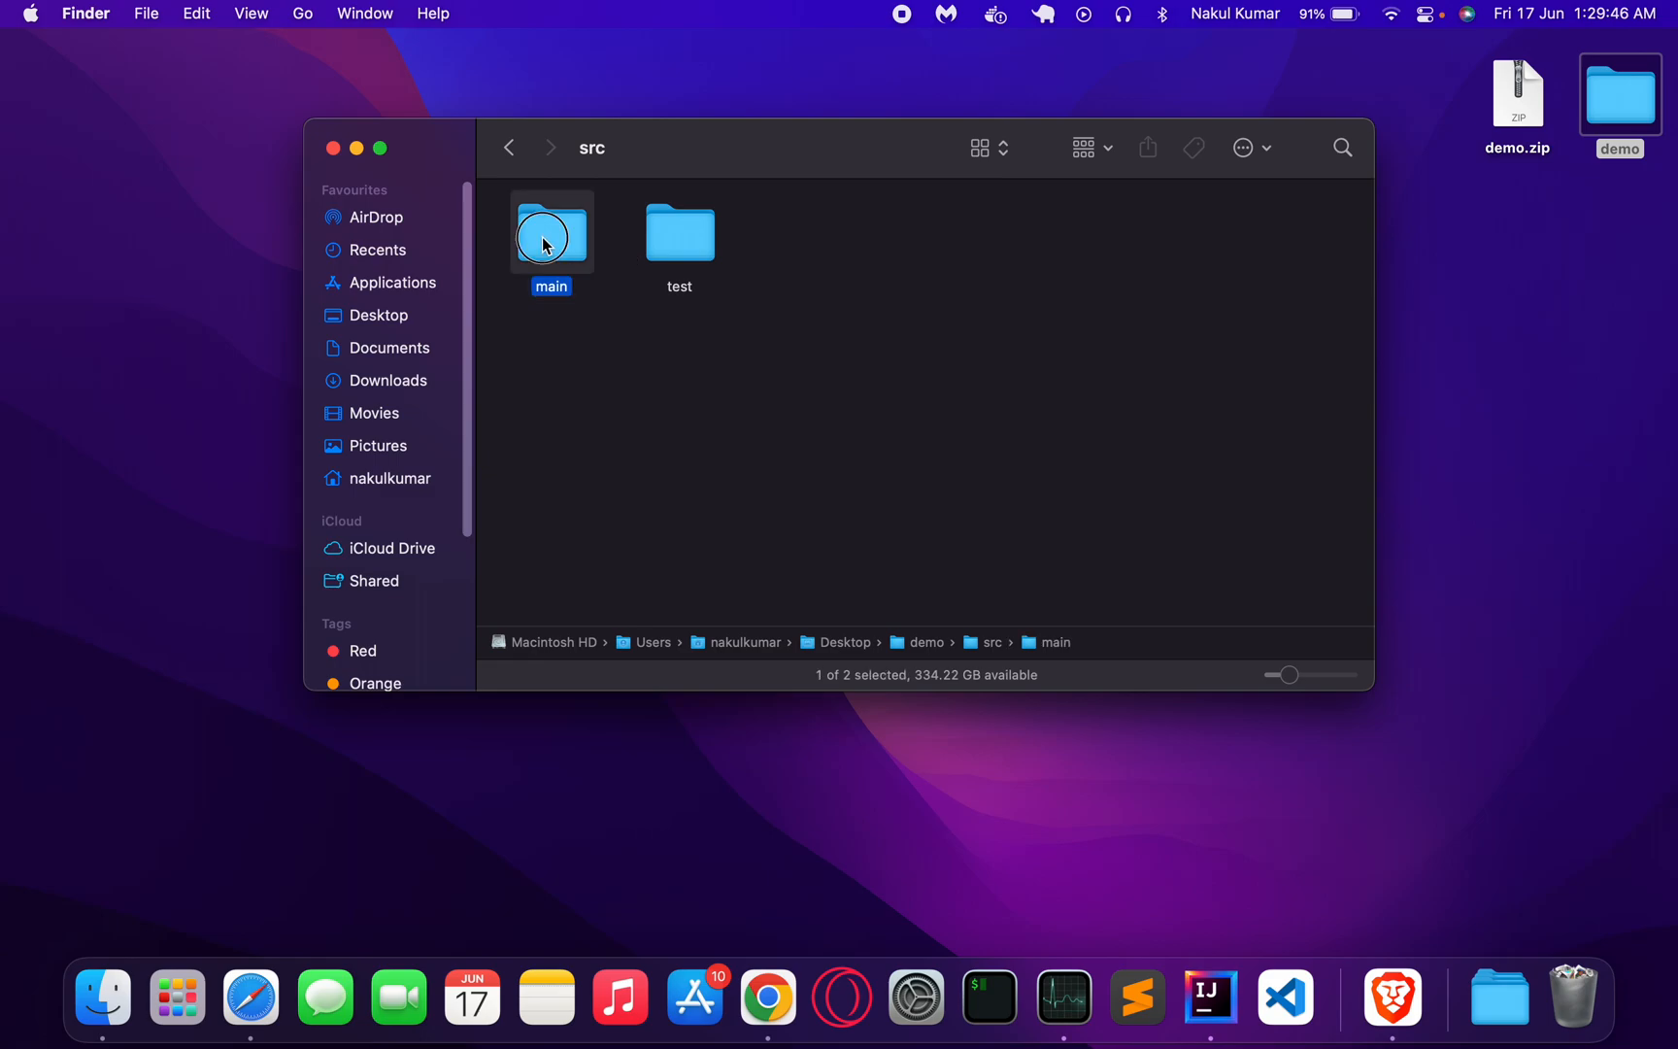
pyautogui.doubleClick(552, 232)
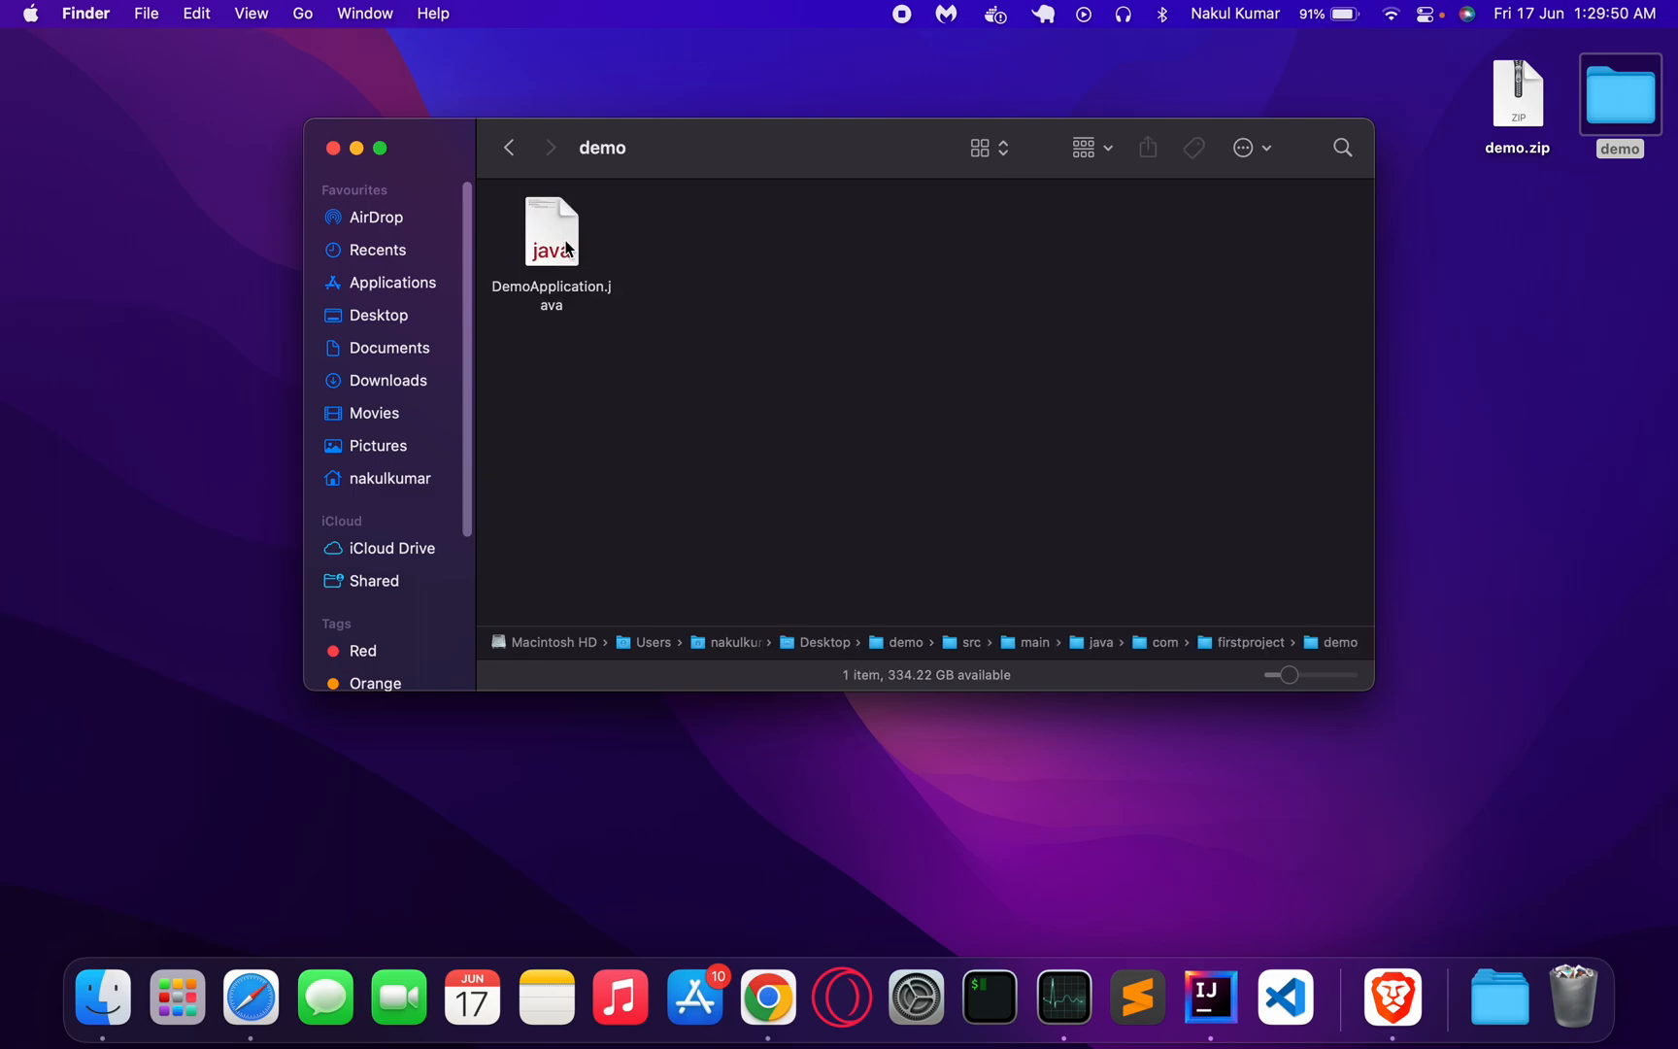
pyautogui.click(509, 148)
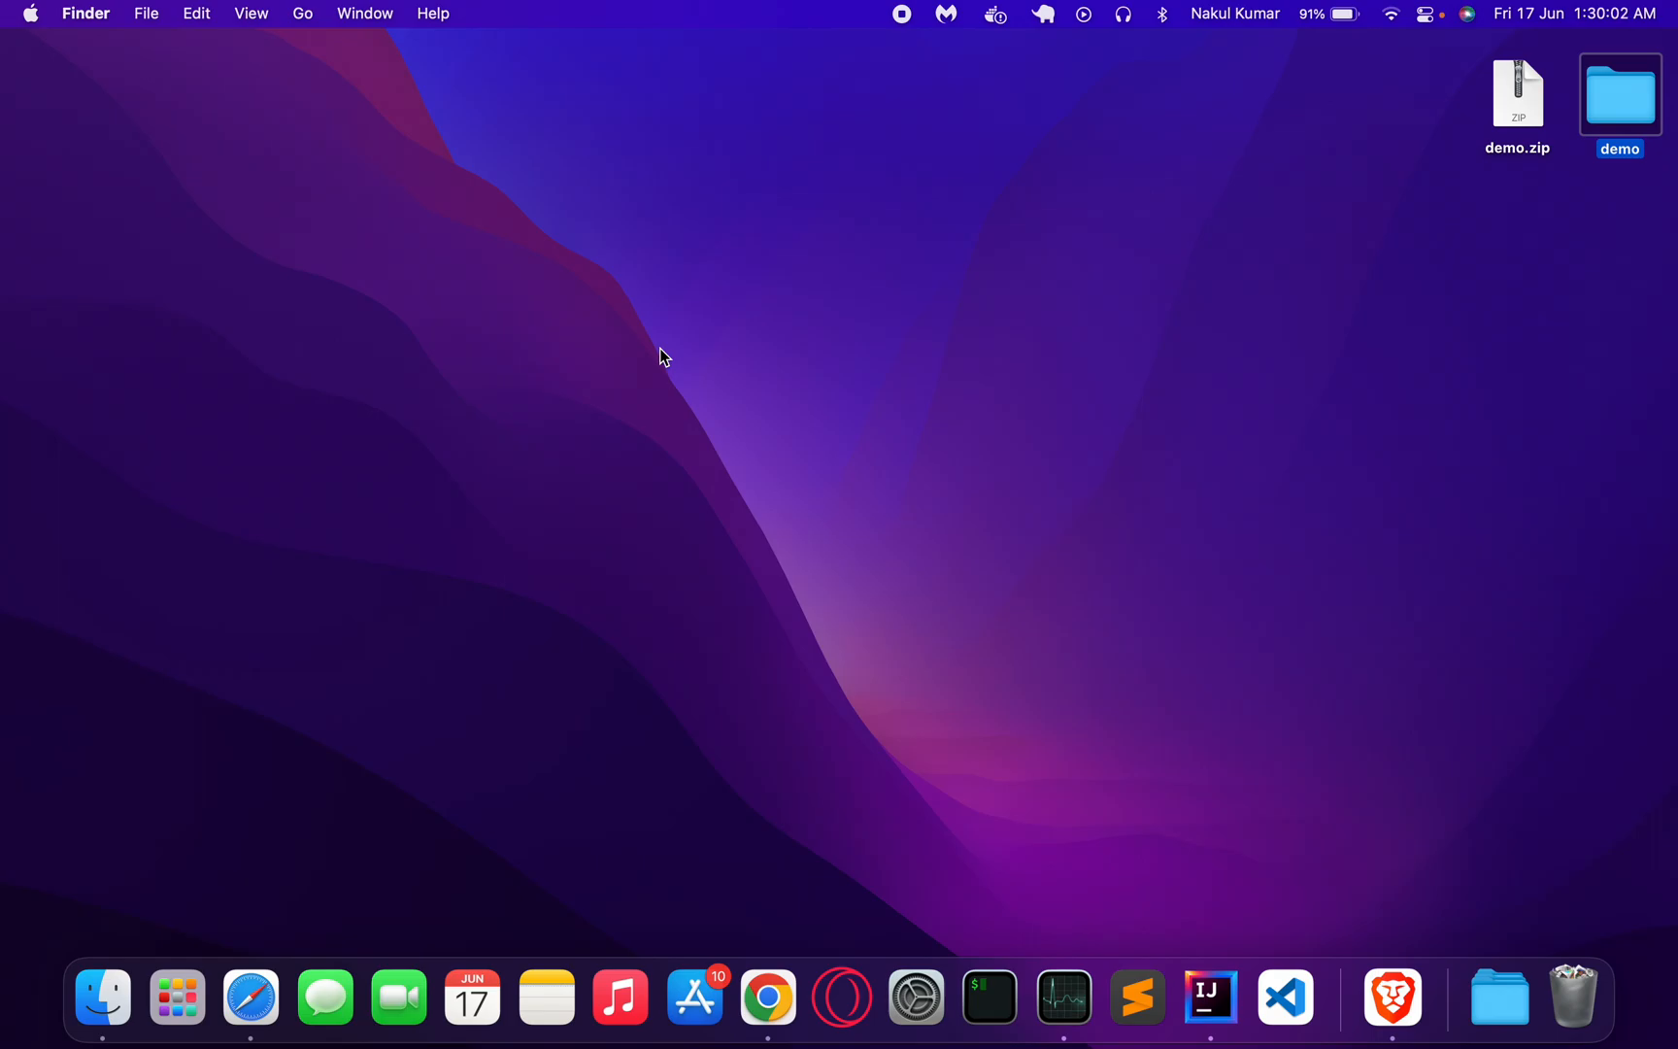
# In IntelliJ IDEA, choose Desktop/demo/pom.xml in the Open dialog.
pyautogui.click(1212, 998)
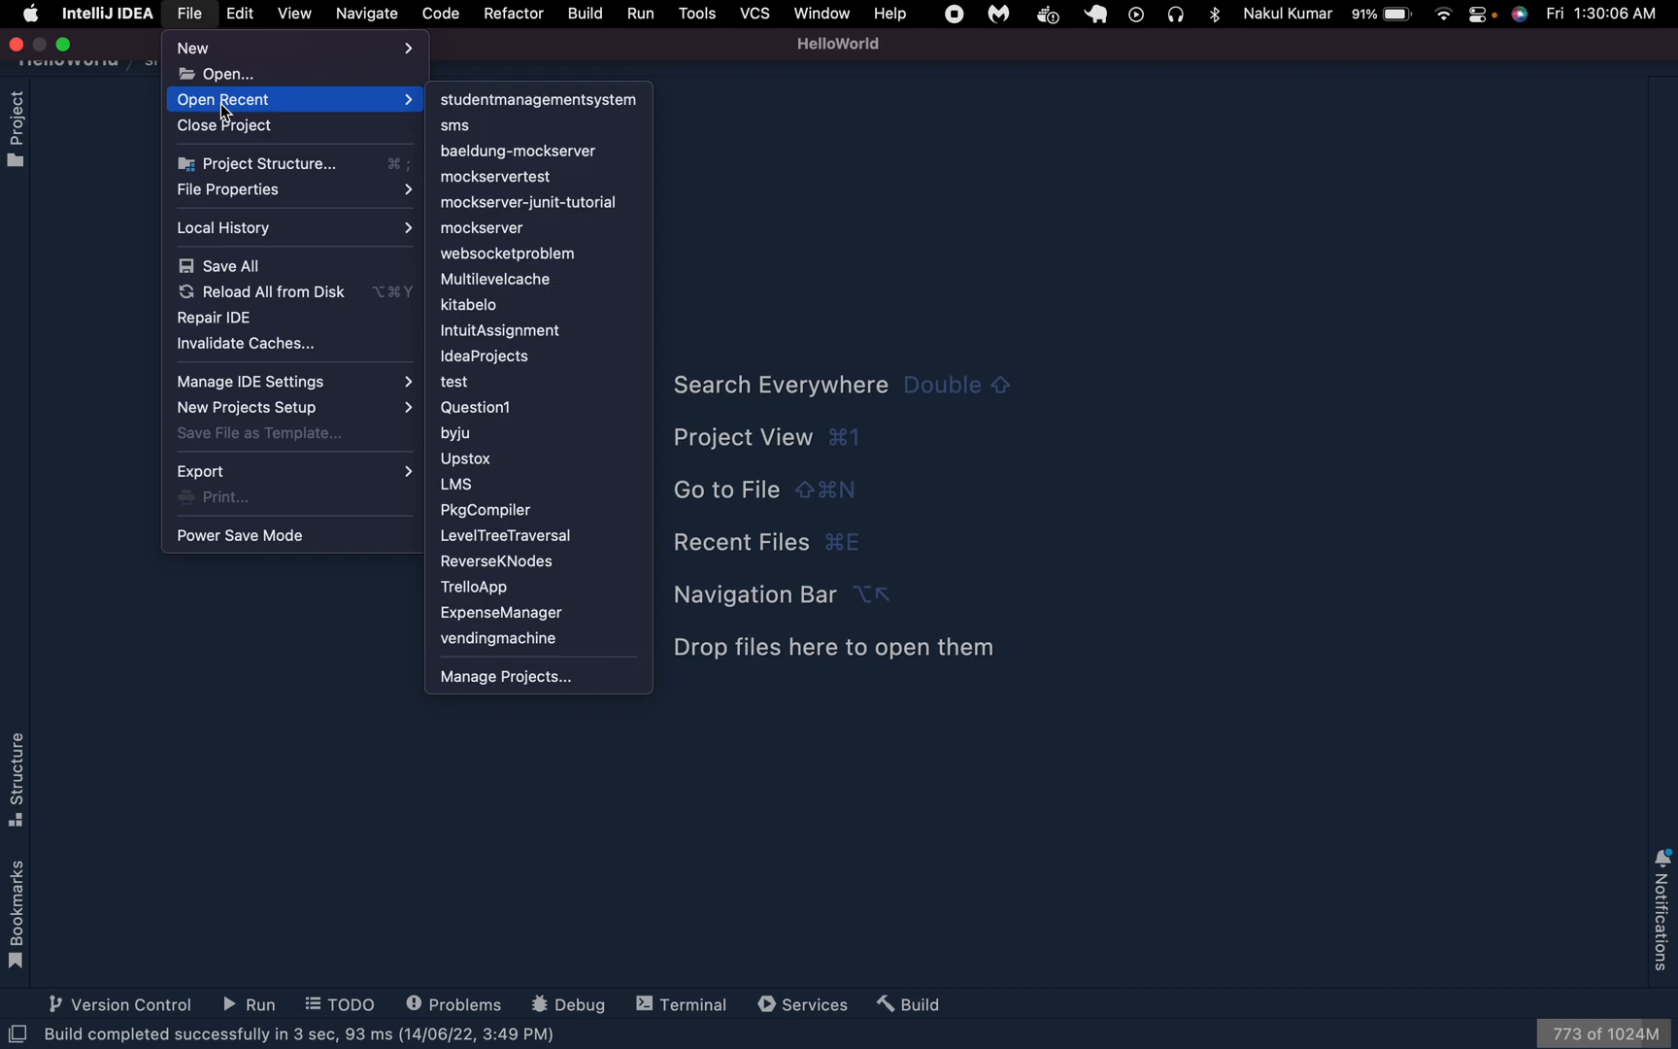
pyautogui.click(225, 74)
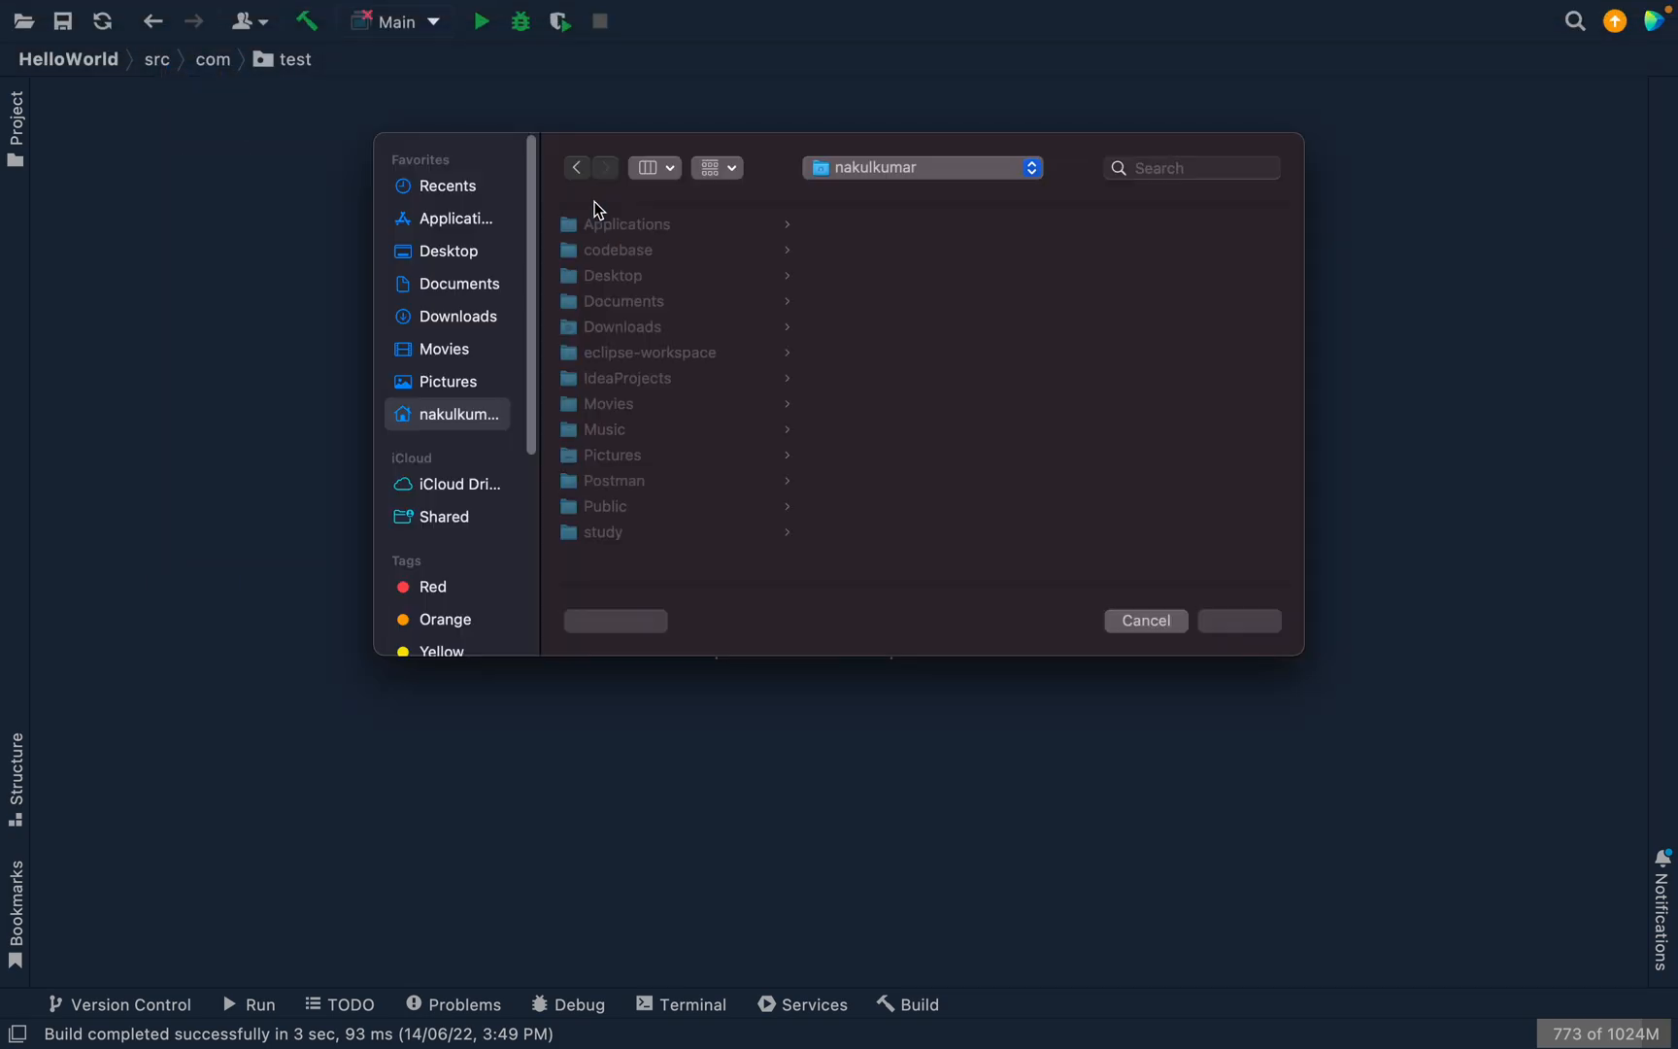
pyautogui.click(614, 276)
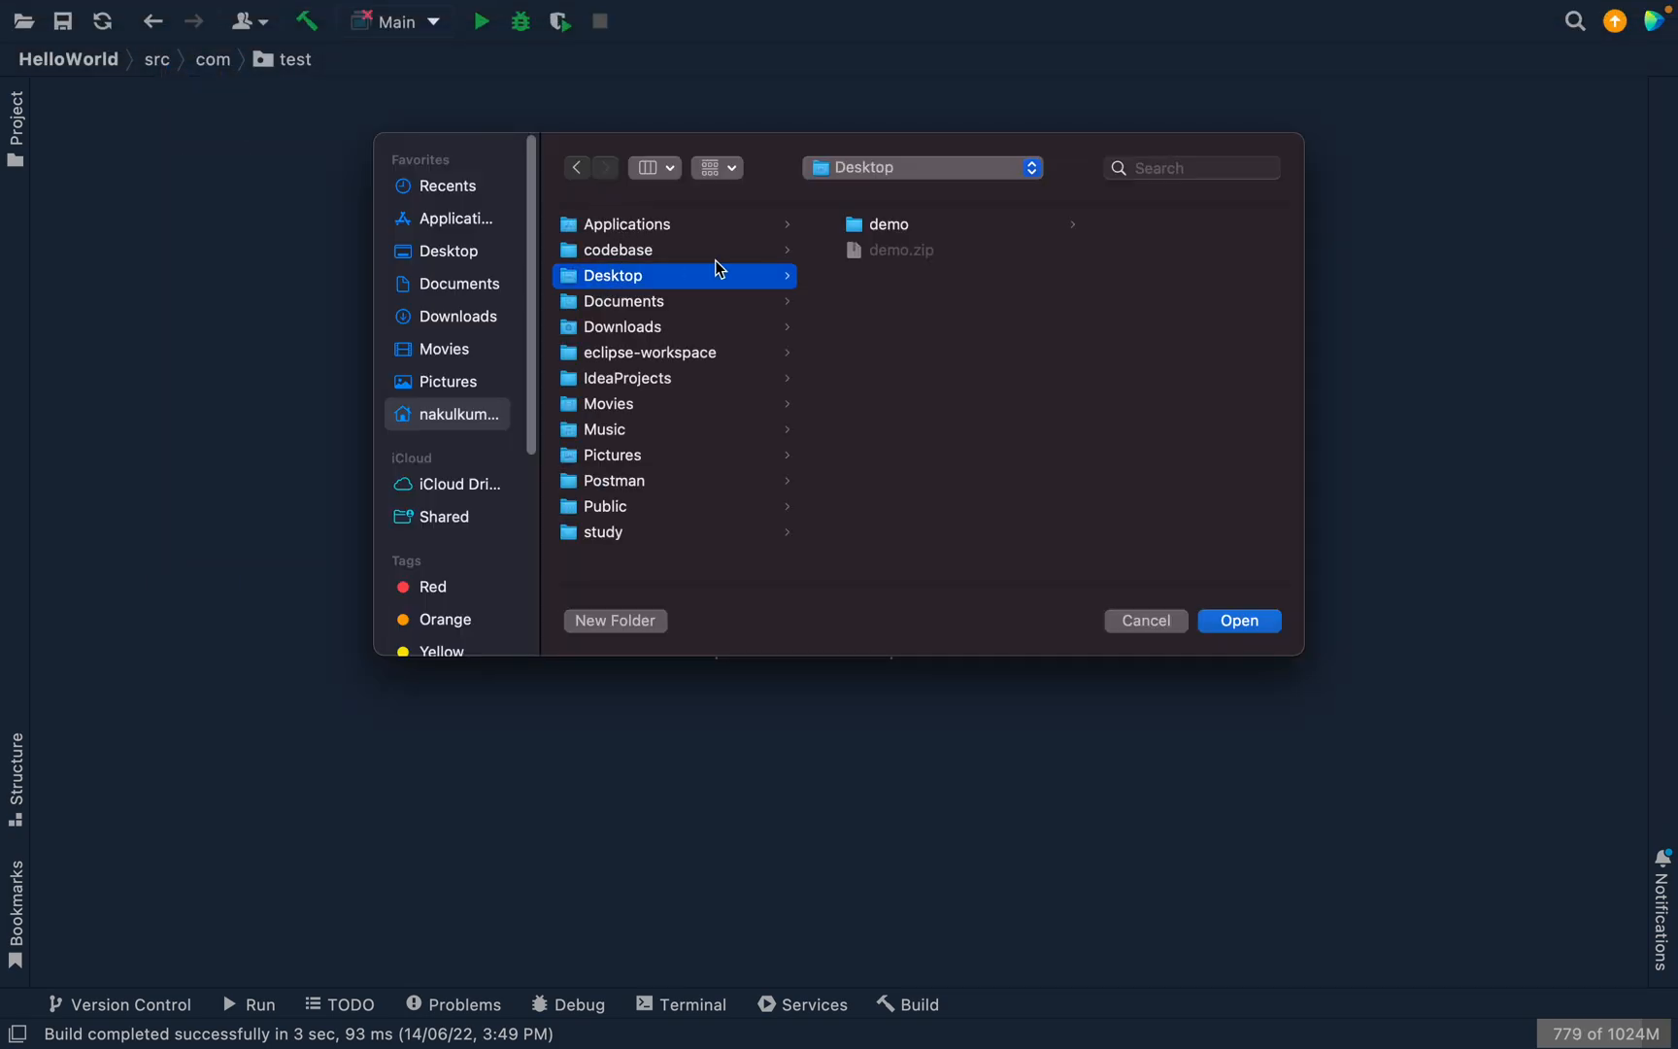
pyautogui.click(890, 225)
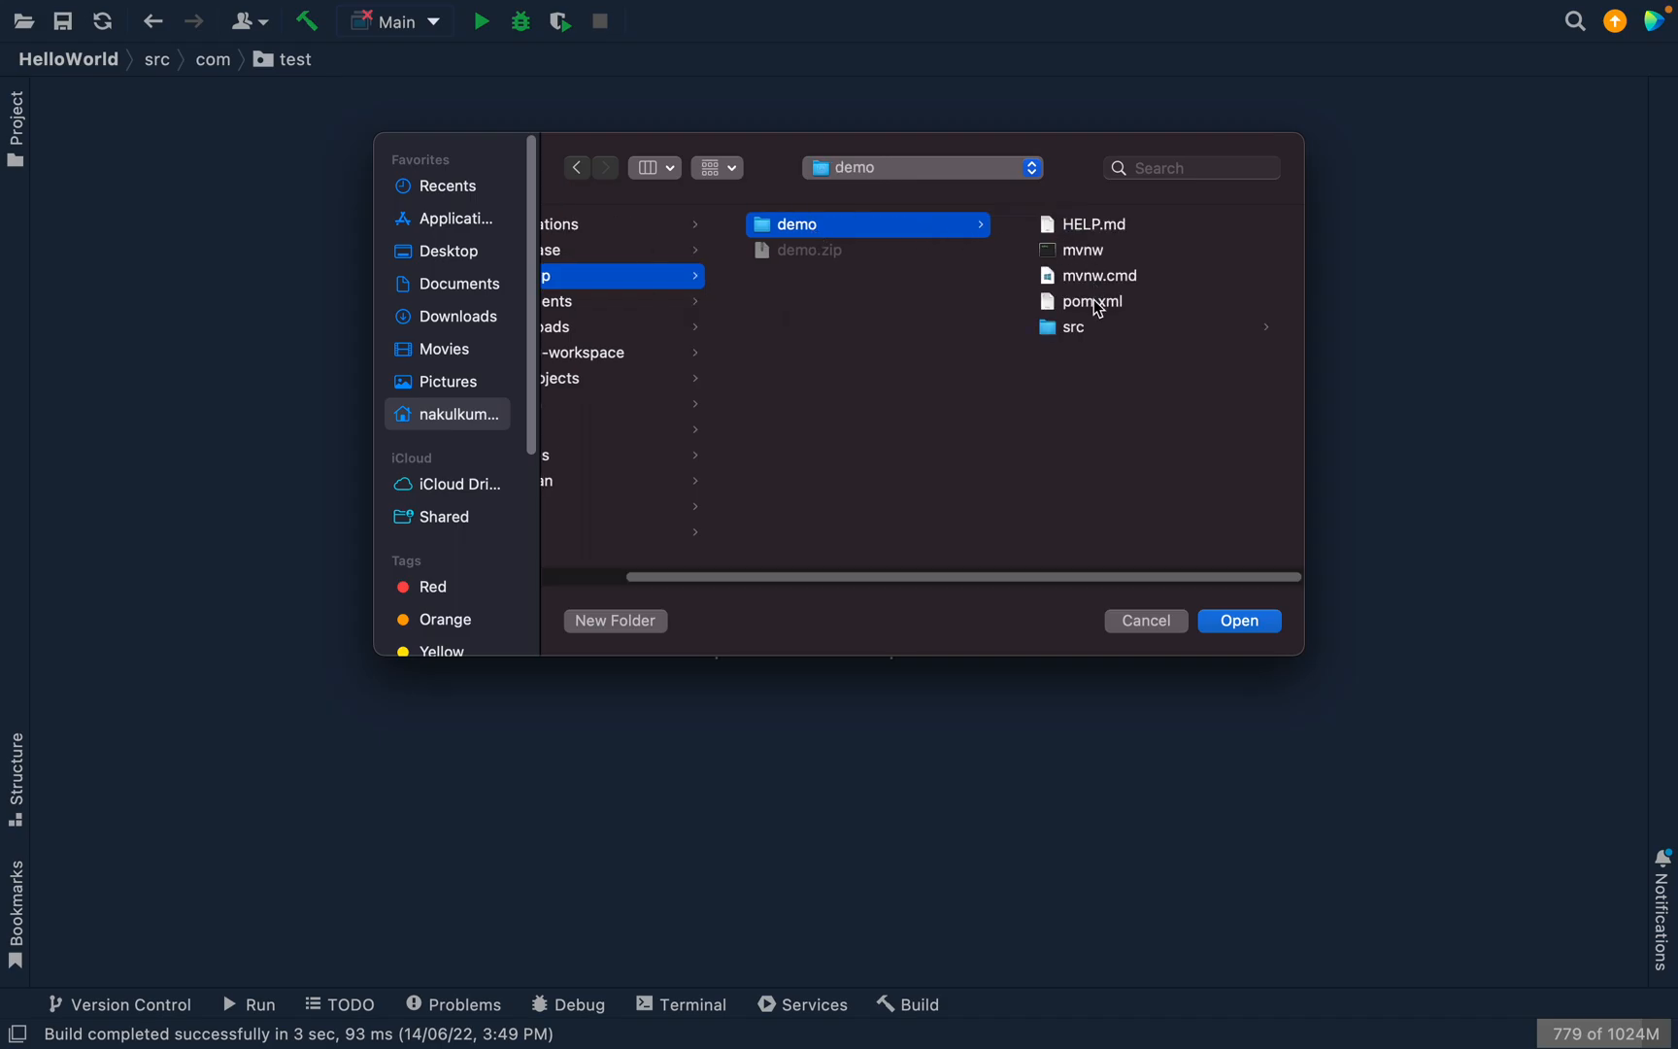
pyautogui.click(1239, 622)
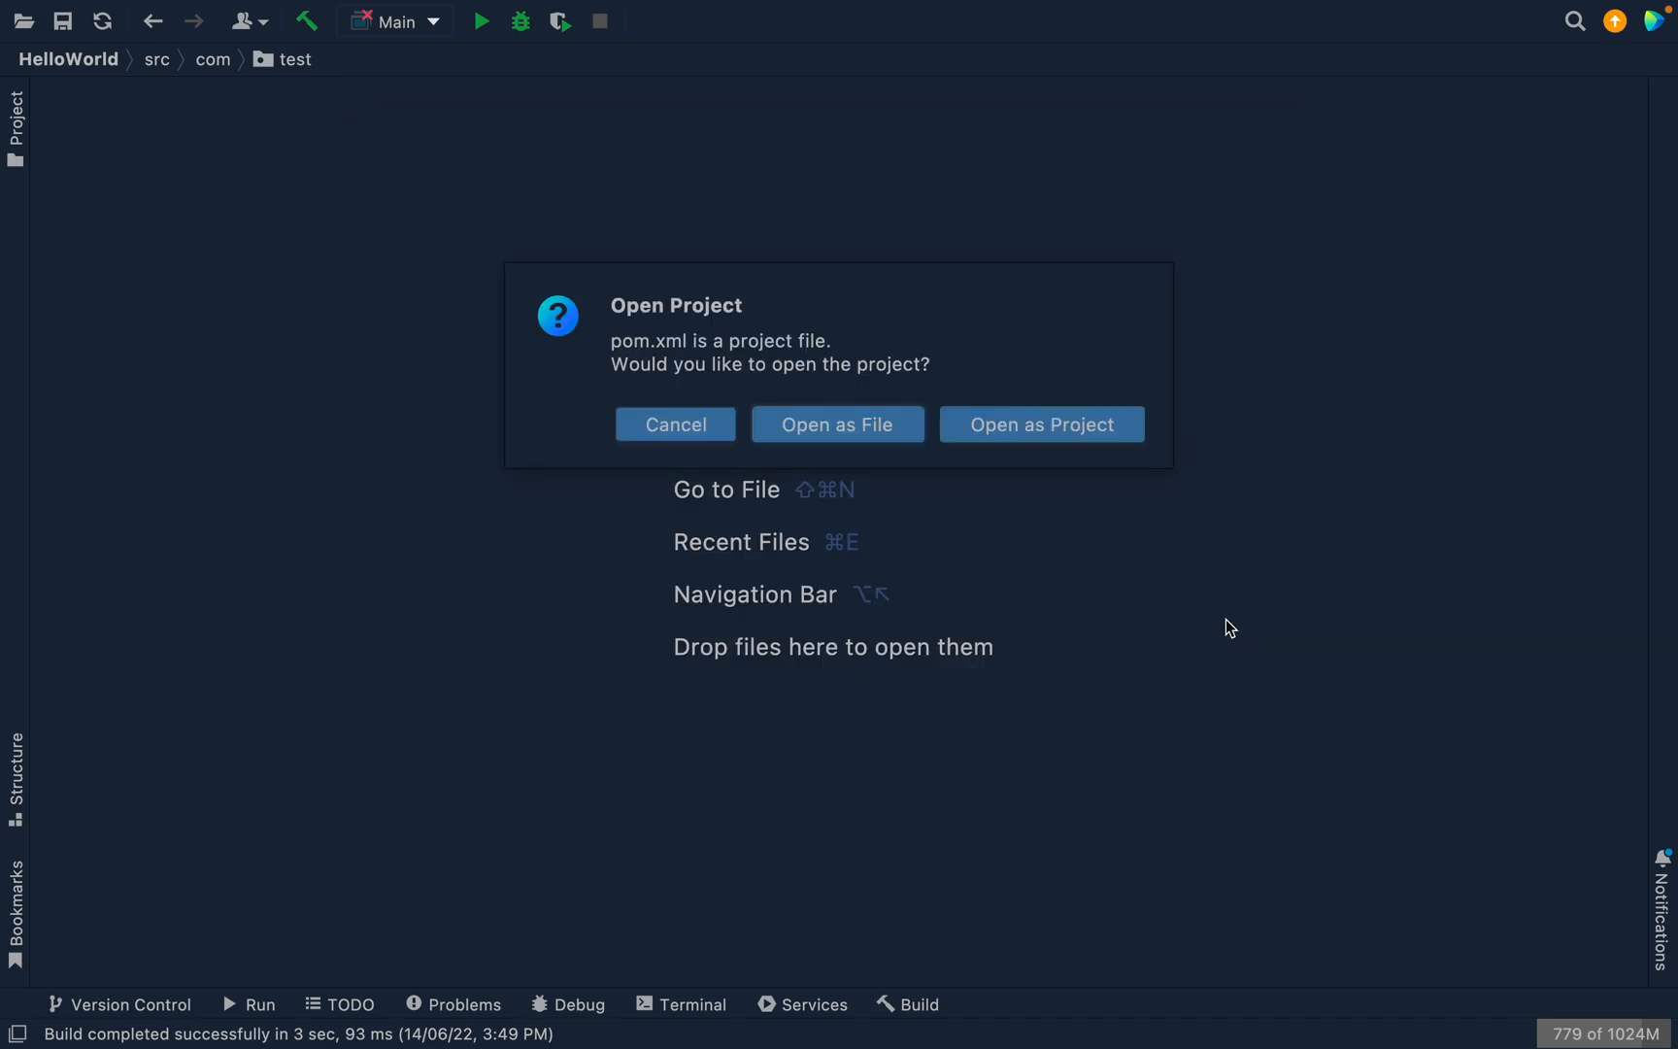
# Open pom.xml as a project, trusting all projects in ~/Desktop.
pyautogui.click(1044, 426)
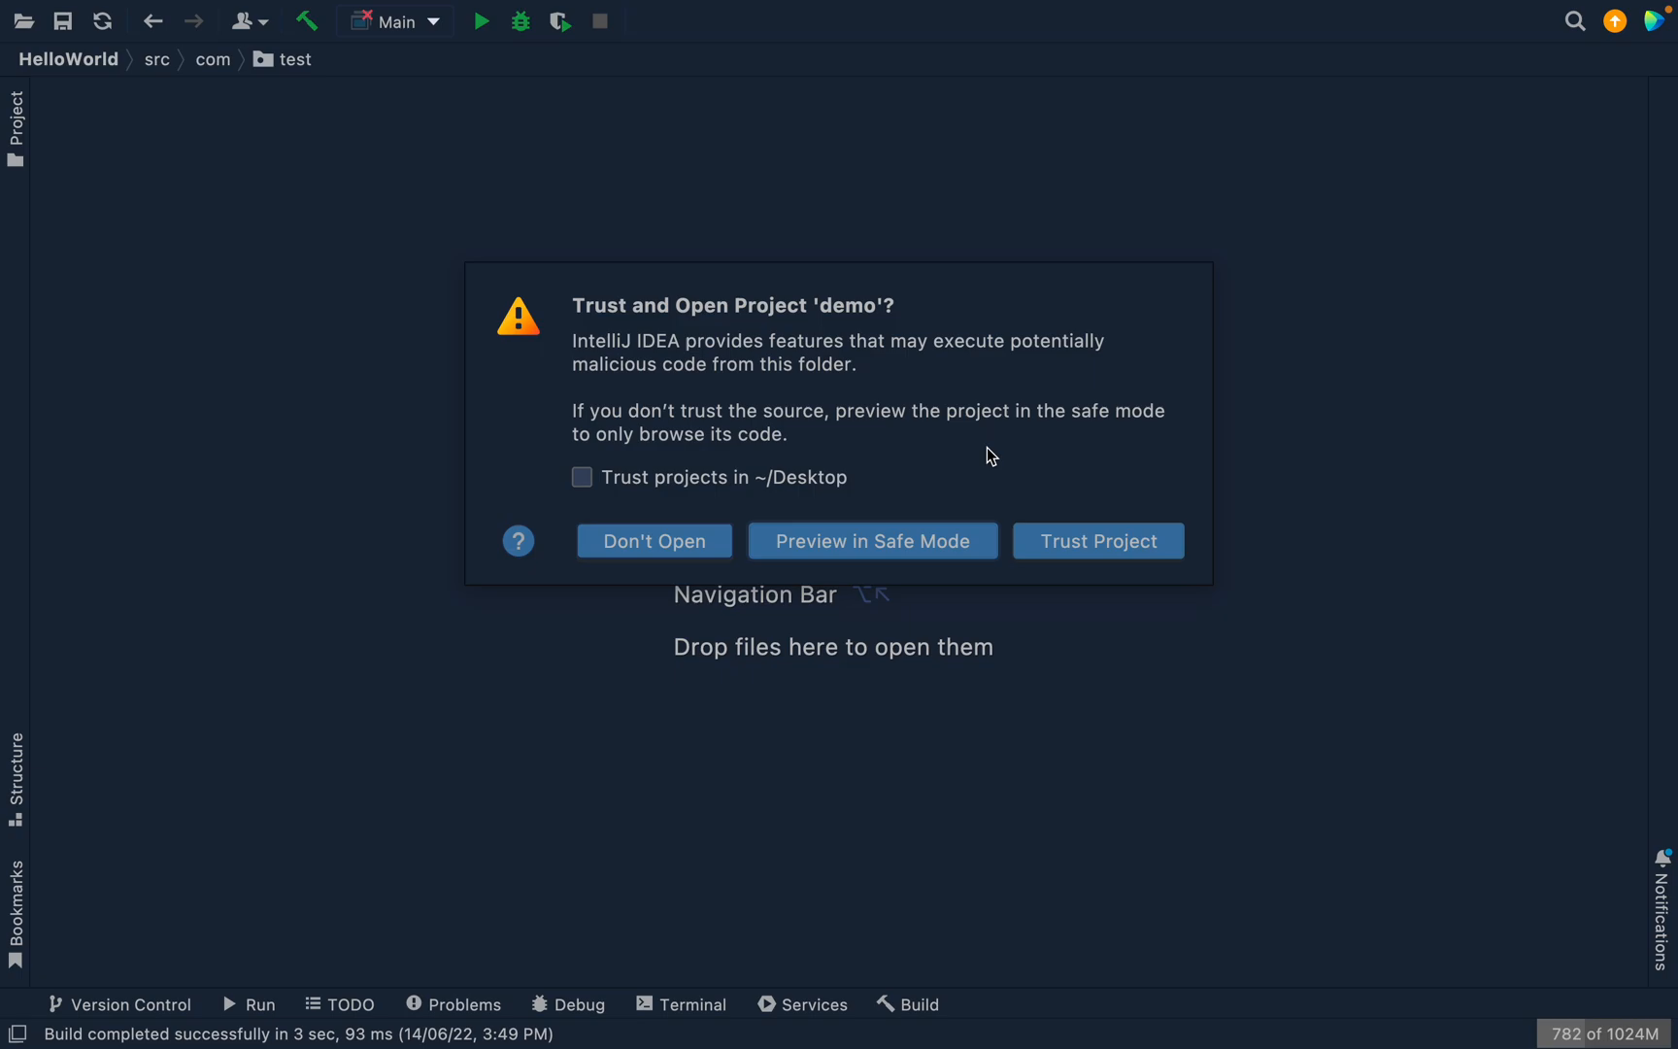
pyautogui.click(583, 477)
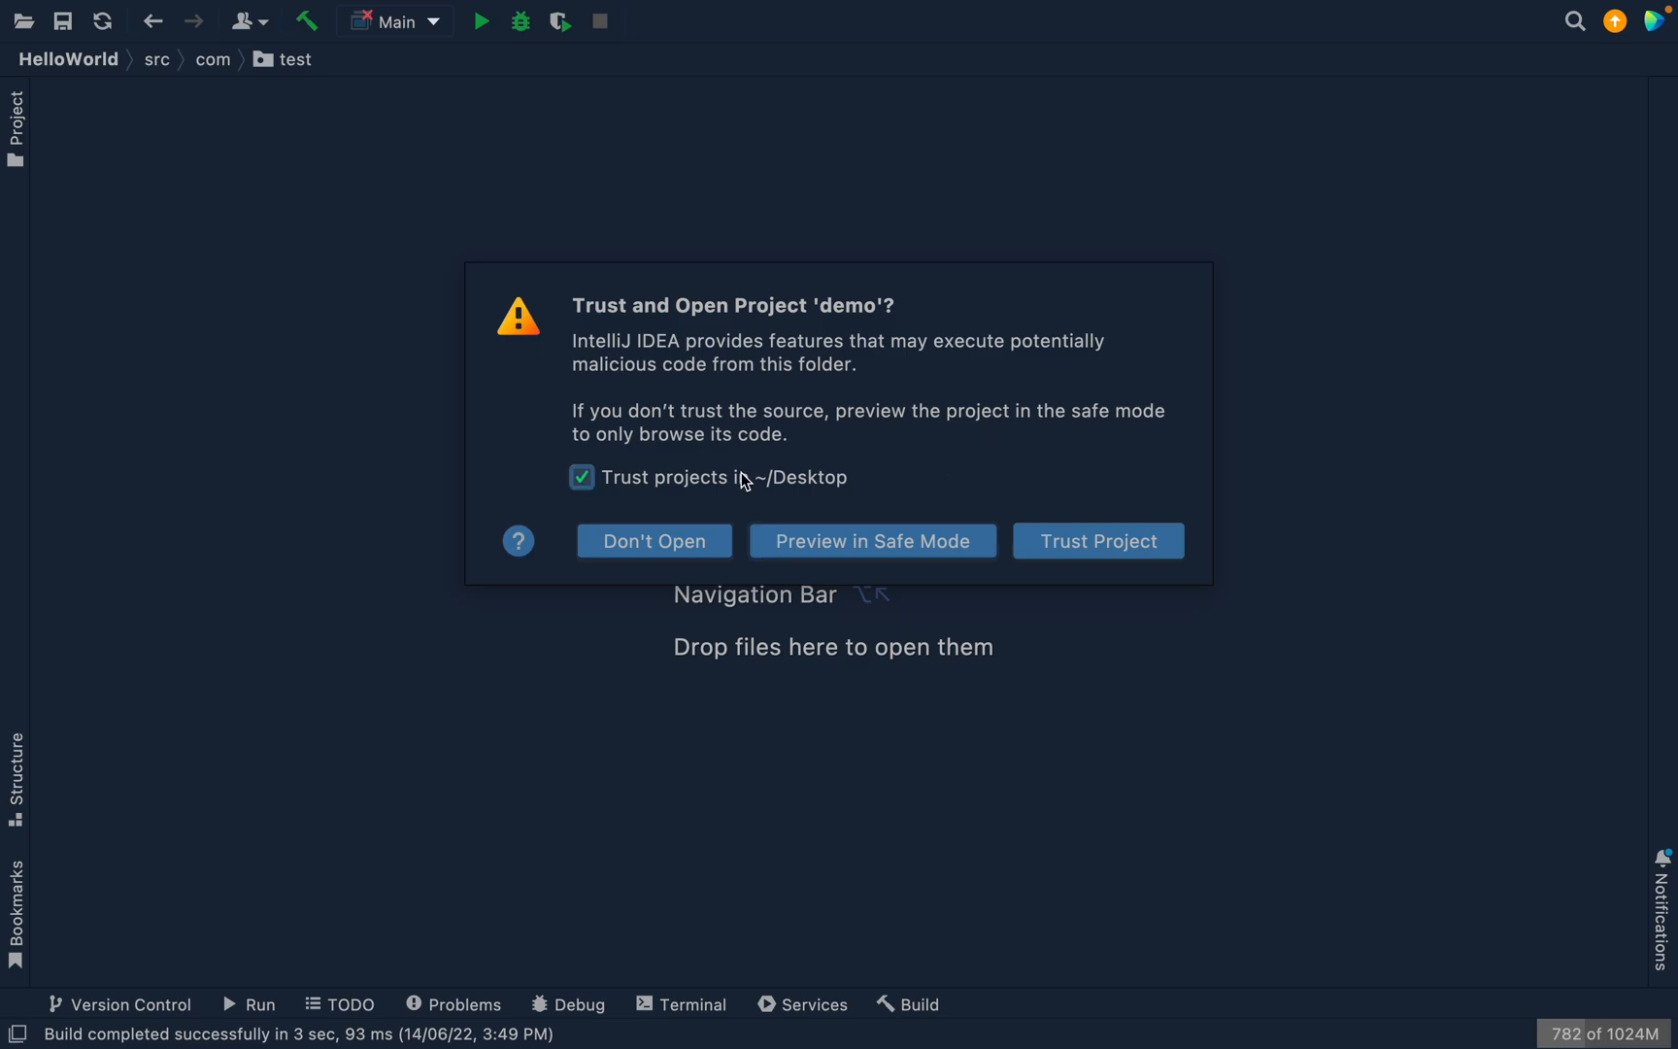
pyautogui.moveTo(686, 540)
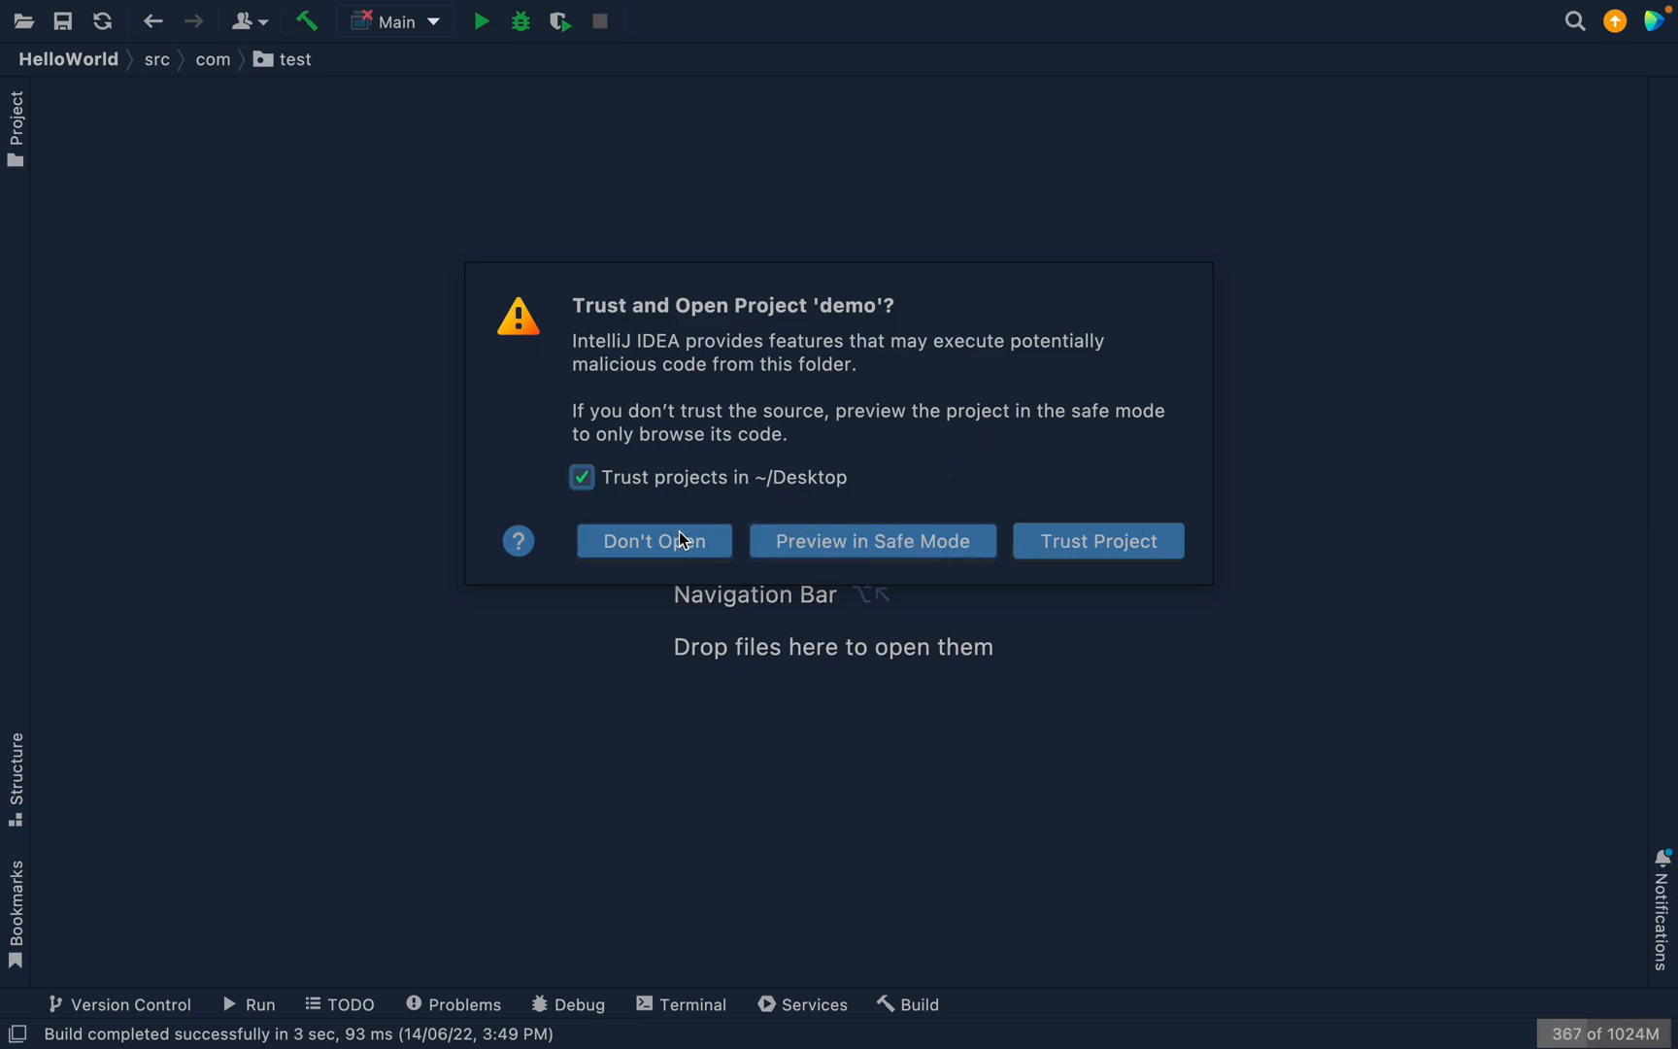
pyautogui.click(1099, 542)
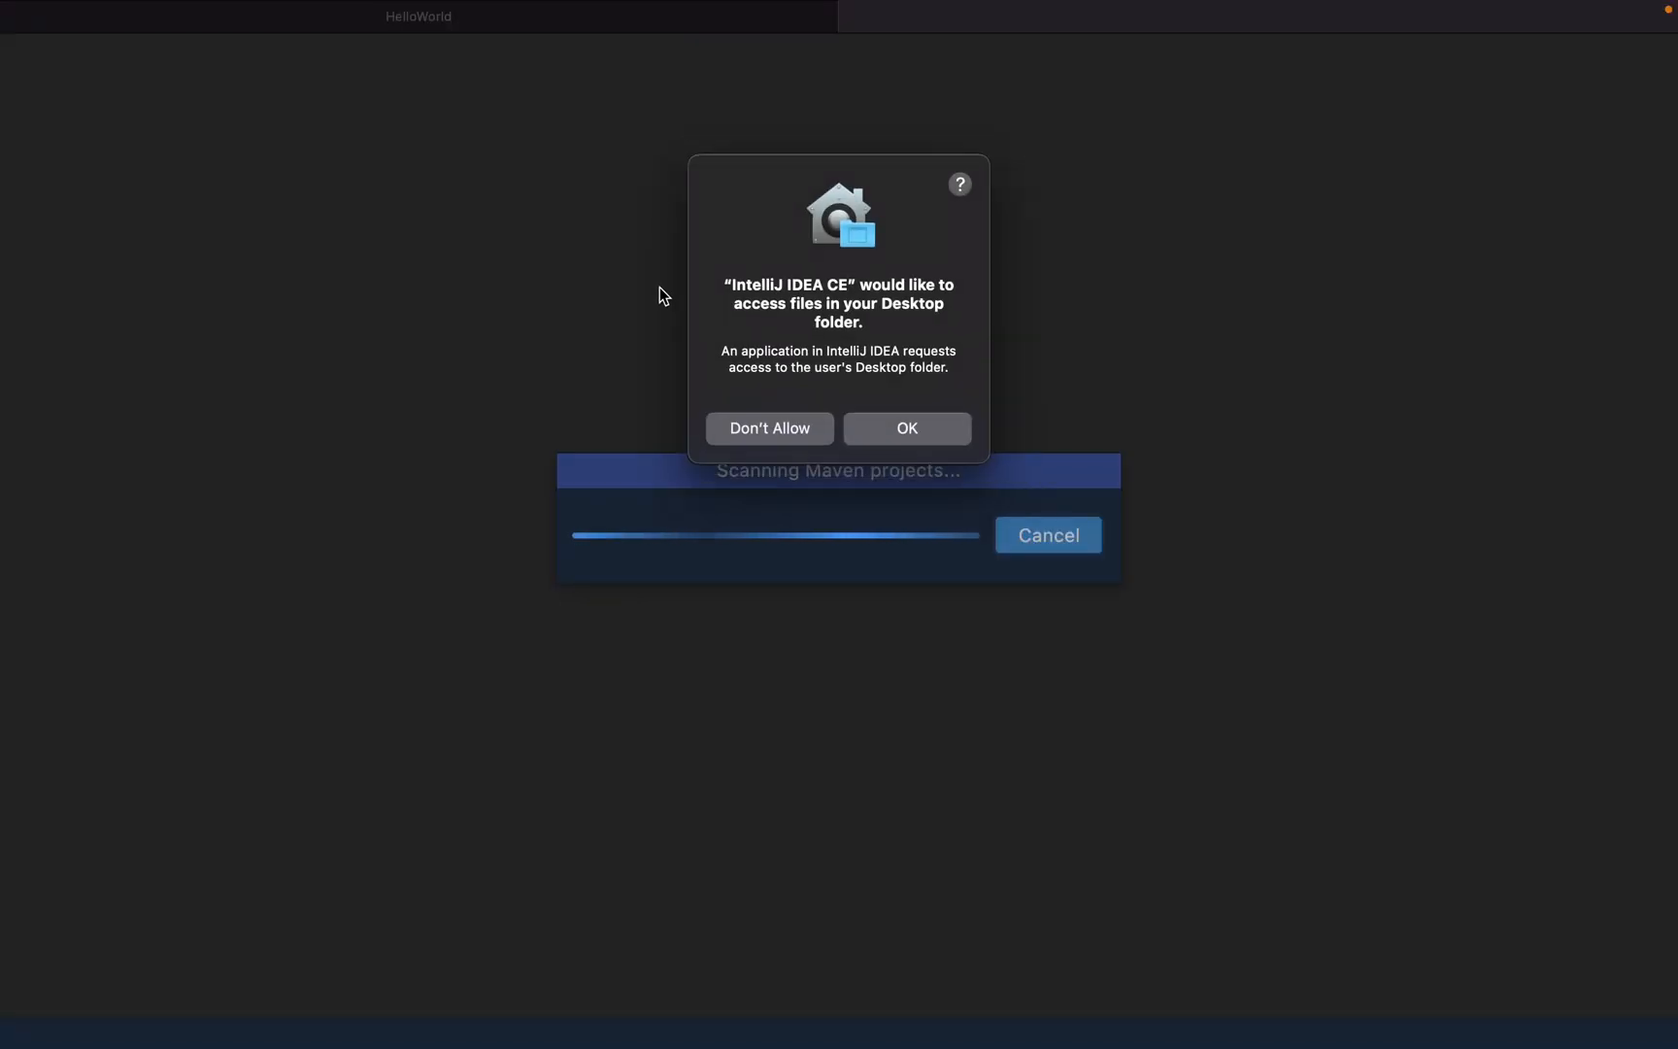
# Allow Desktop access so the demo project loads, then open its pom.xml.
pyautogui.click(908, 428)
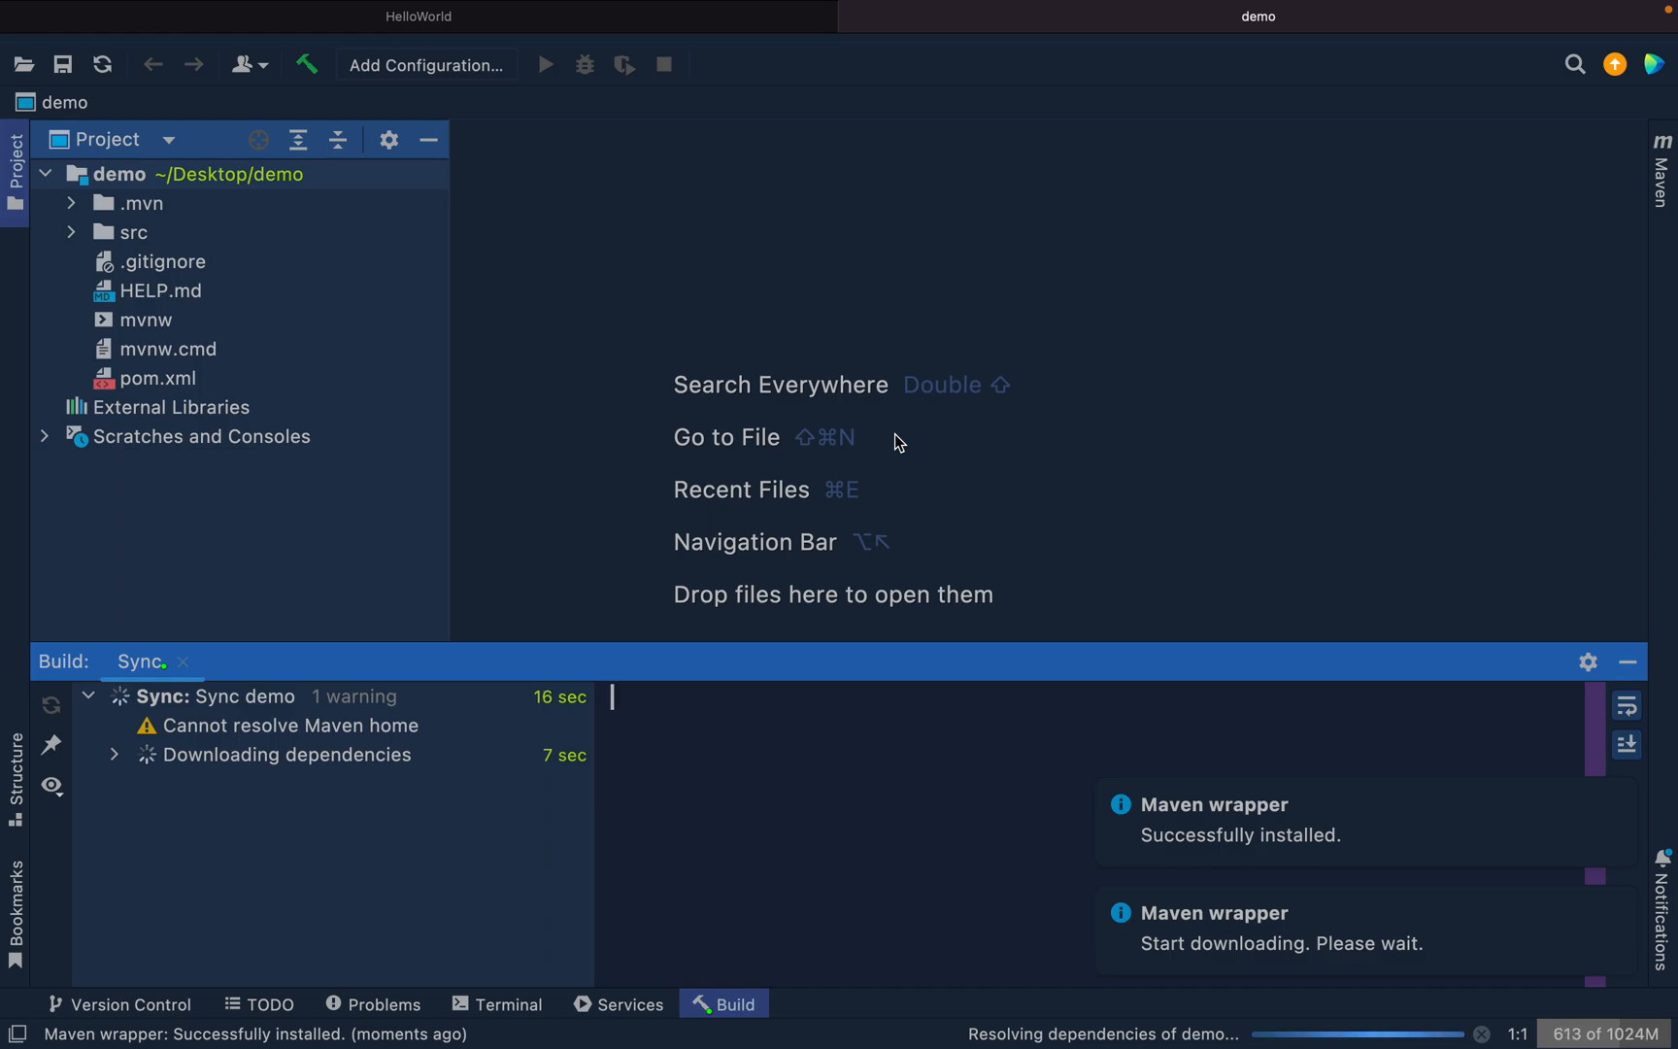
pyautogui.moveTo(365, 277)
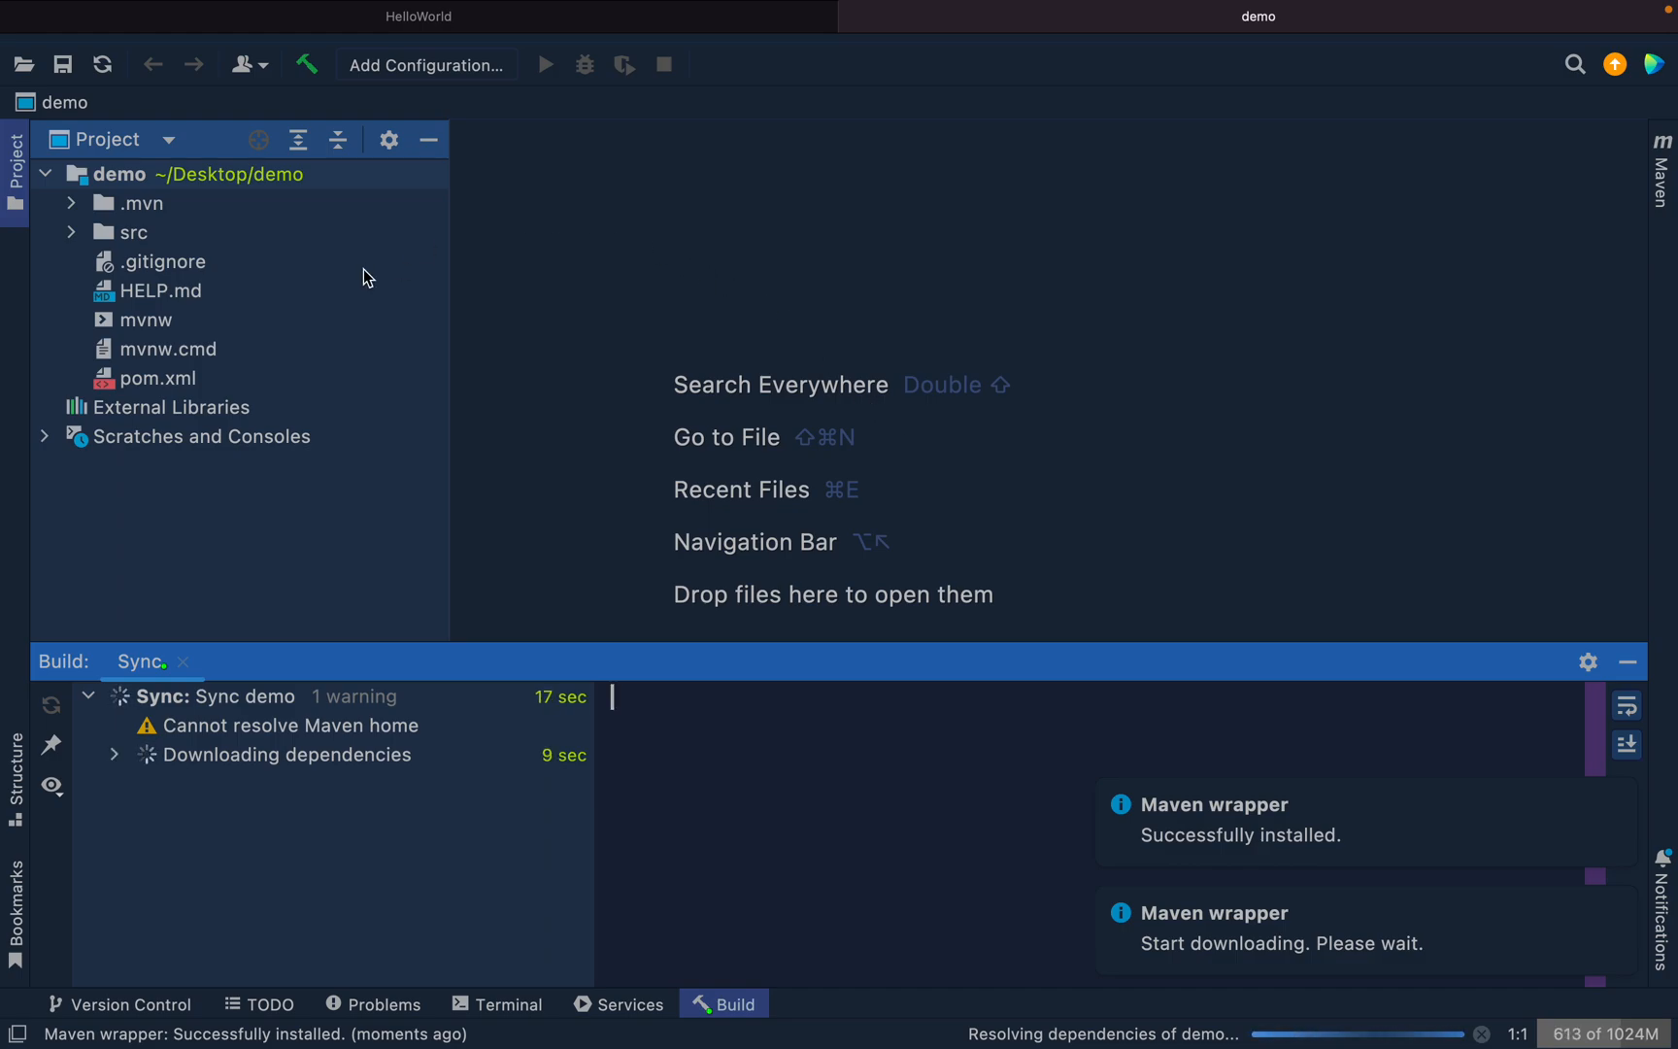
pyautogui.moveTo(141, 204)
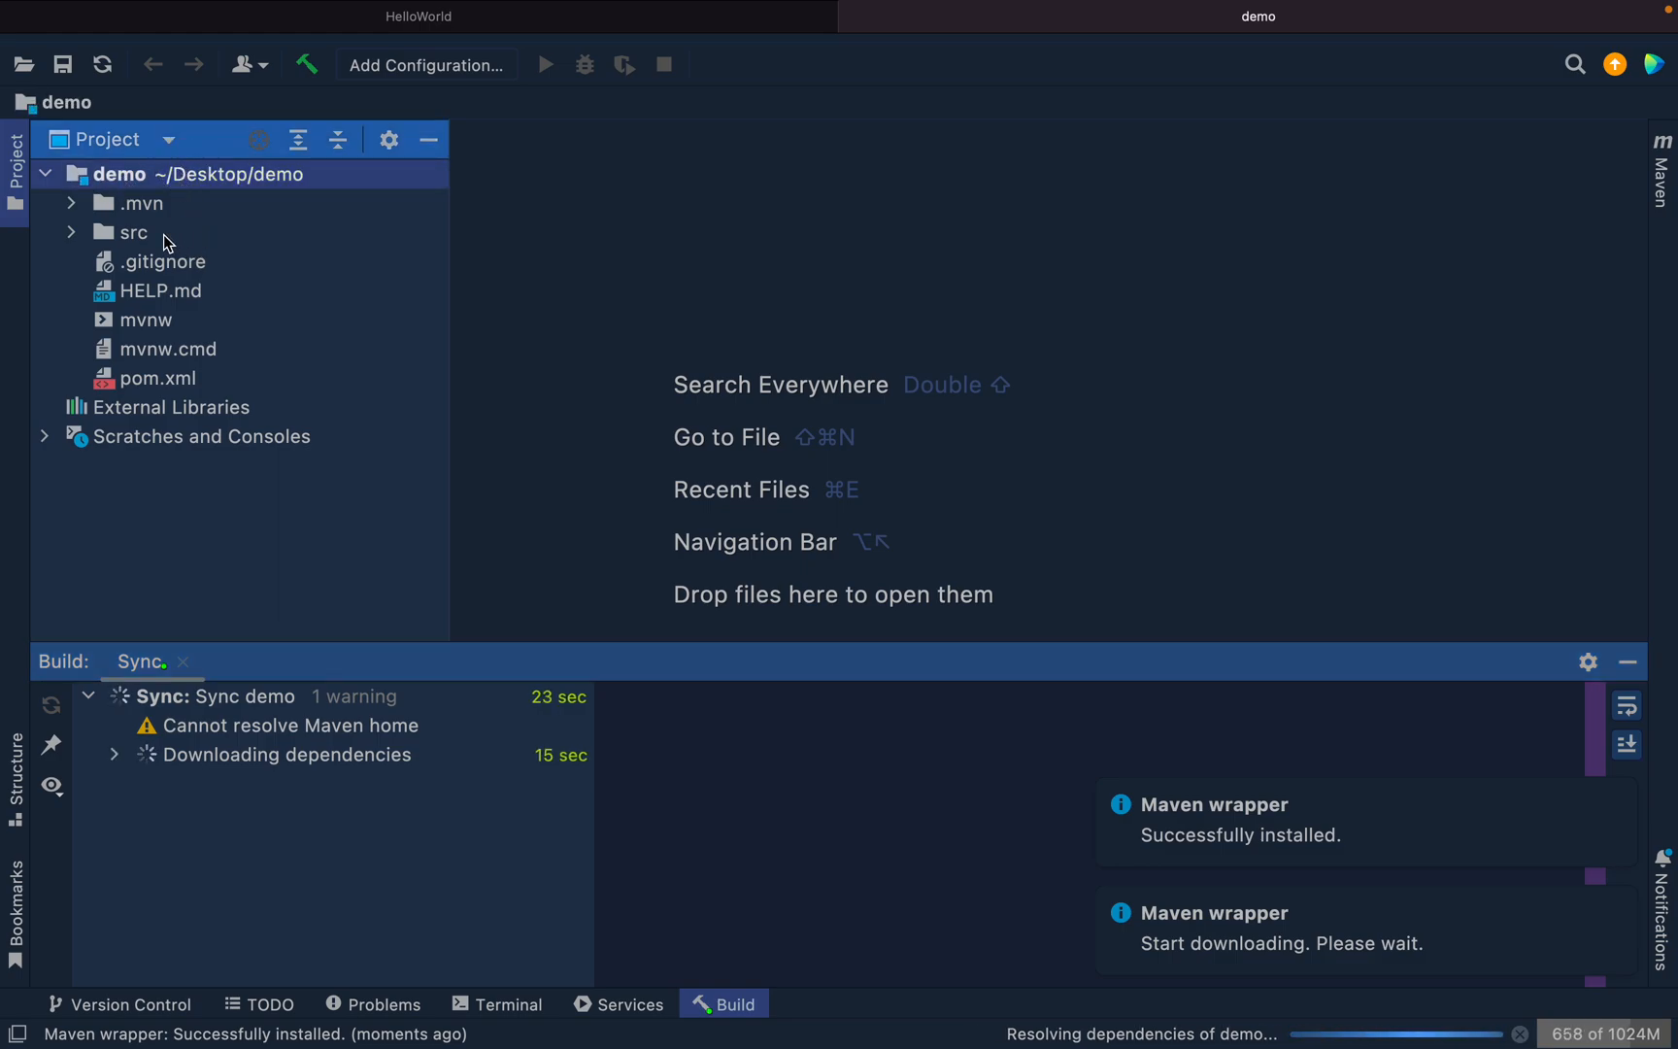
pyautogui.click(132, 233)
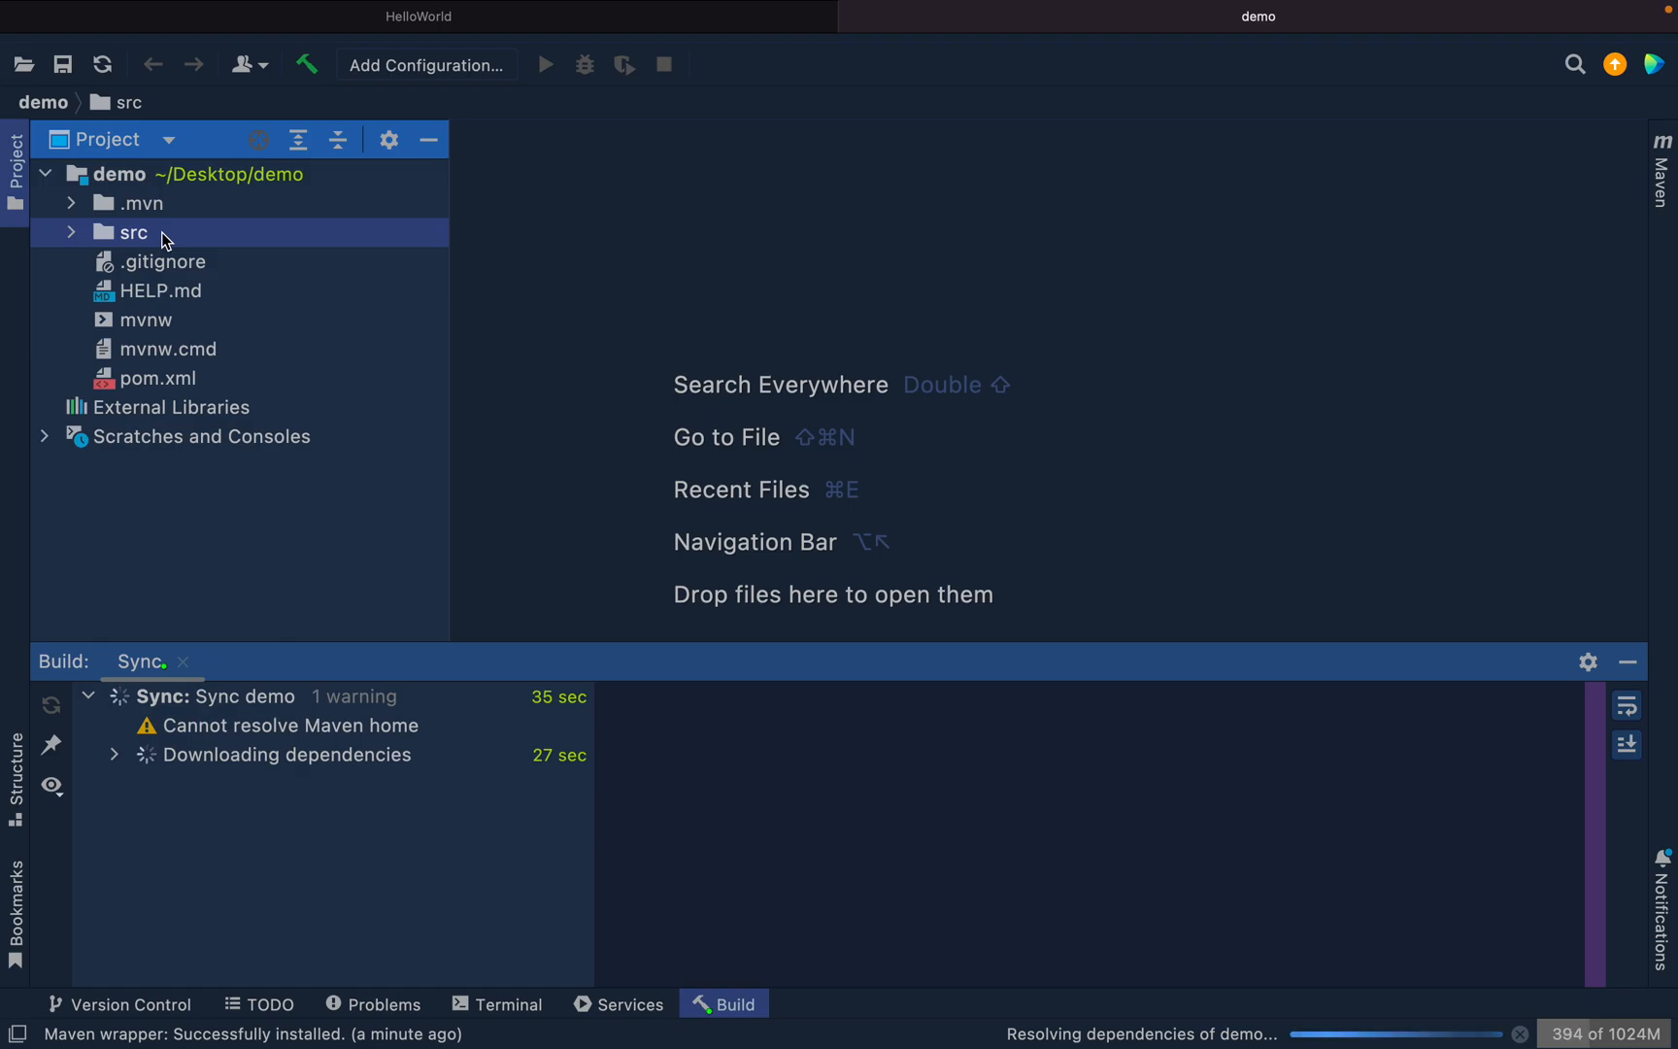
pyautogui.doubleClick(157, 379)
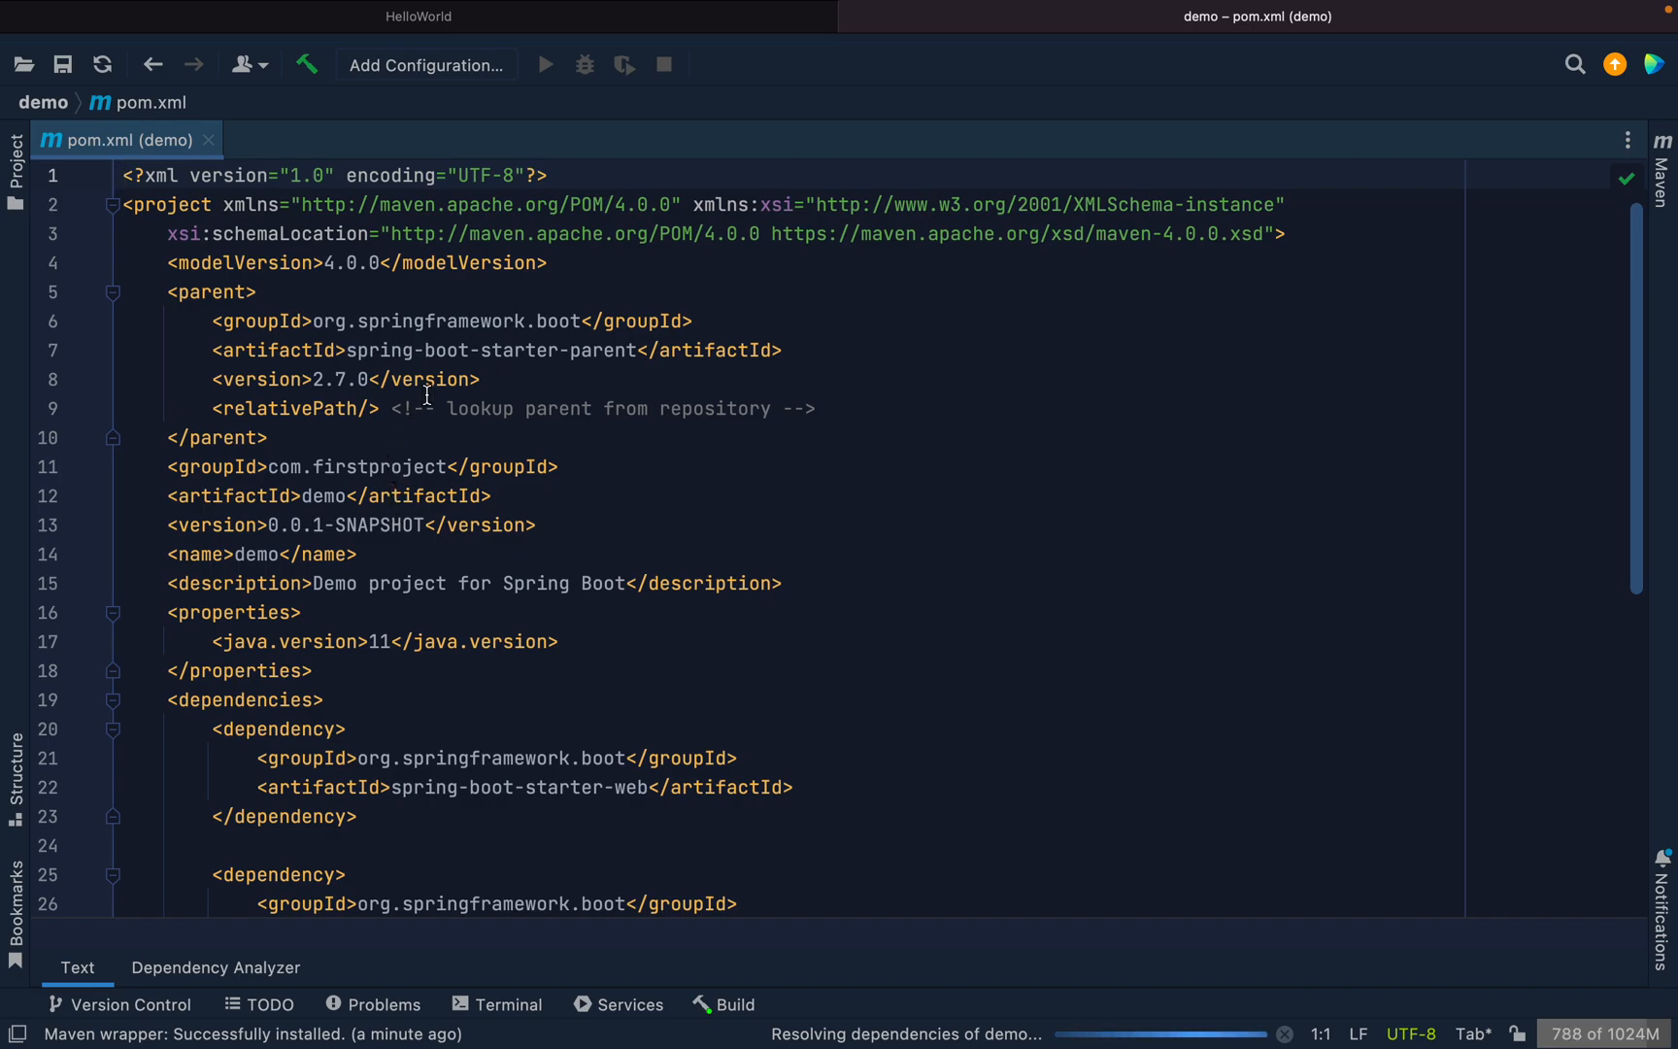
# Read through pom.xml, checking the demo artifactId and the spring-boot-starter-web dependency.
pyautogui.scroll(-3)
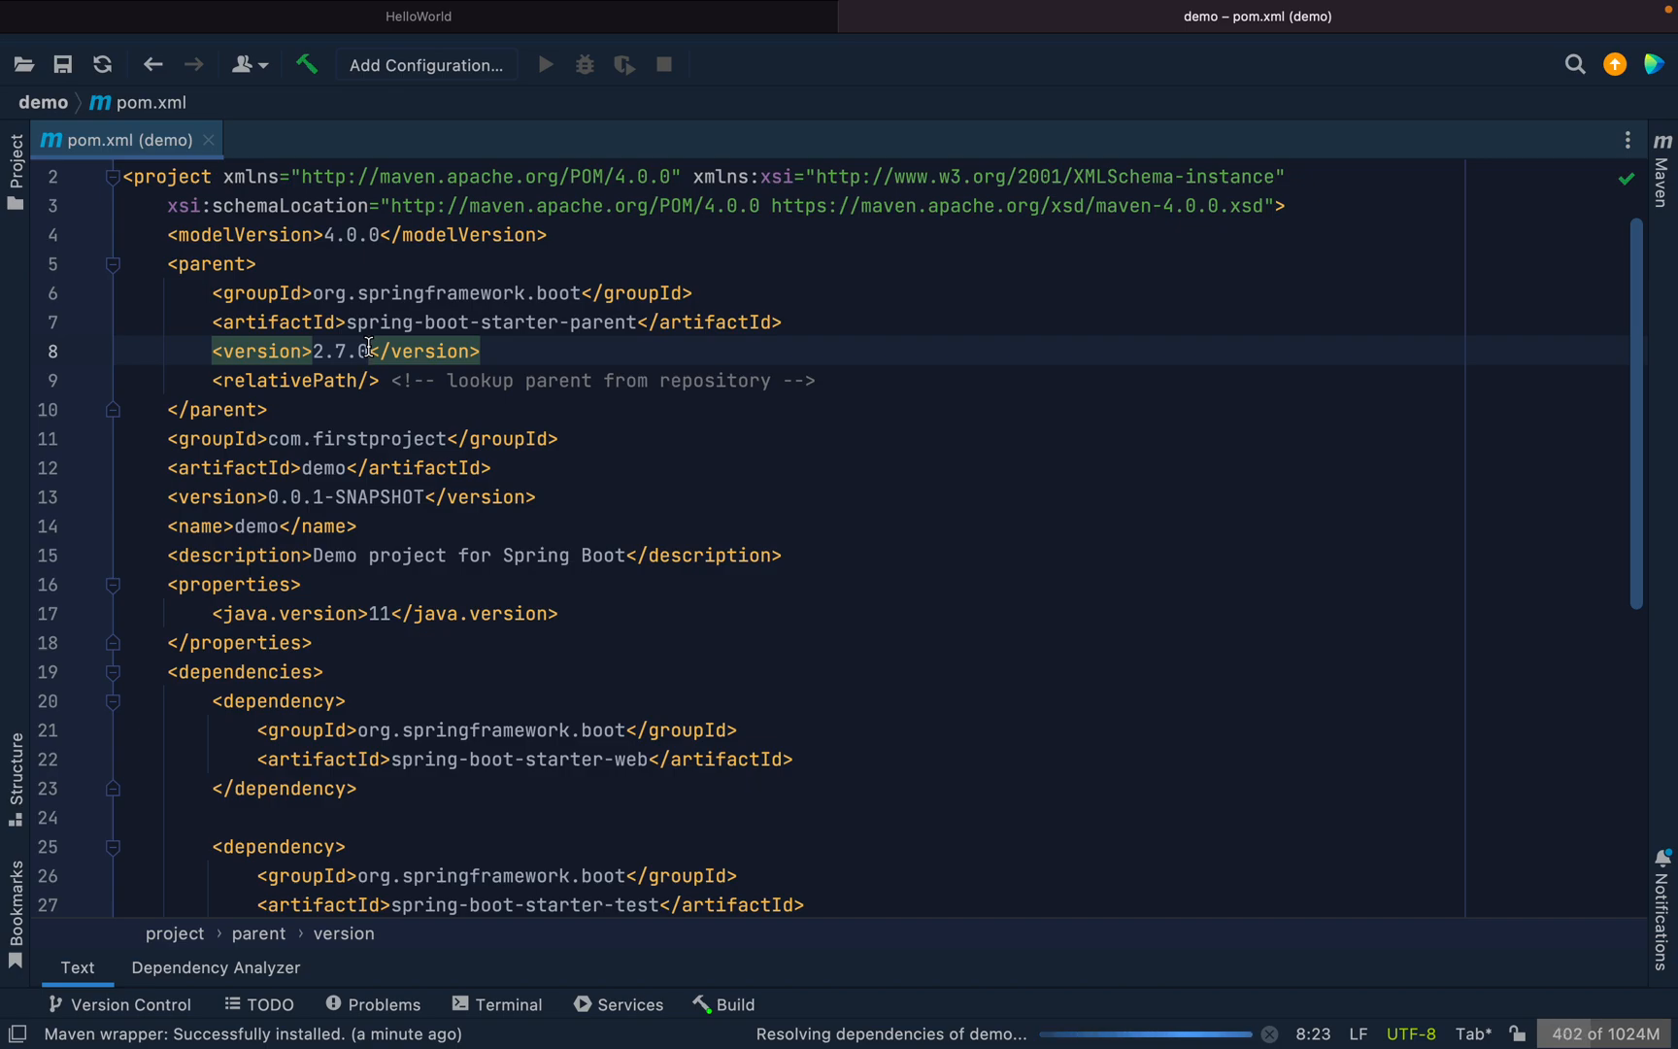
pyautogui.scroll(-3)
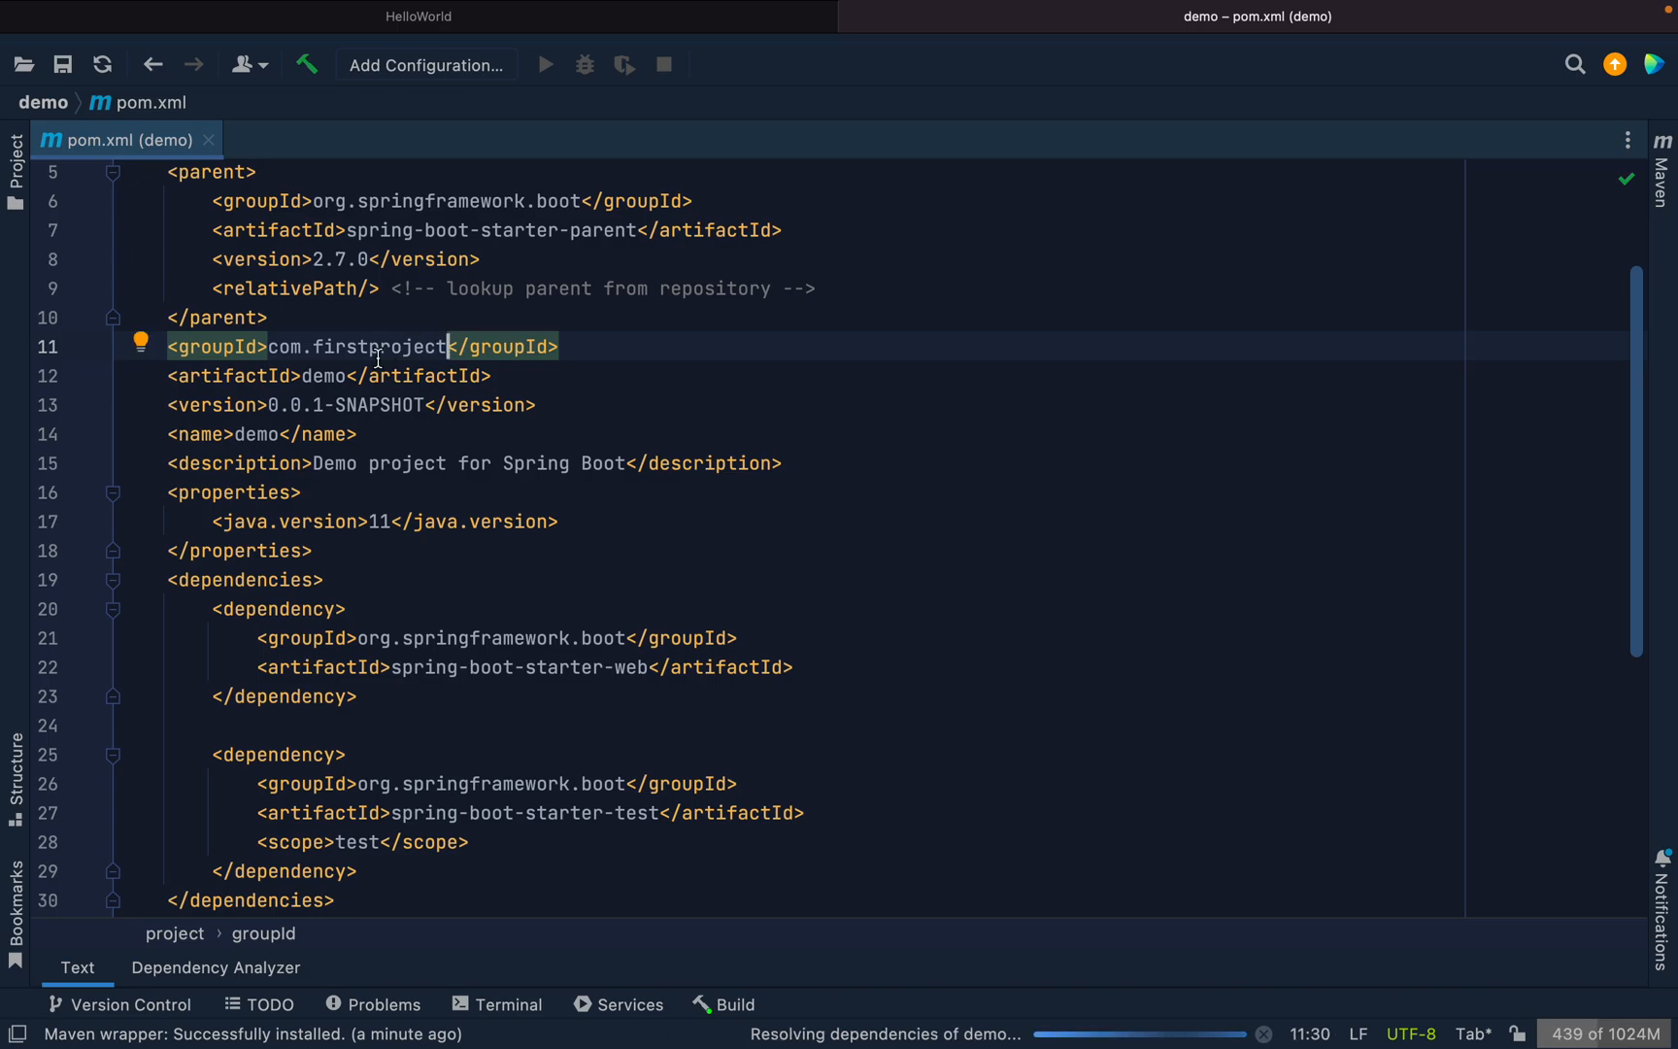
pyautogui.doubleClick(324, 376)
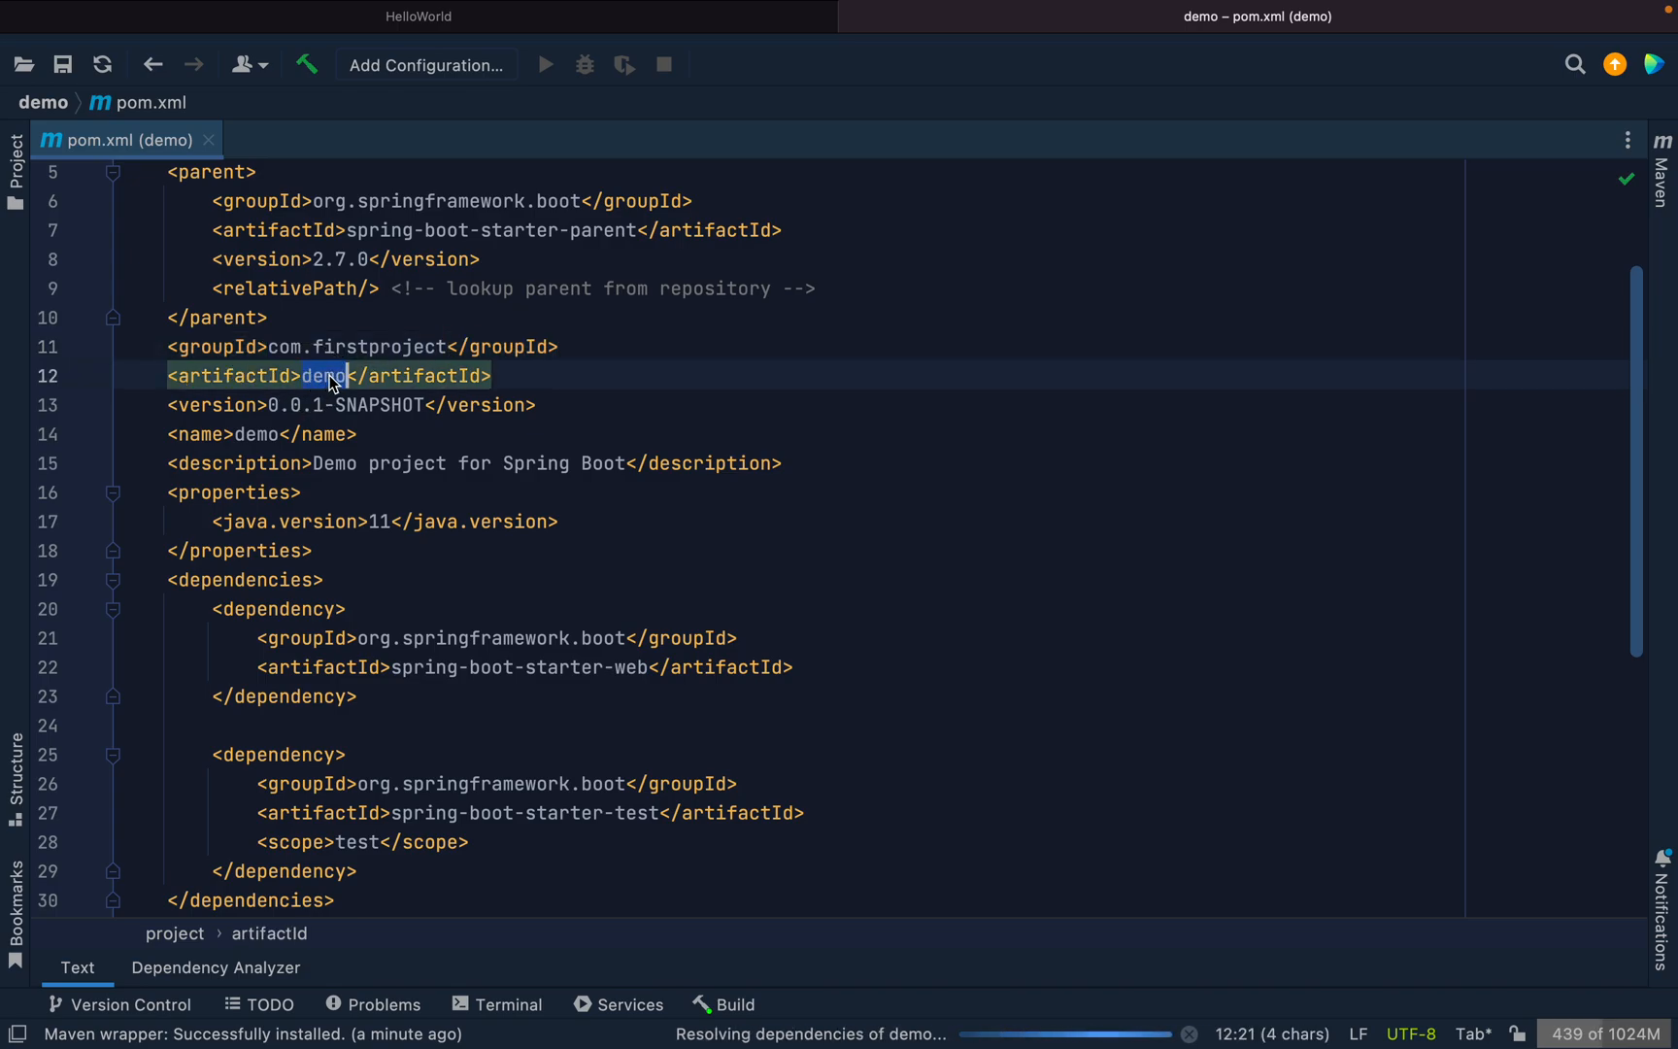
pyautogui.moveTo(330, 376)
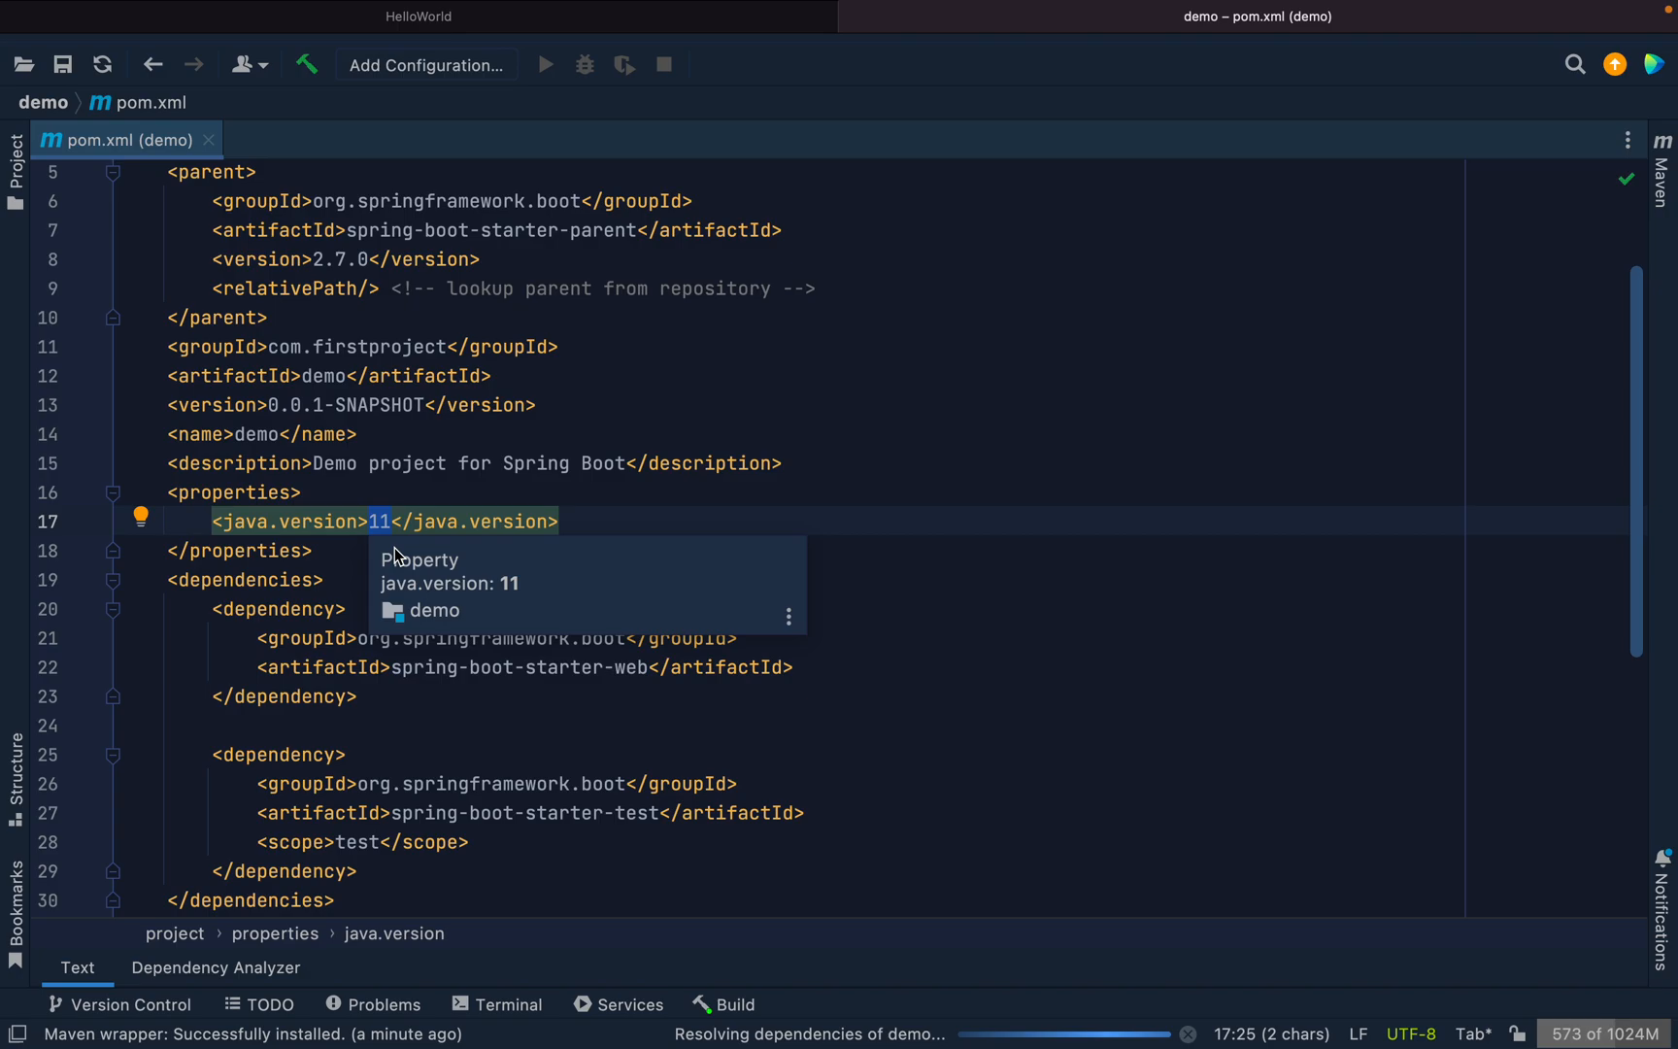
pyautogui.scroll(-3)
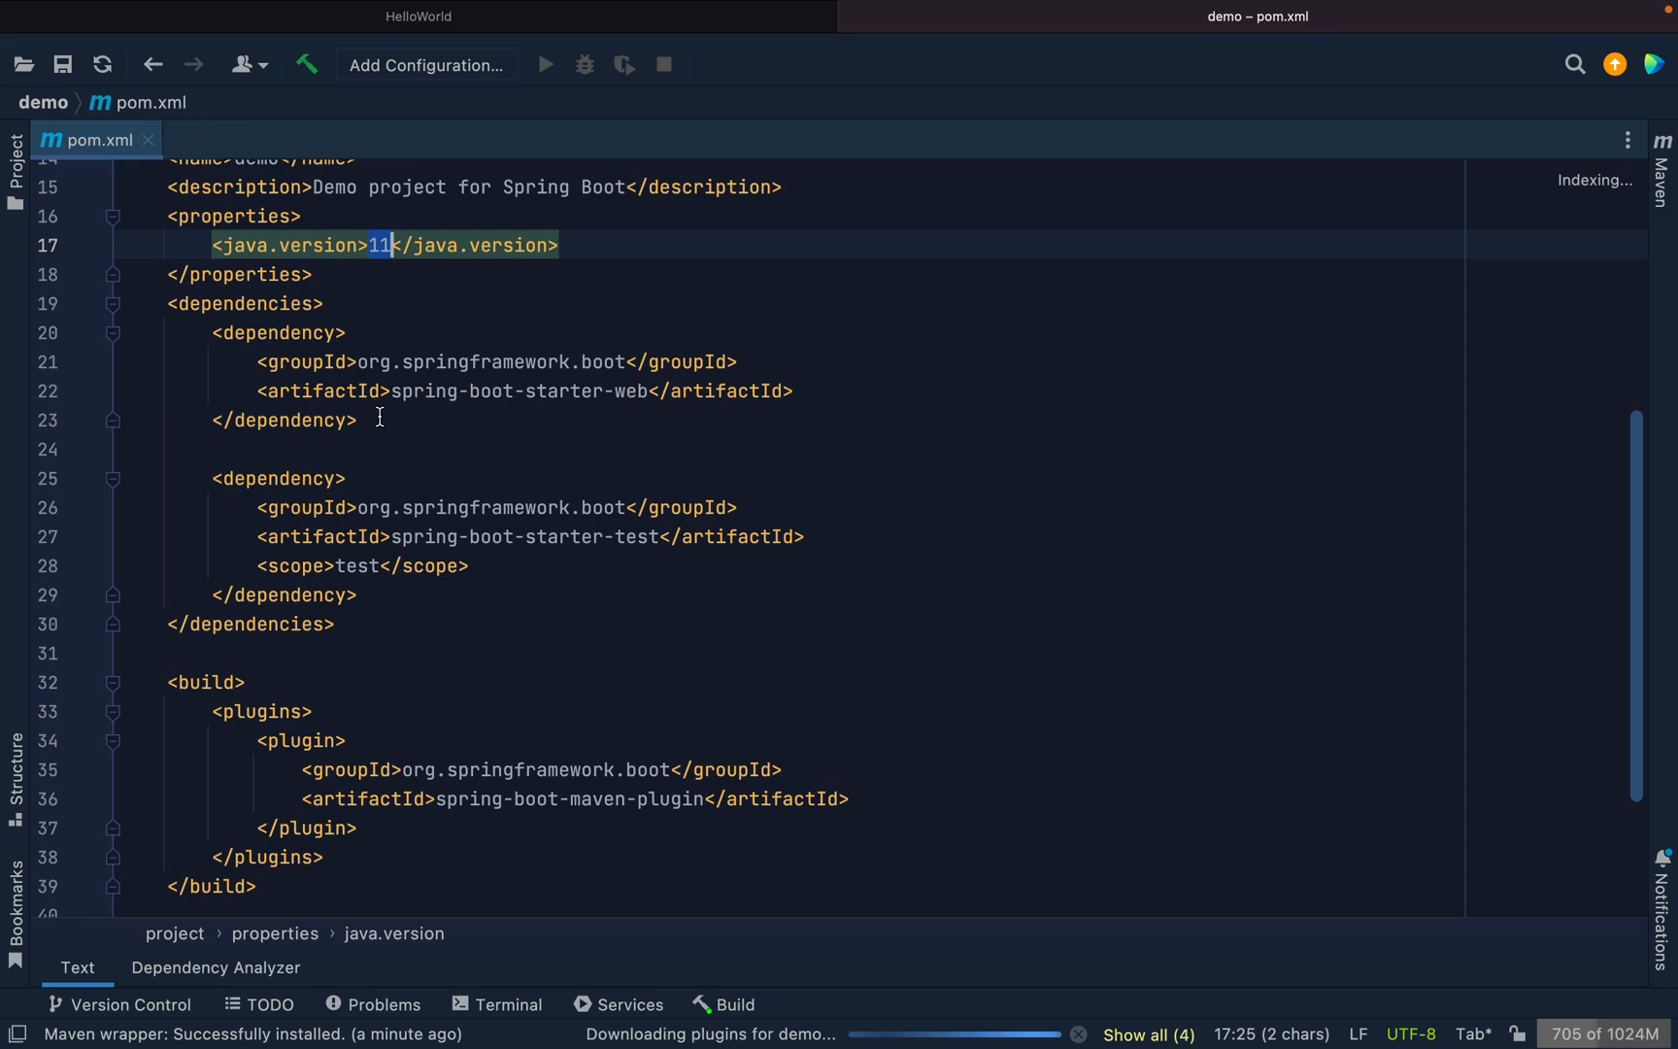
pyautogui.click(365, 419)
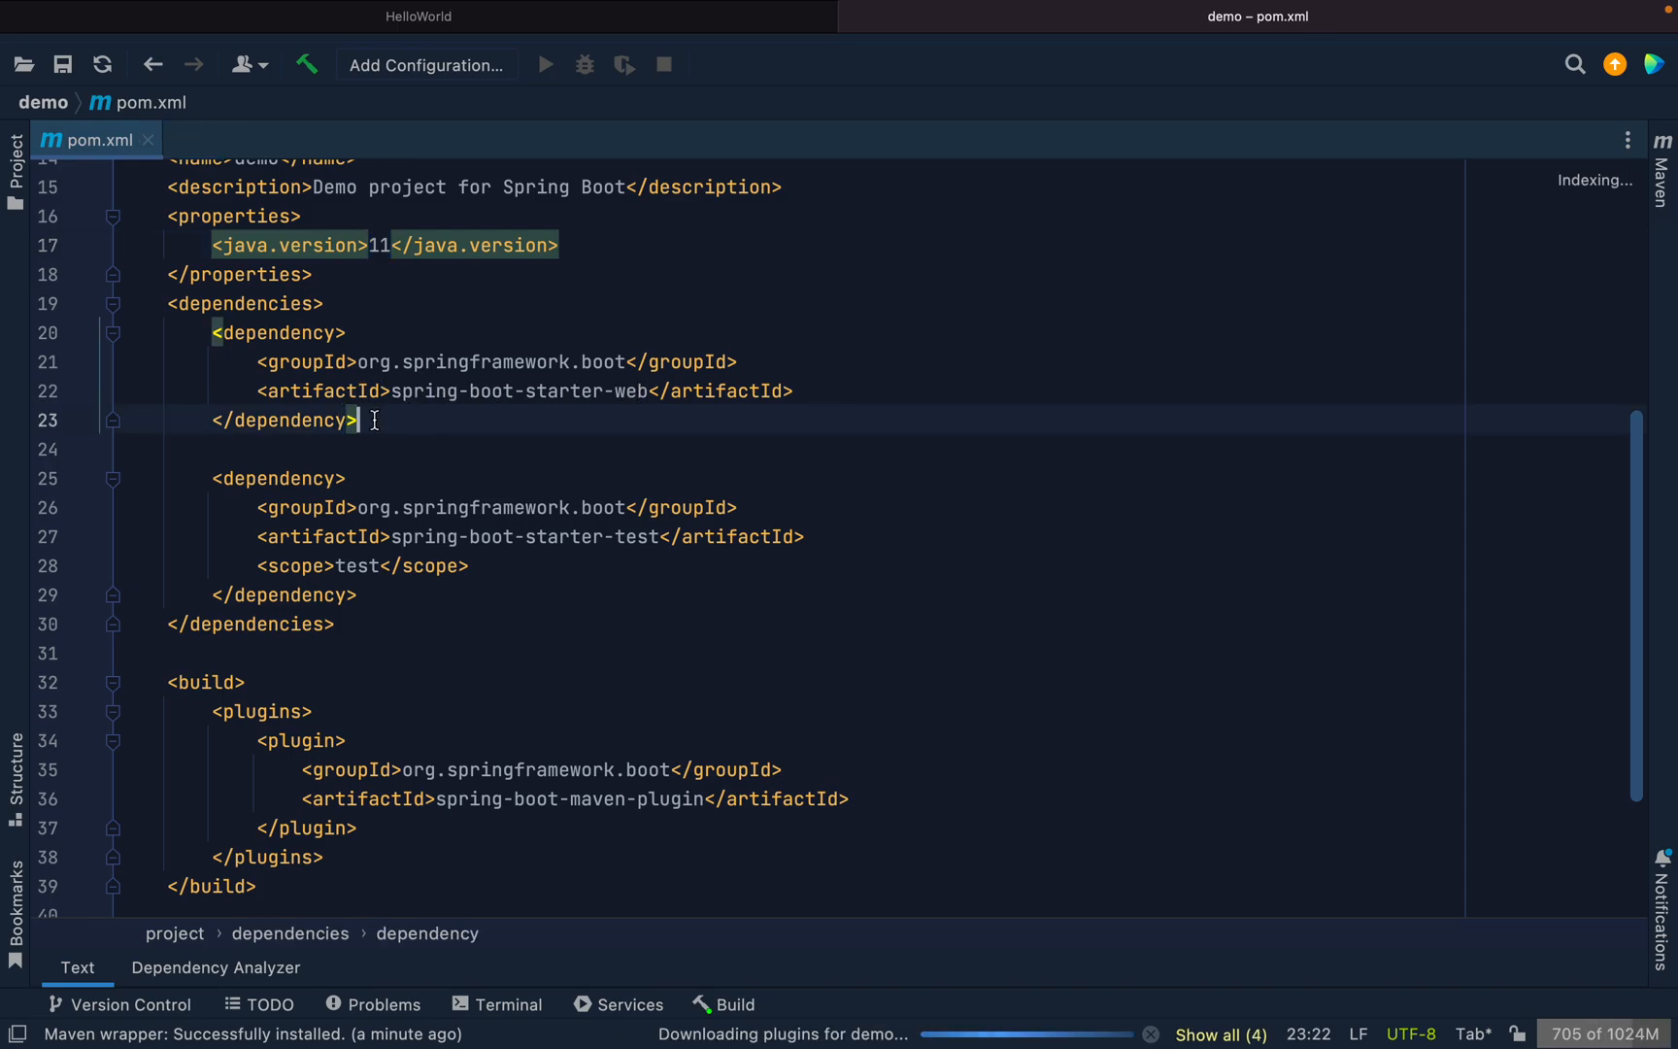
pyautogui.scroll(-3)
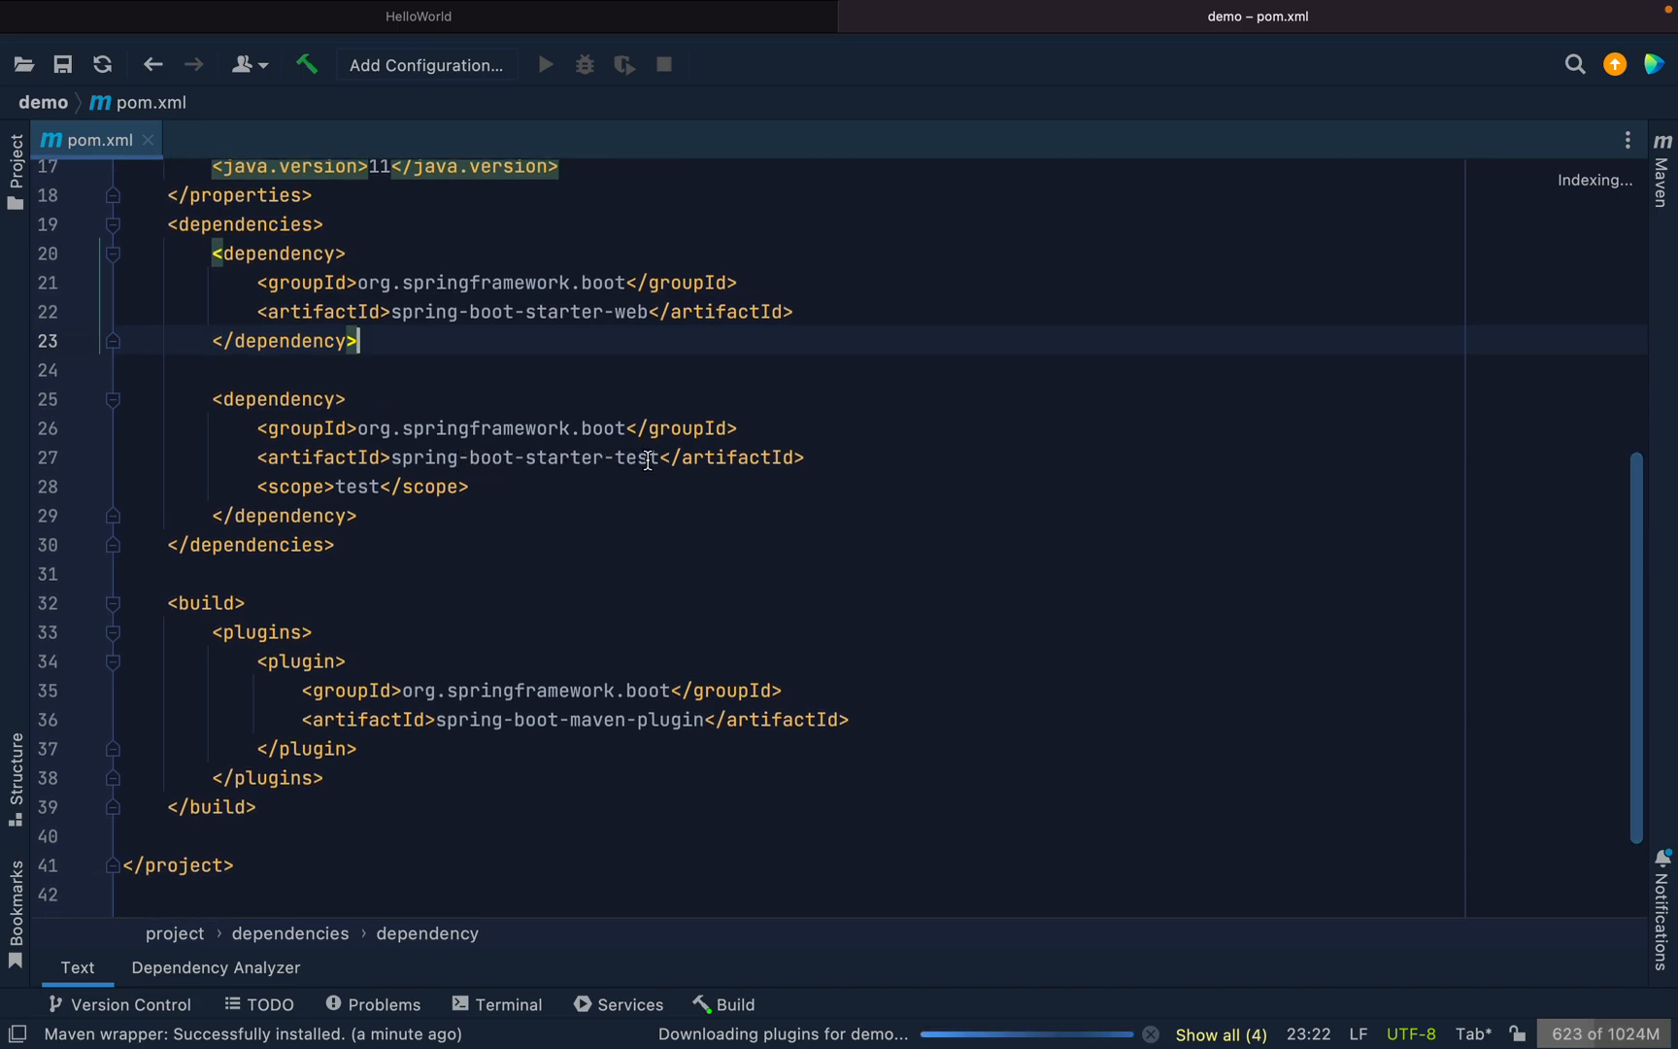
pyautogui.moveTo(502, 651)
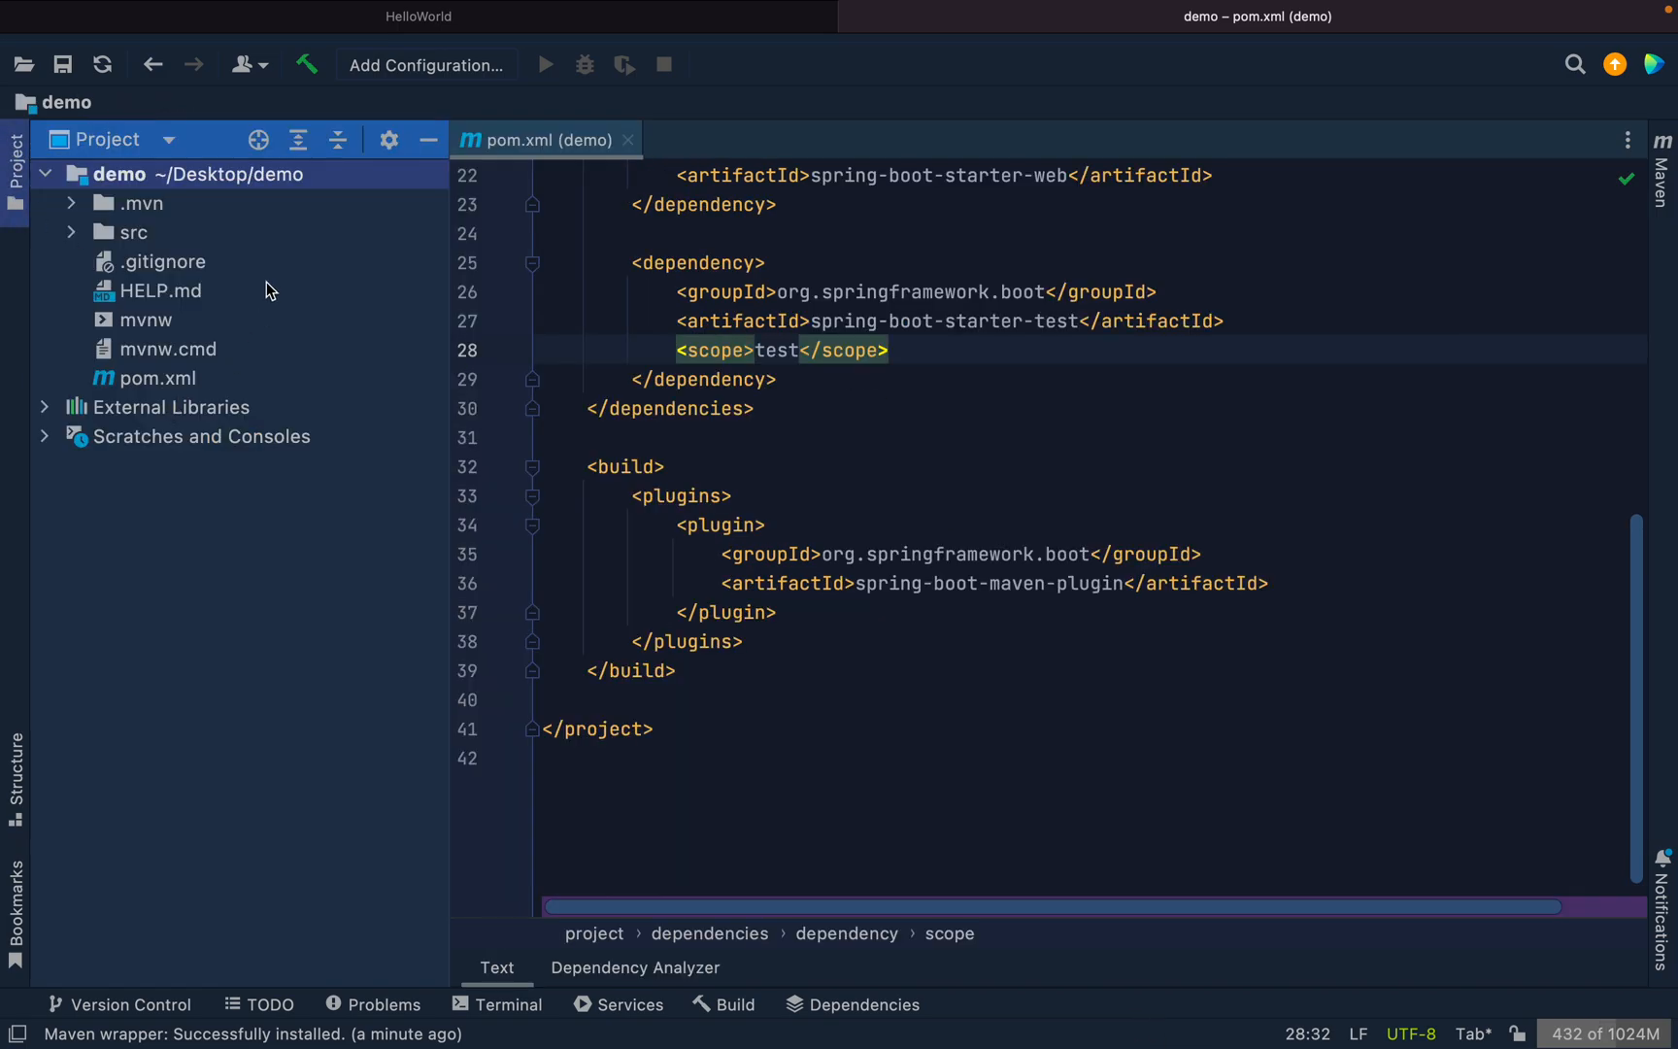
# Expand src and main in the project tree down to the DemoApplication class.
pyautogui.click(134, 233)
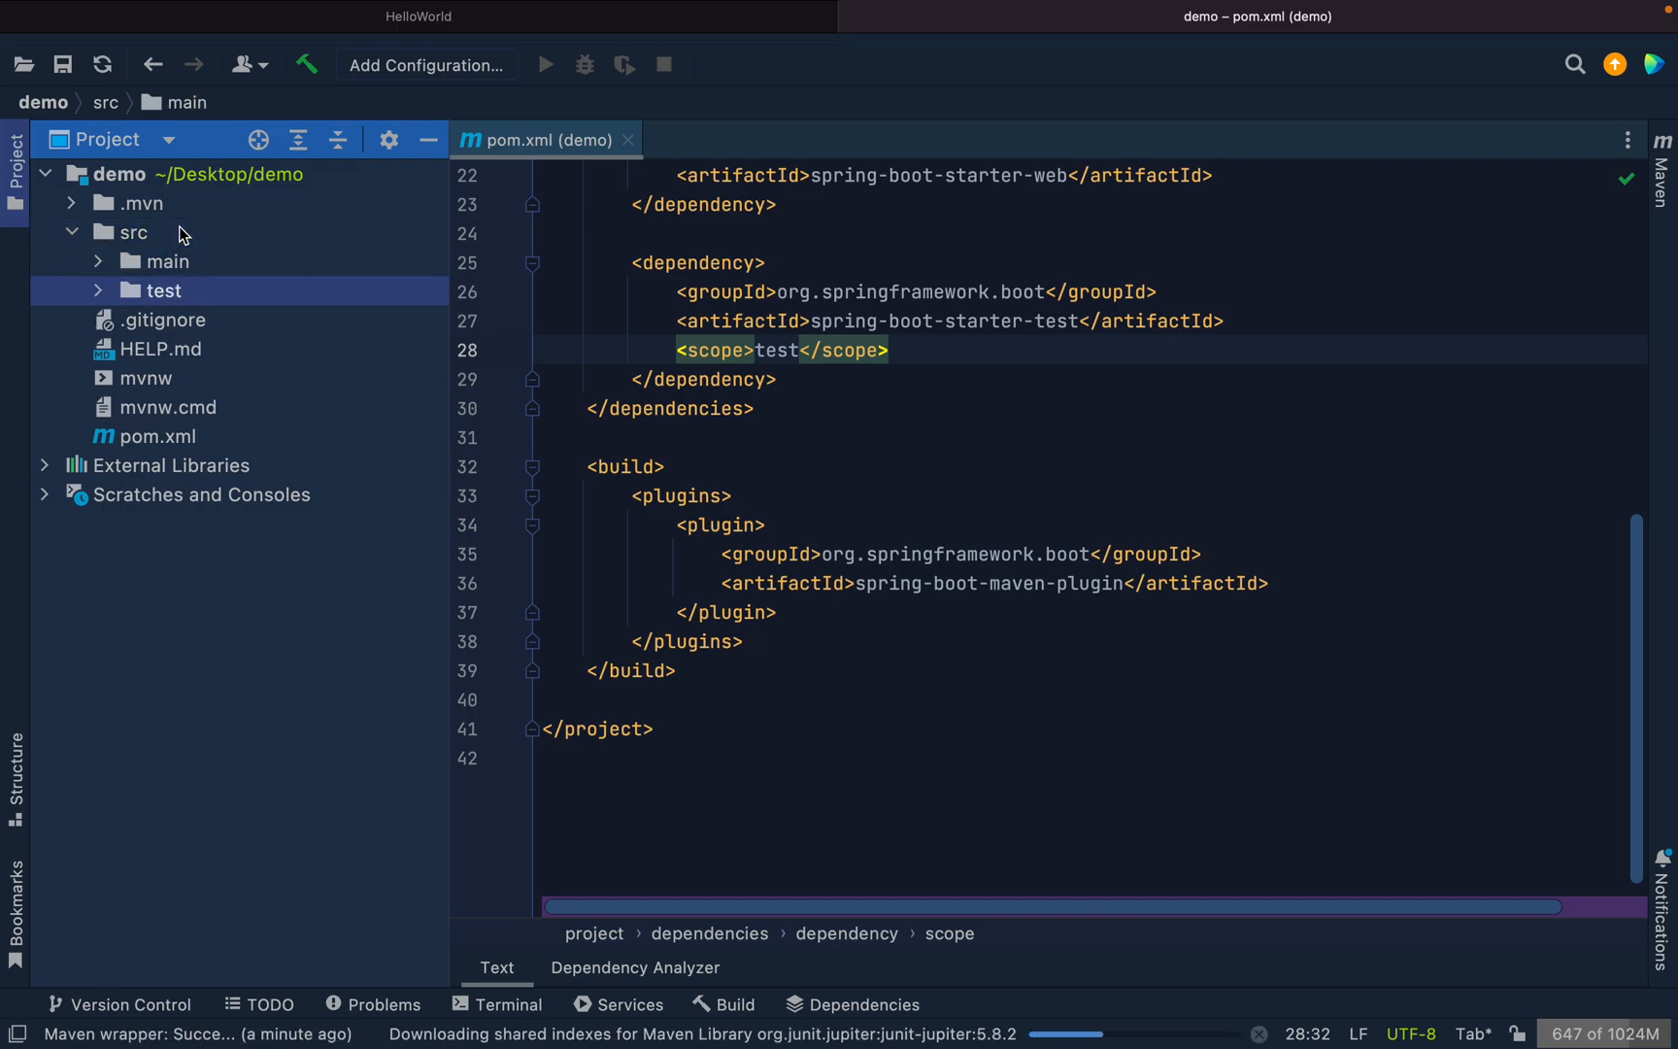
pyautogui.click(165, 292)
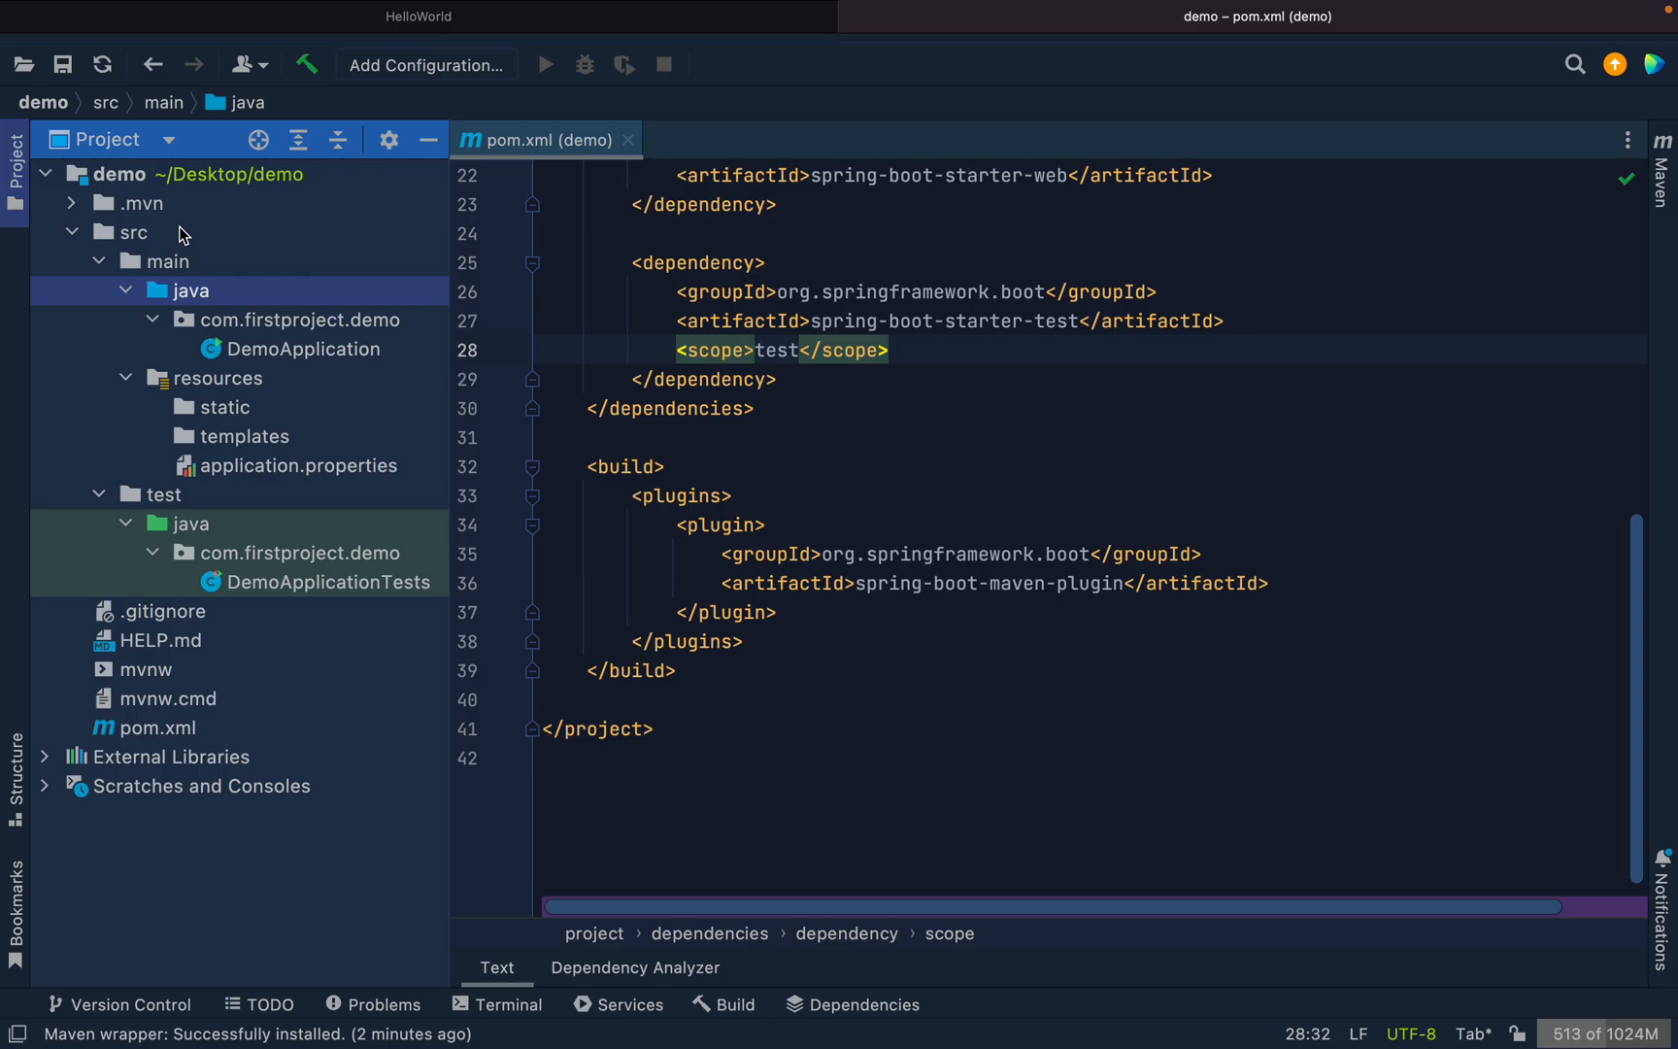
pyautogui.click(301, 350)
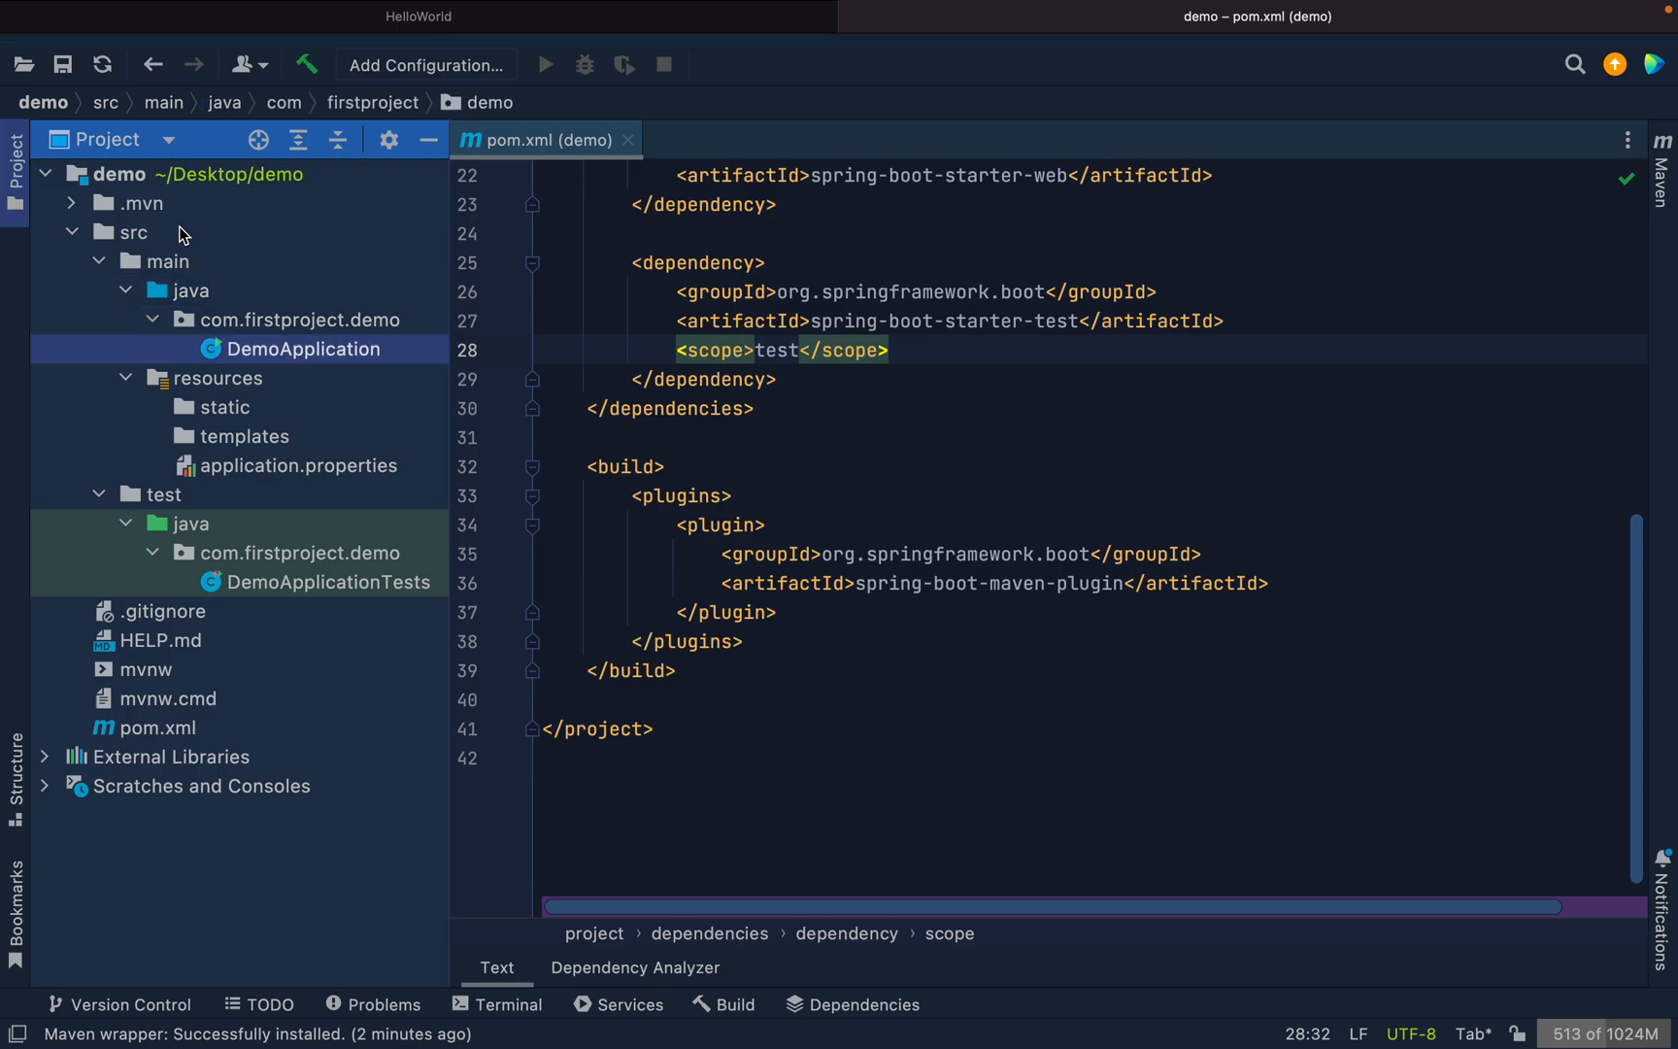
# View the empty application.properties, then open DemoApplication.java in the editor.
pyautogui.click(268, 466)
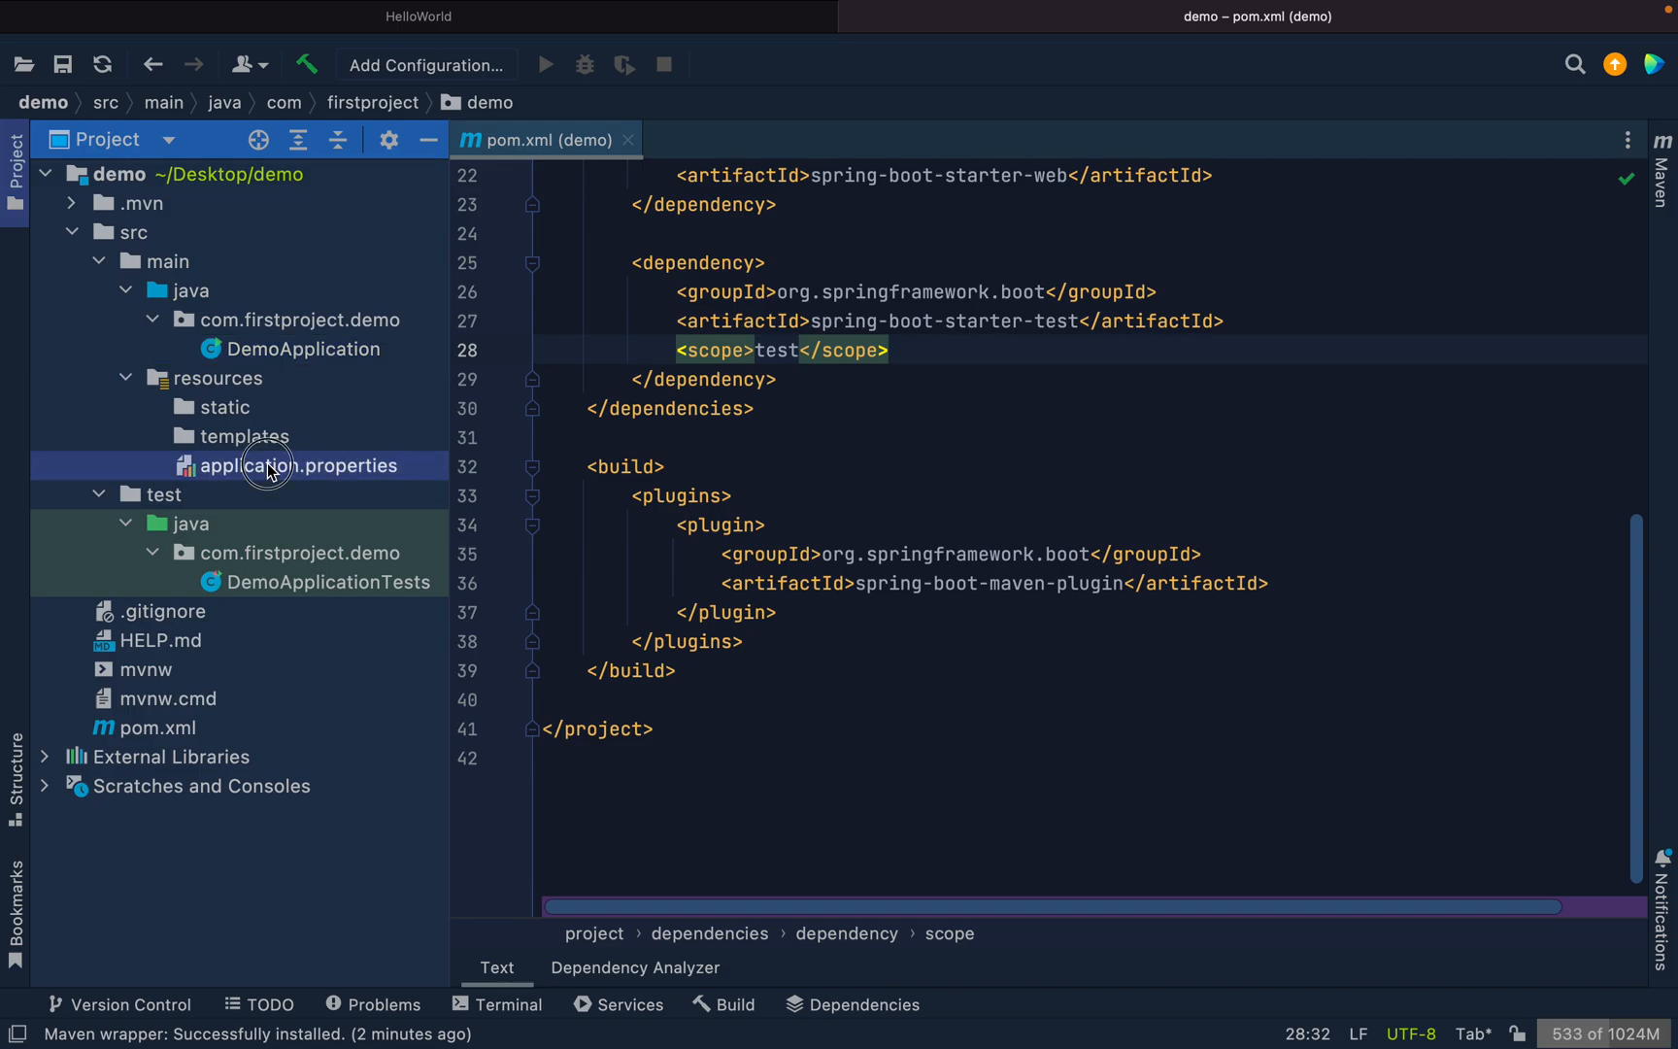
pyautogui.doubleClick(297, 466)
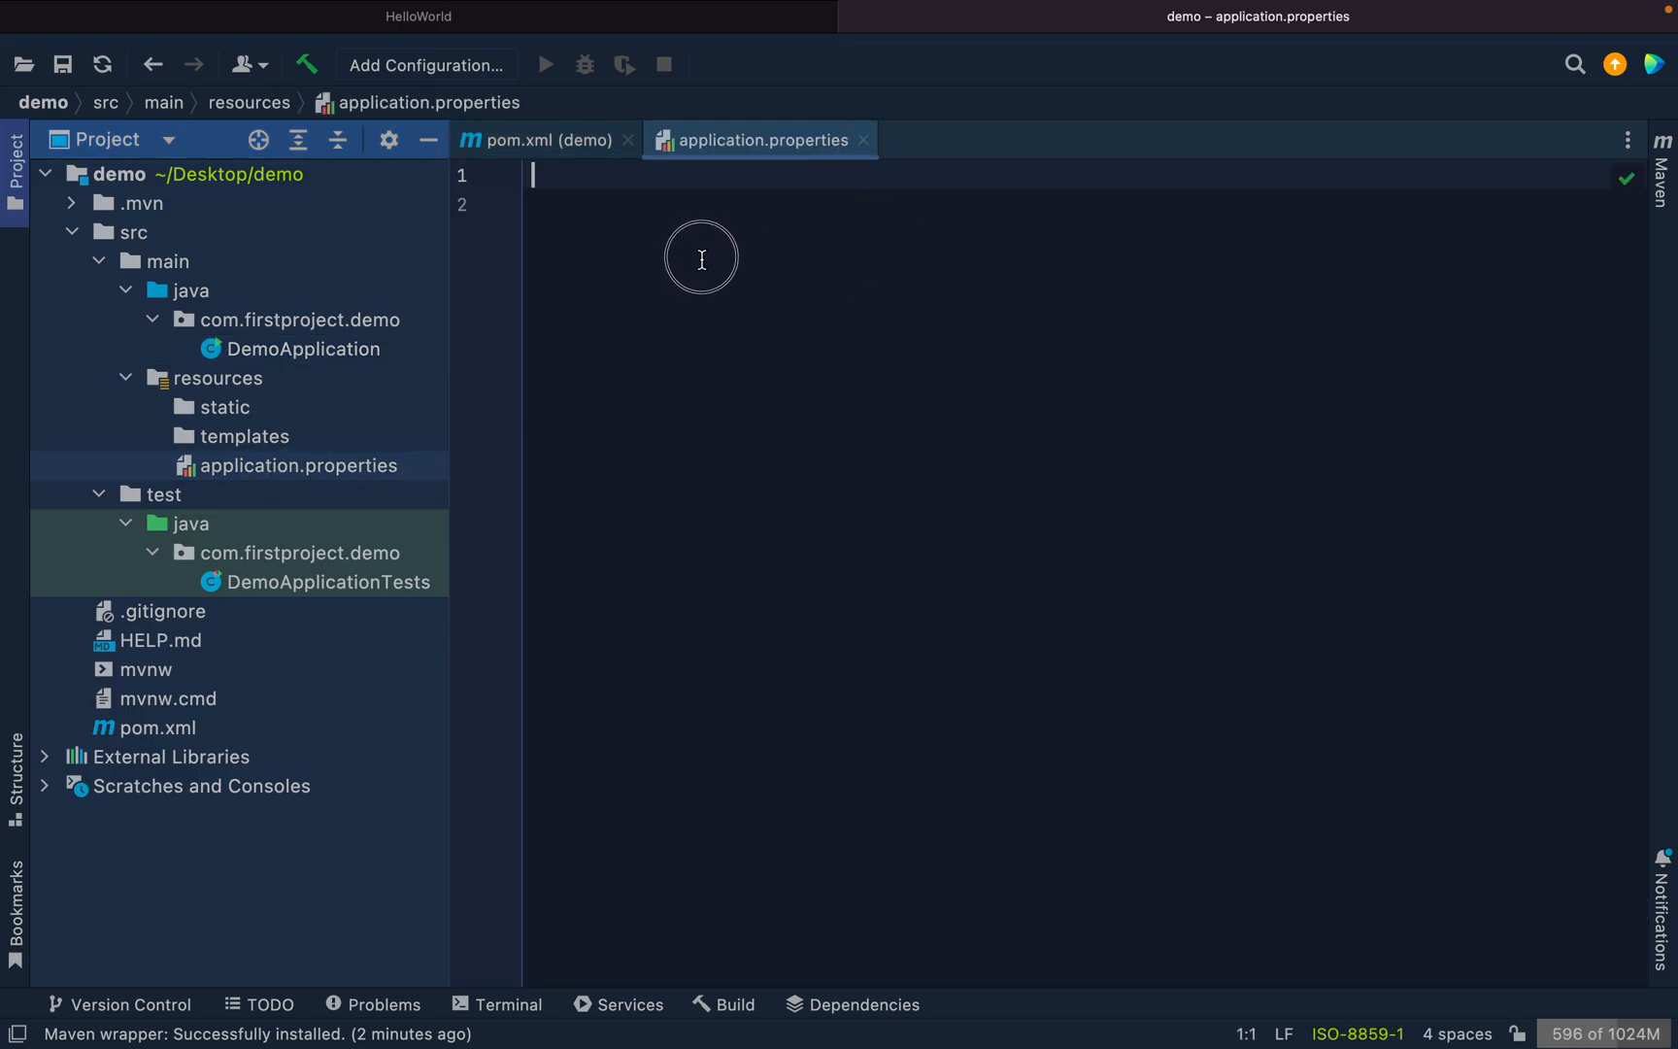
pyautogui.moveTo(886, 142)
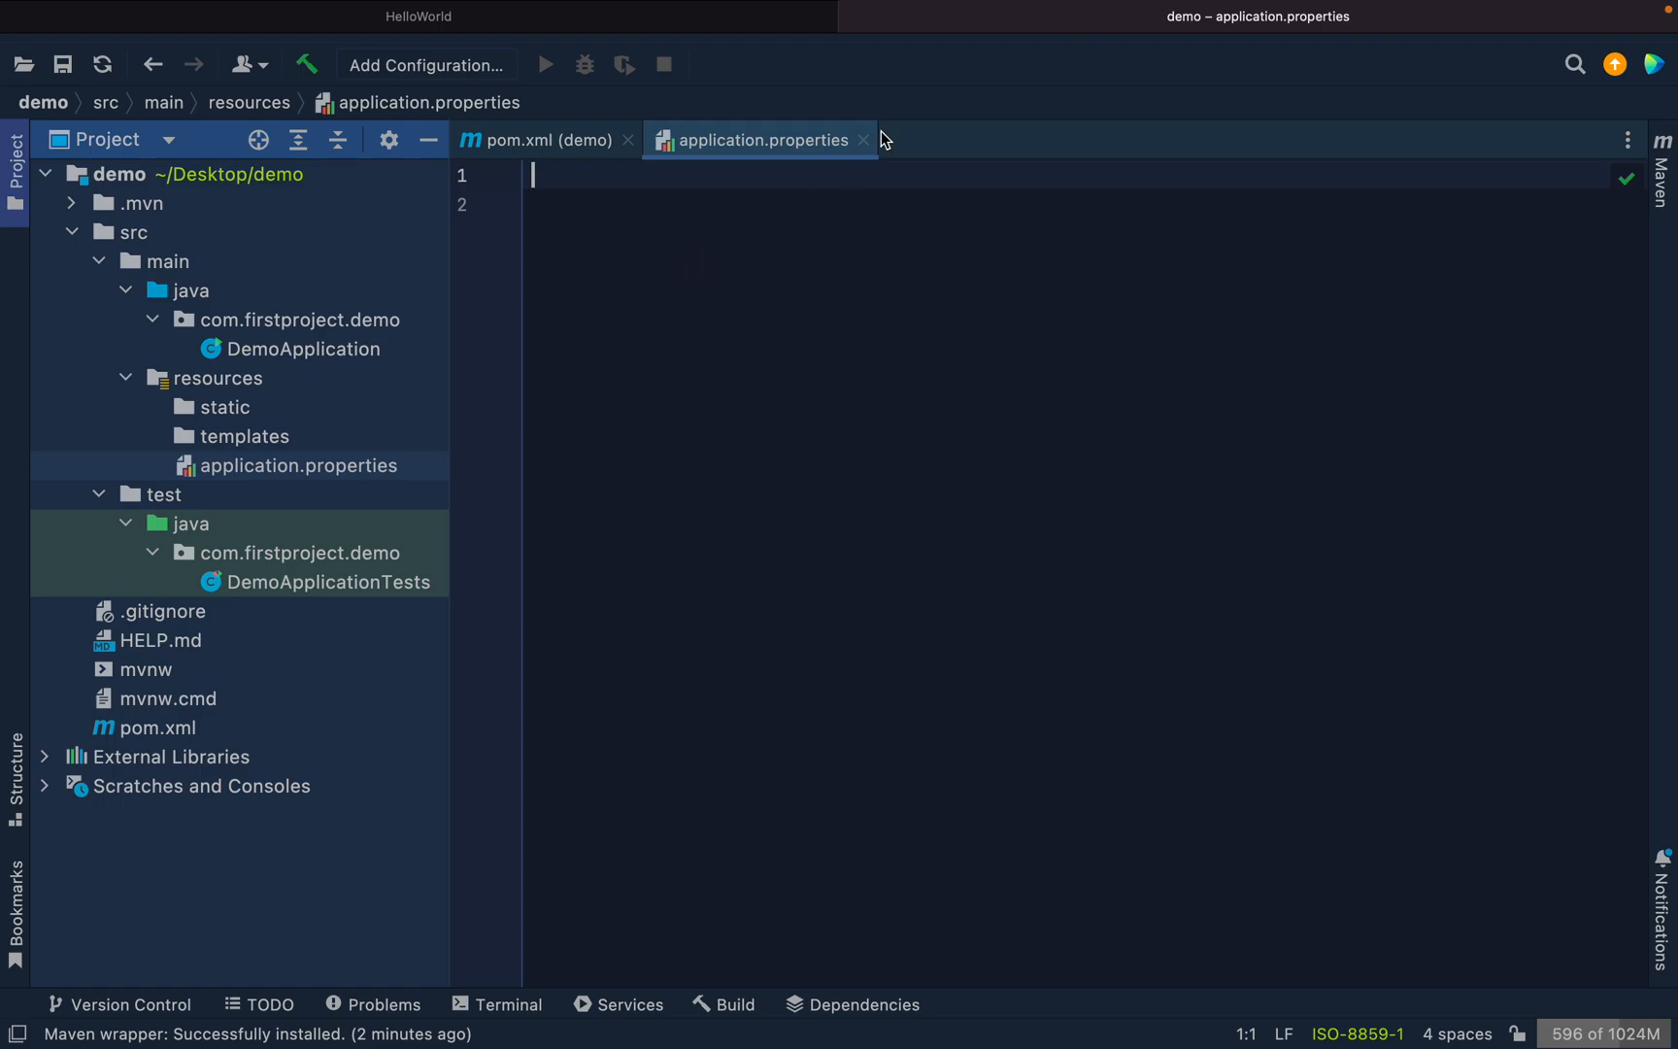
pyautogui.doubleClick(303, 349)
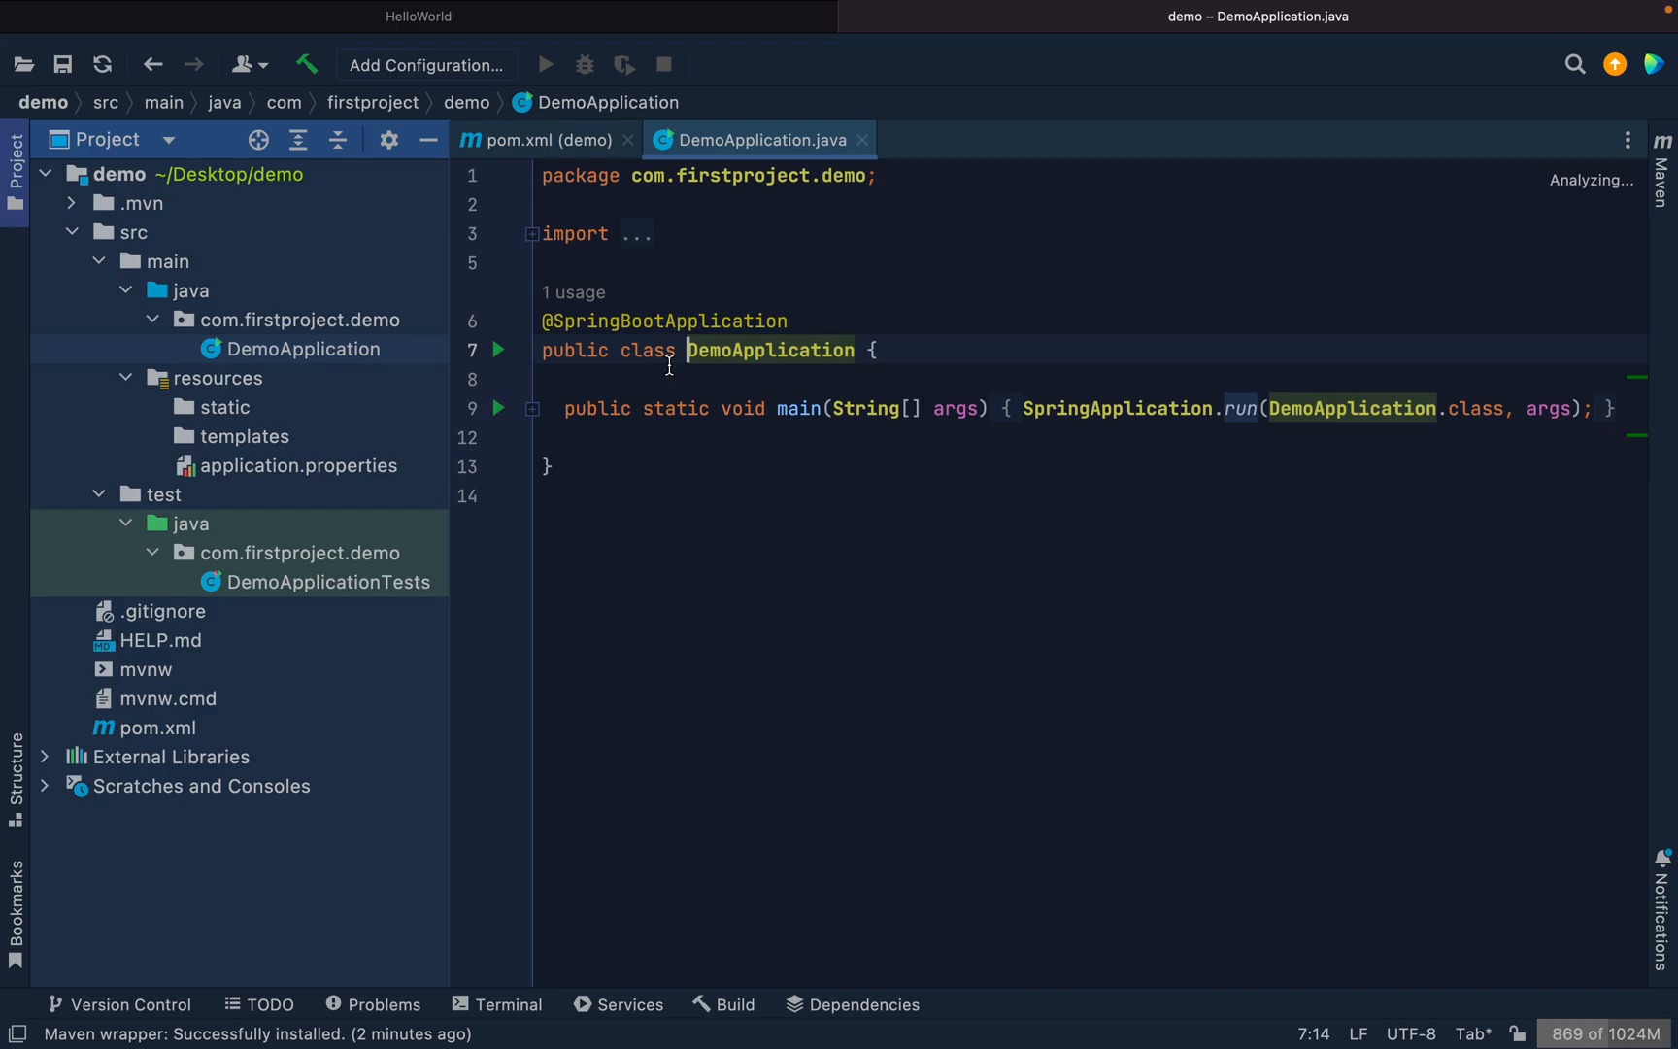
# Unfold the main method and run DemoApplication.main() so Spring Boot builds and starts on port 8080.
pyautogui.click(497, 349)
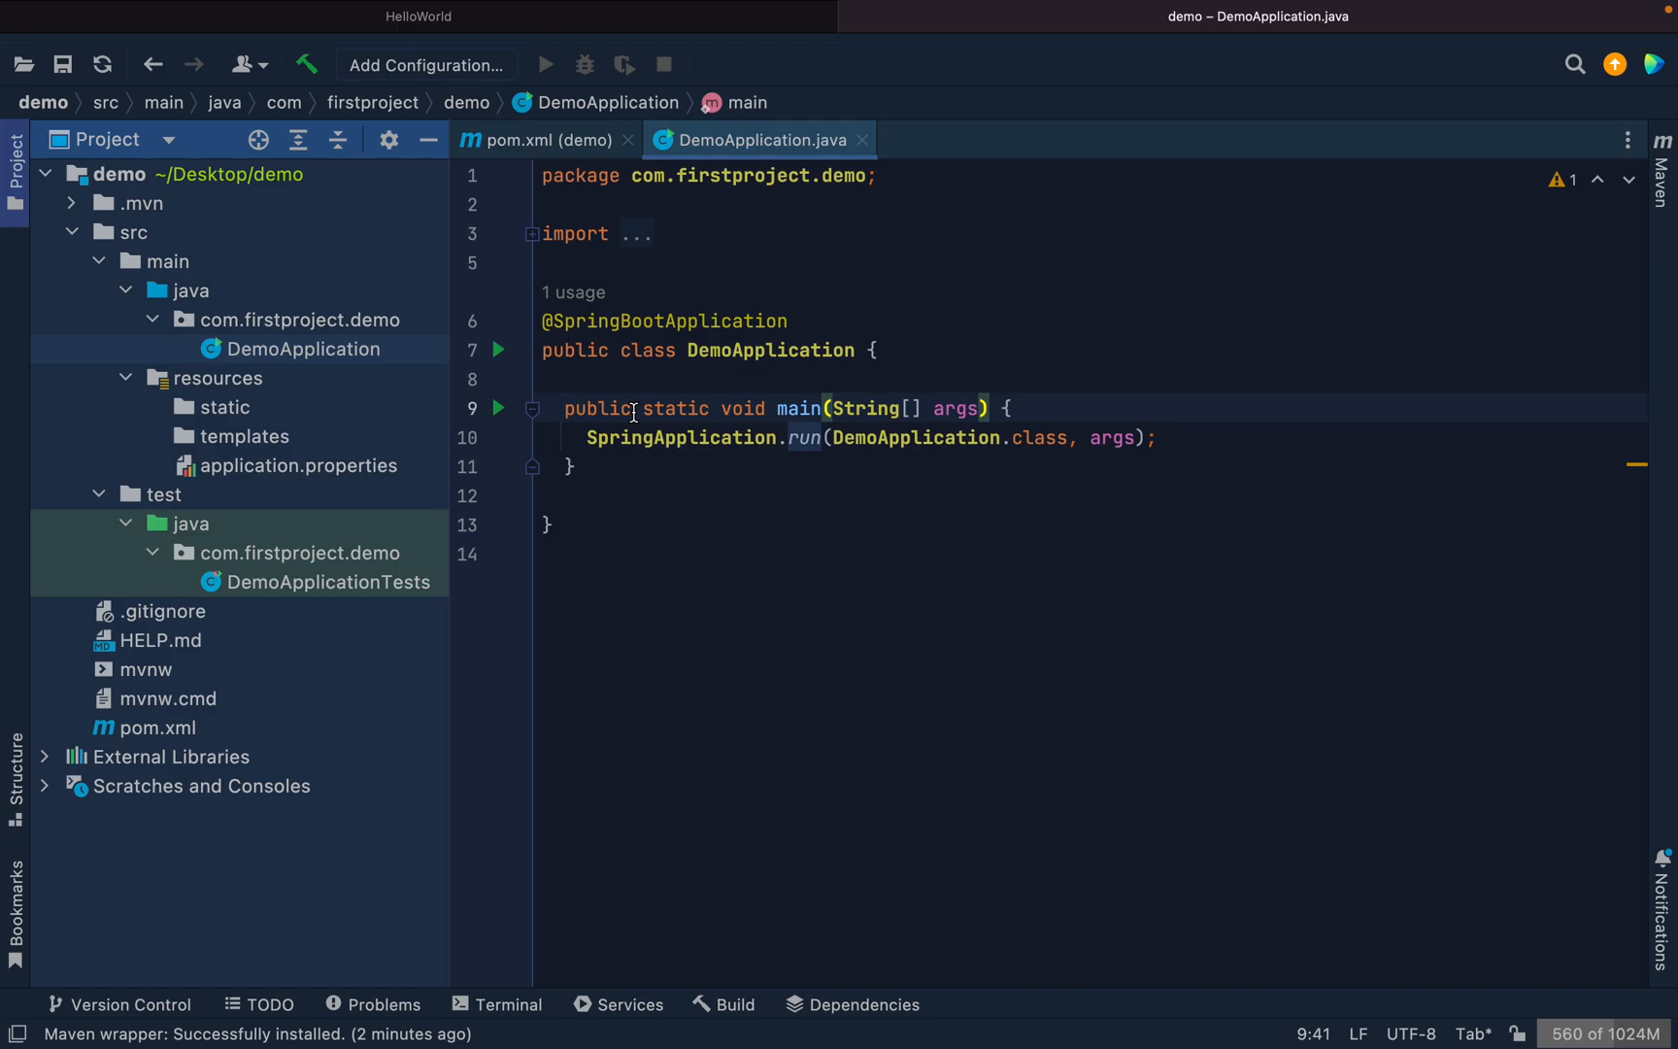
pyautogui.click(499, 408)
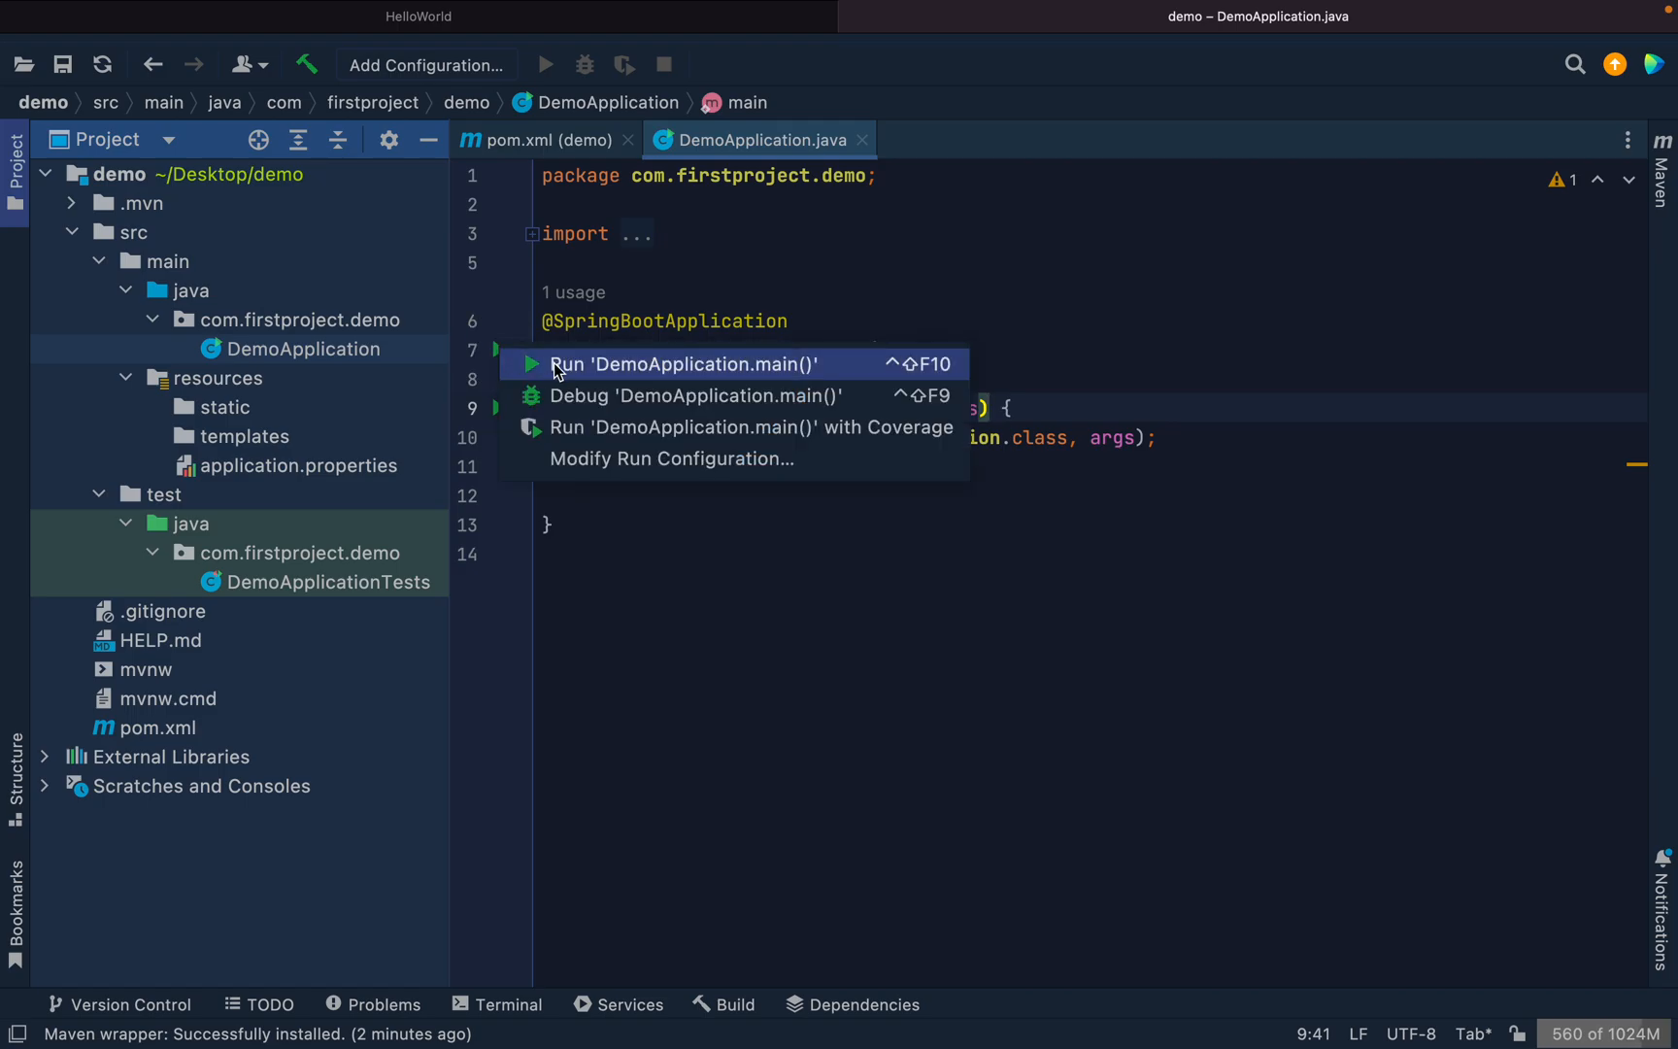
pyautogui.click(684, 365)
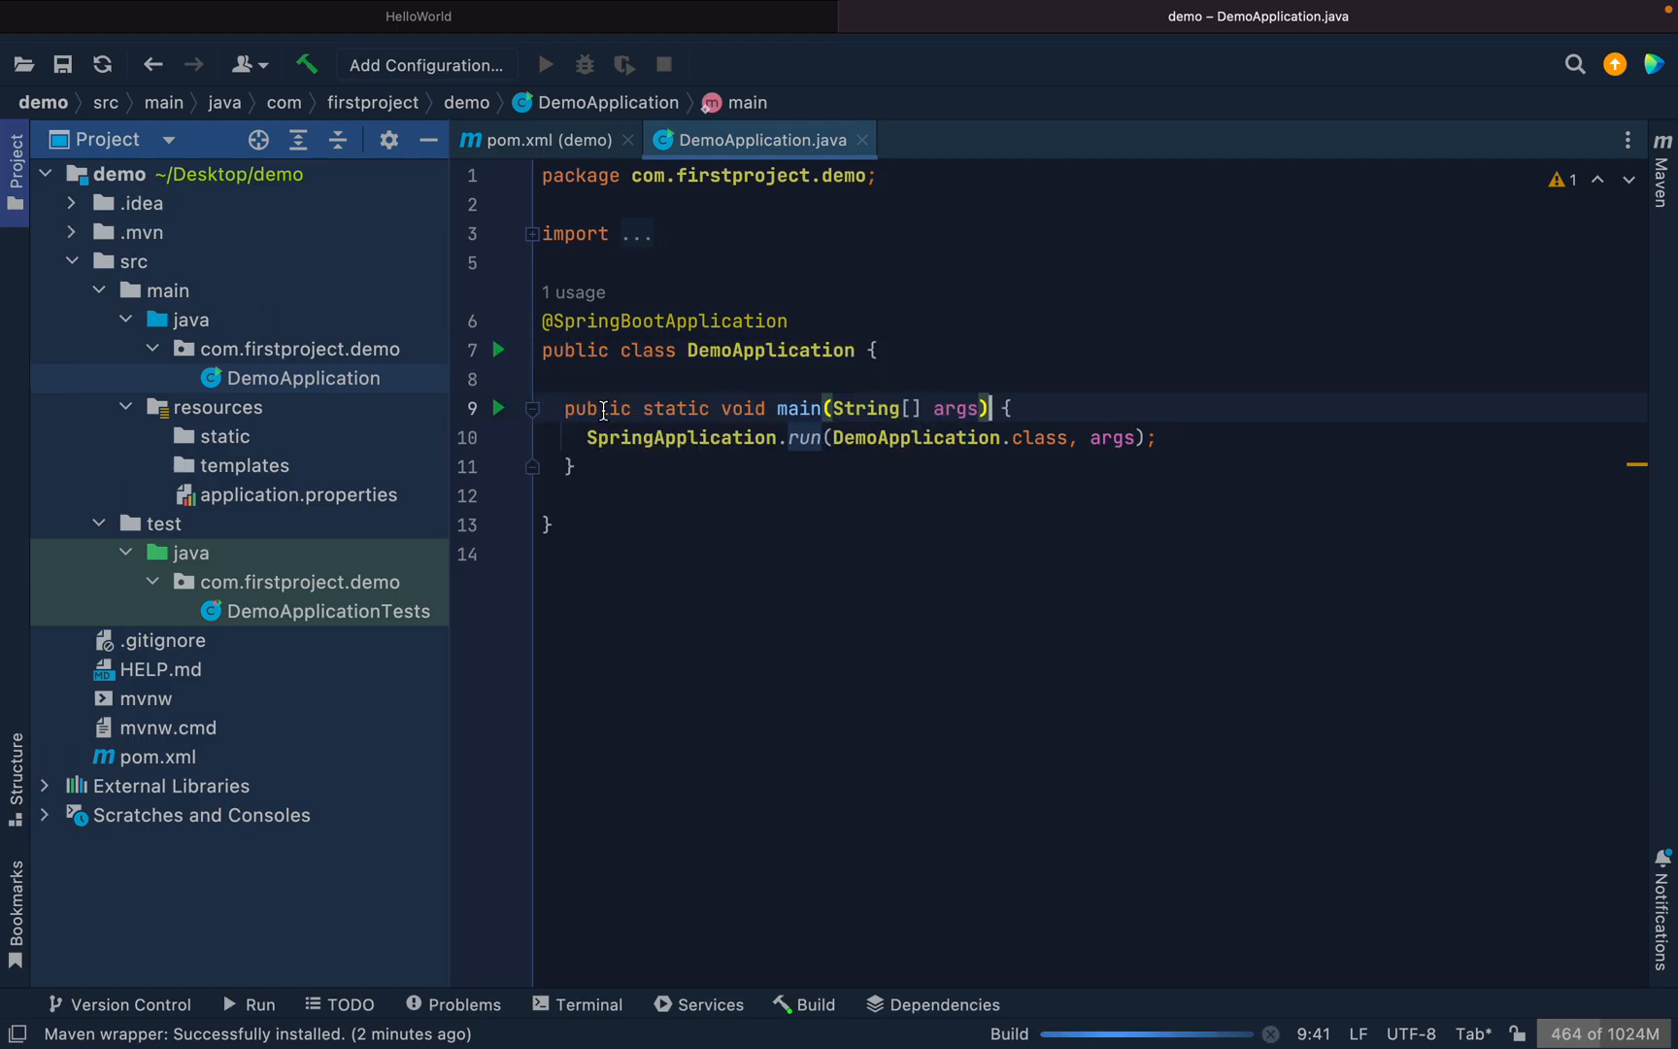
pyautogui.click(498, 408)
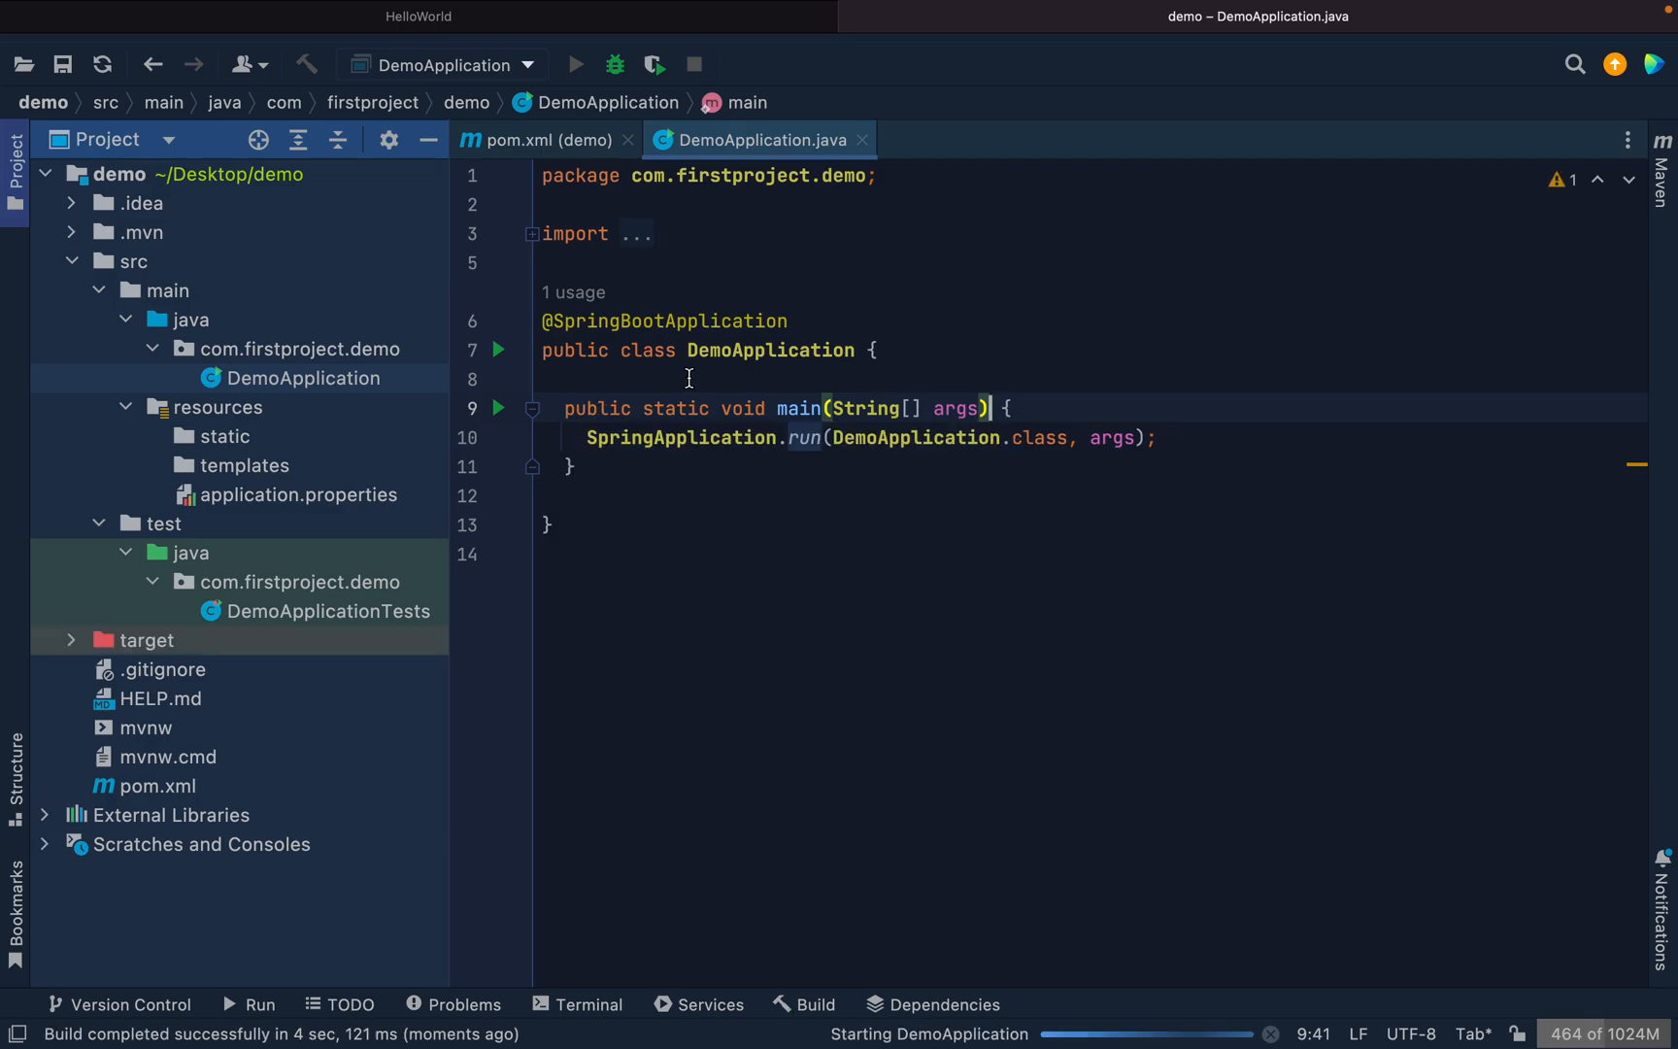
pyautogui.click(575, 64)
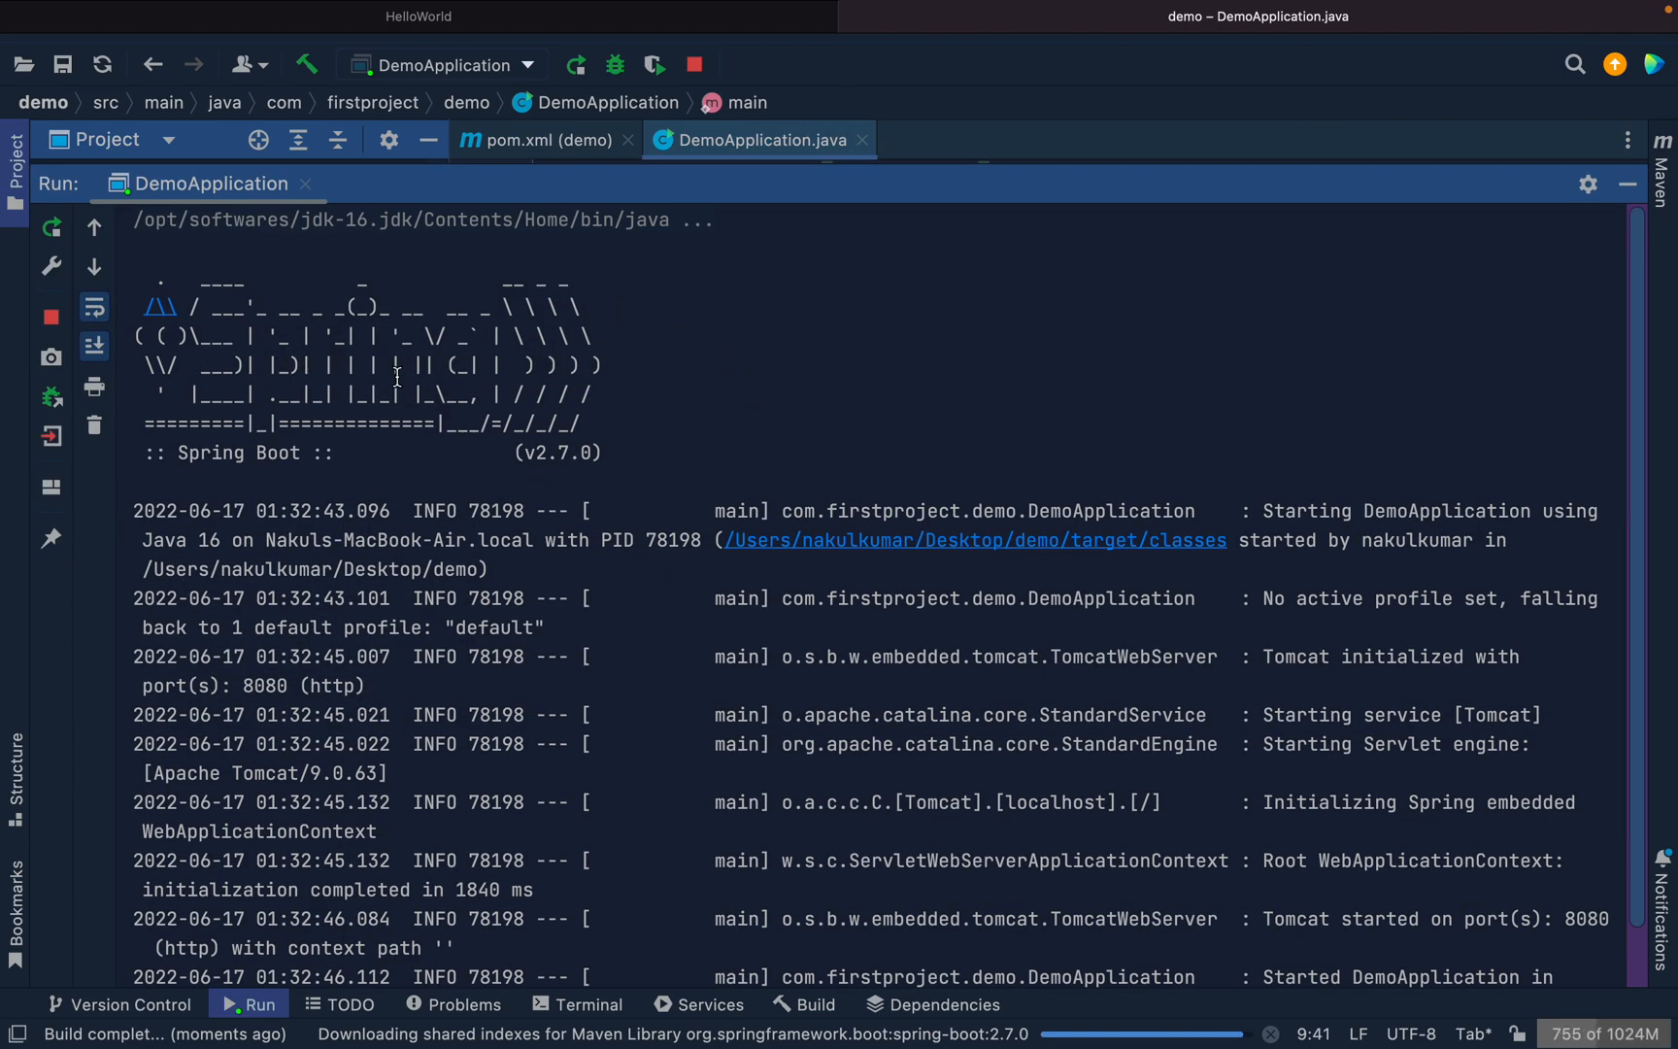
# Scroll the Run console to the 'Tomcat started on port(s): 8080' line and highlight it.
pyautogui.doubleClick(552, 452)
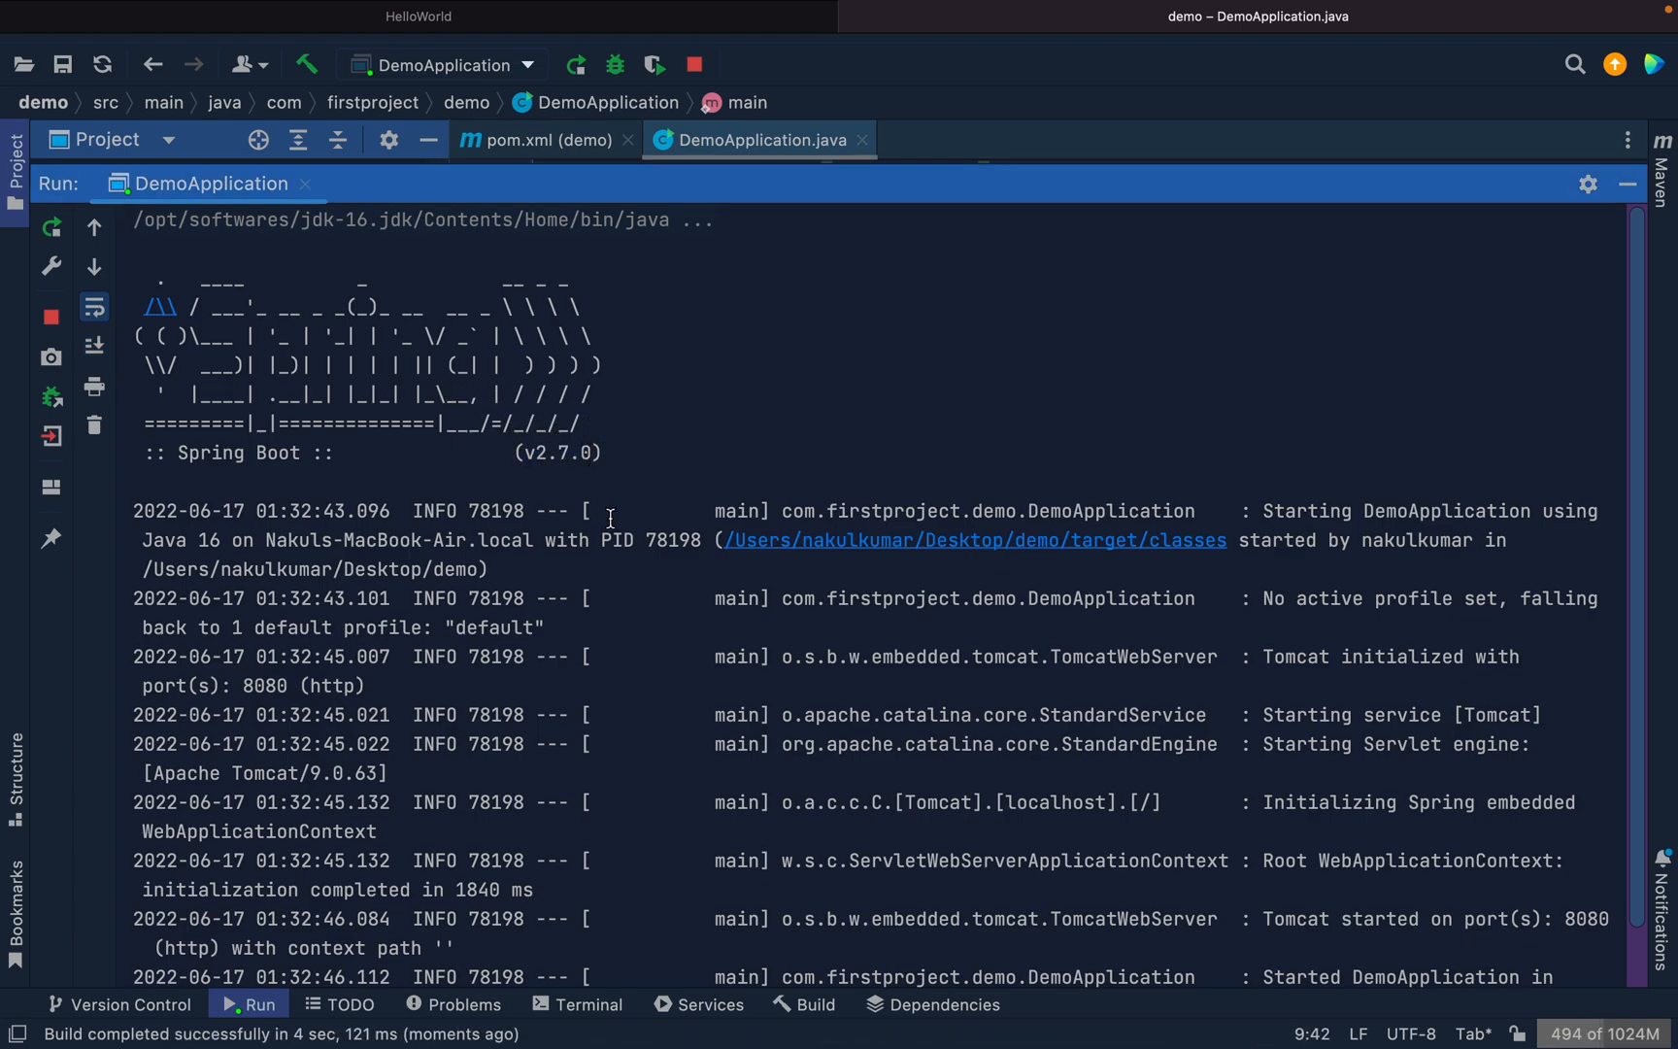
pyautogui.scroll(-3)
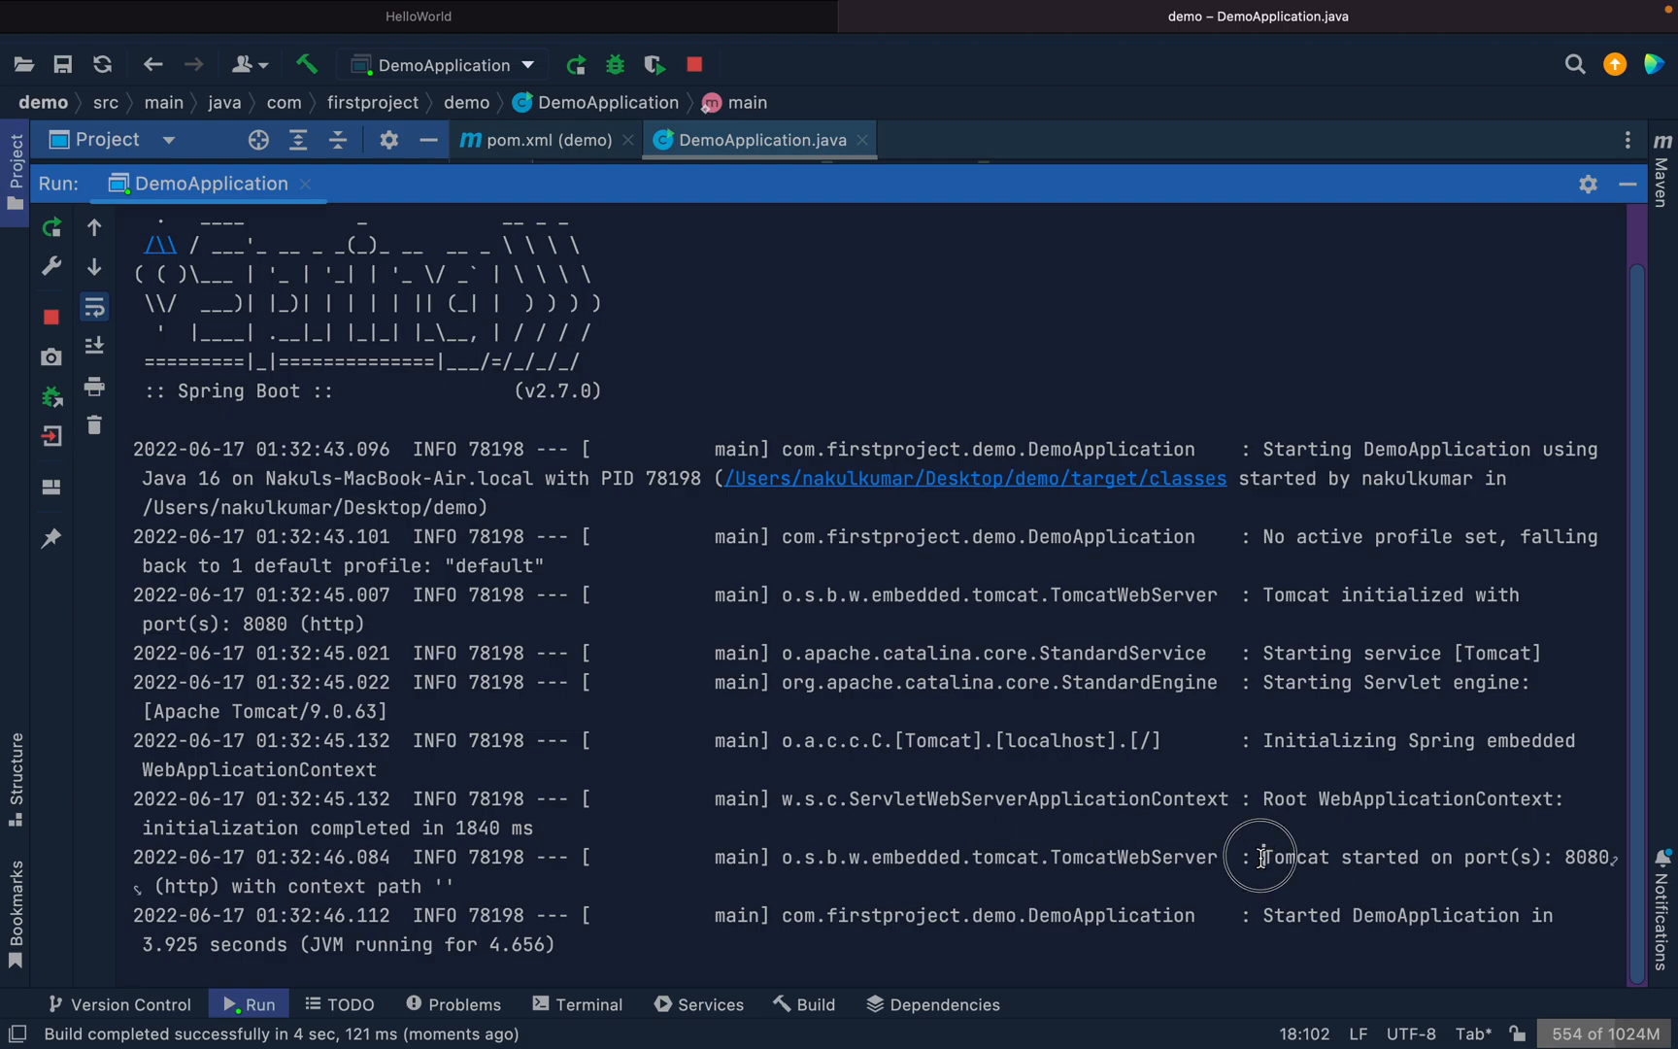
pyautogui.moveTo(1263, 857); pyautogui.dragTo(1611, 857)
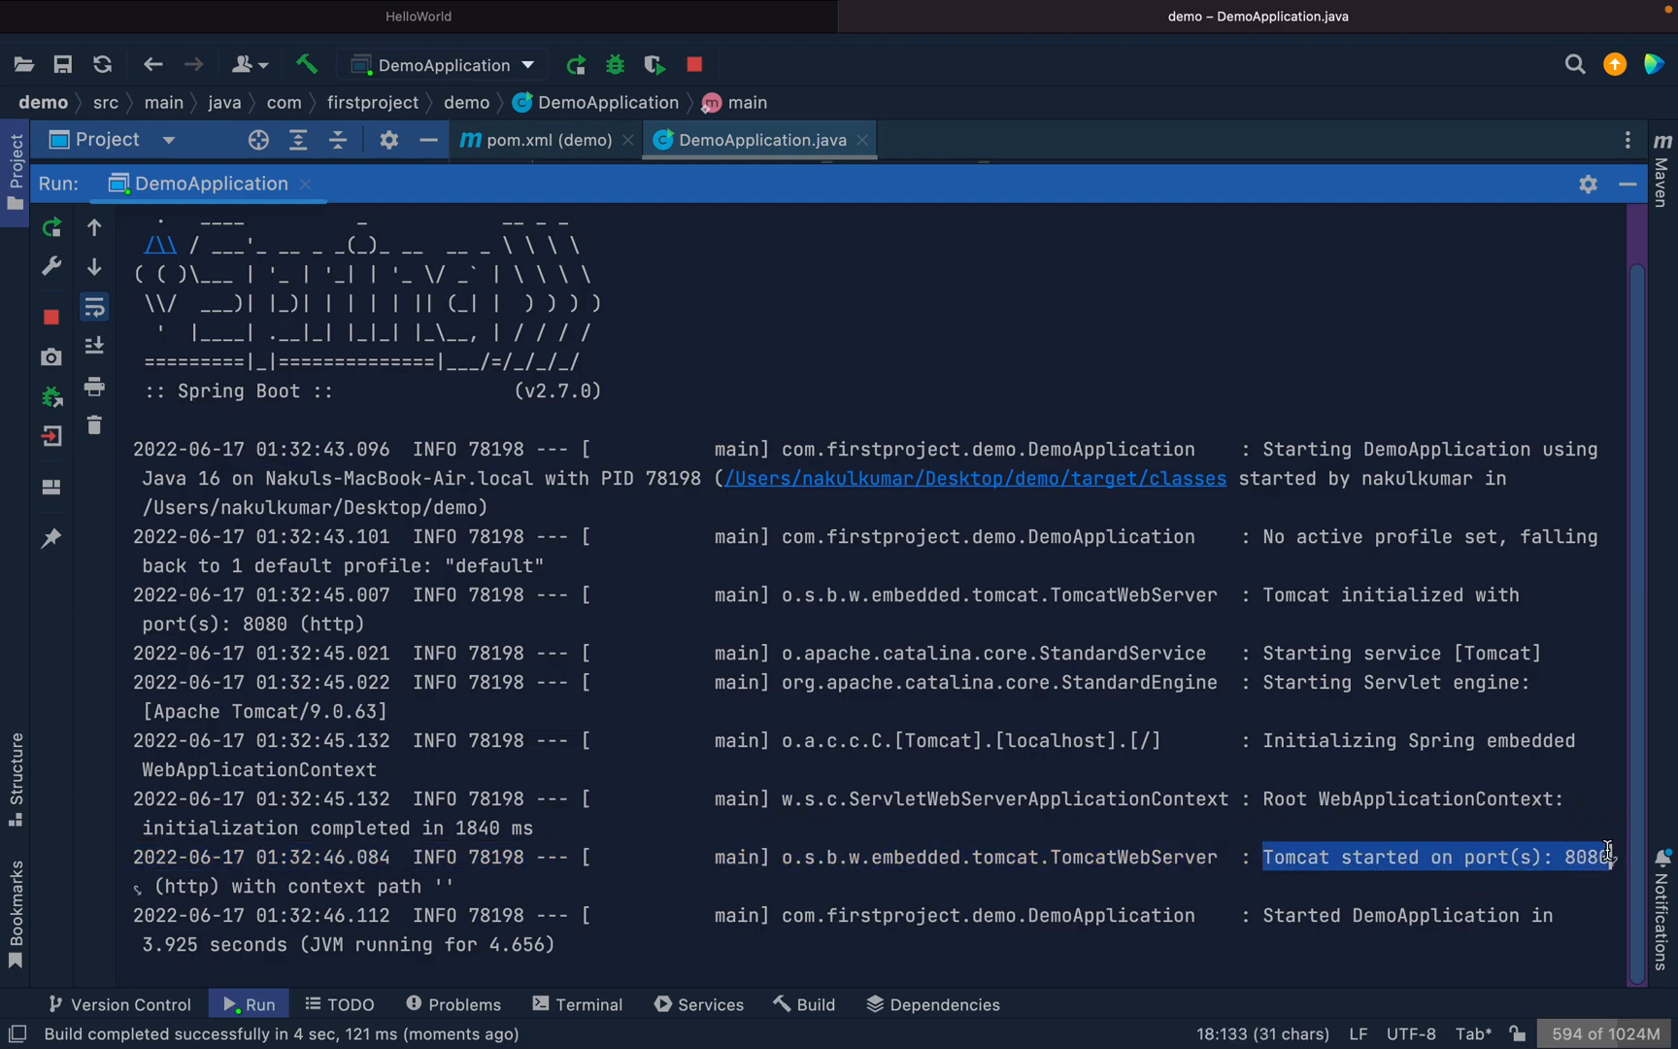
pyautogui.click(657, 843)
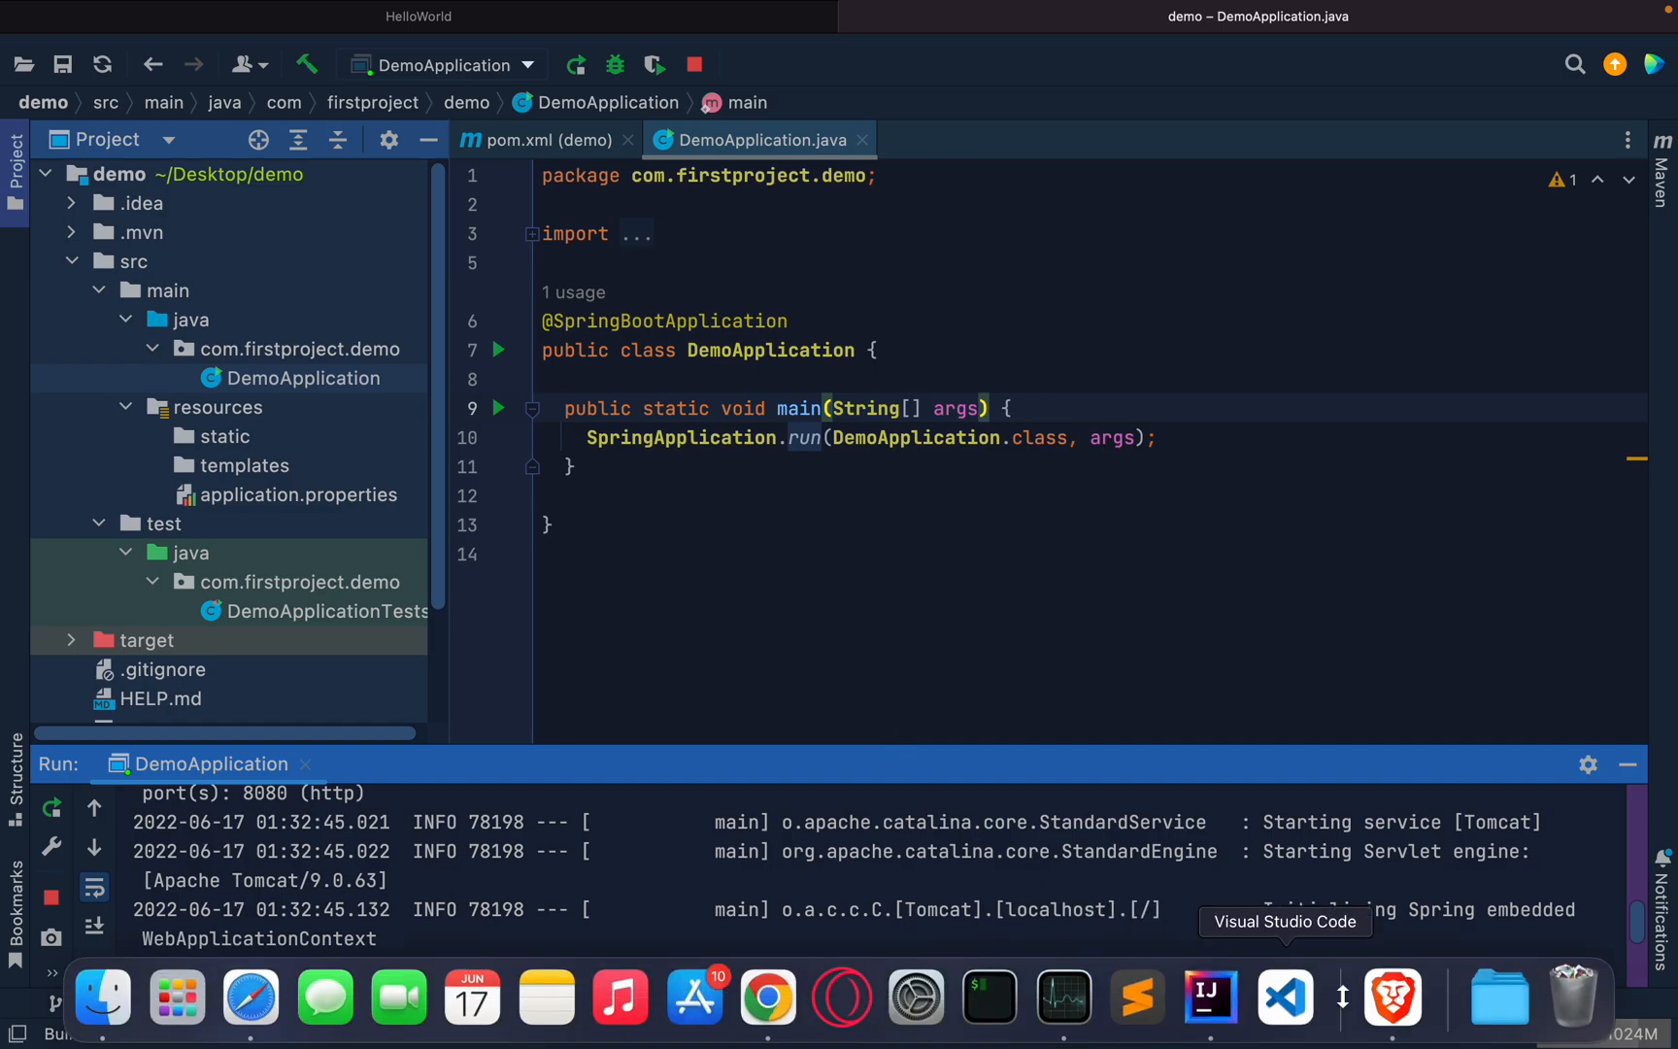
# Load localhost:8080 in Brave and see the Whitelabel Error Page (404 Not Found).
pyautogui.click(1395, 998)
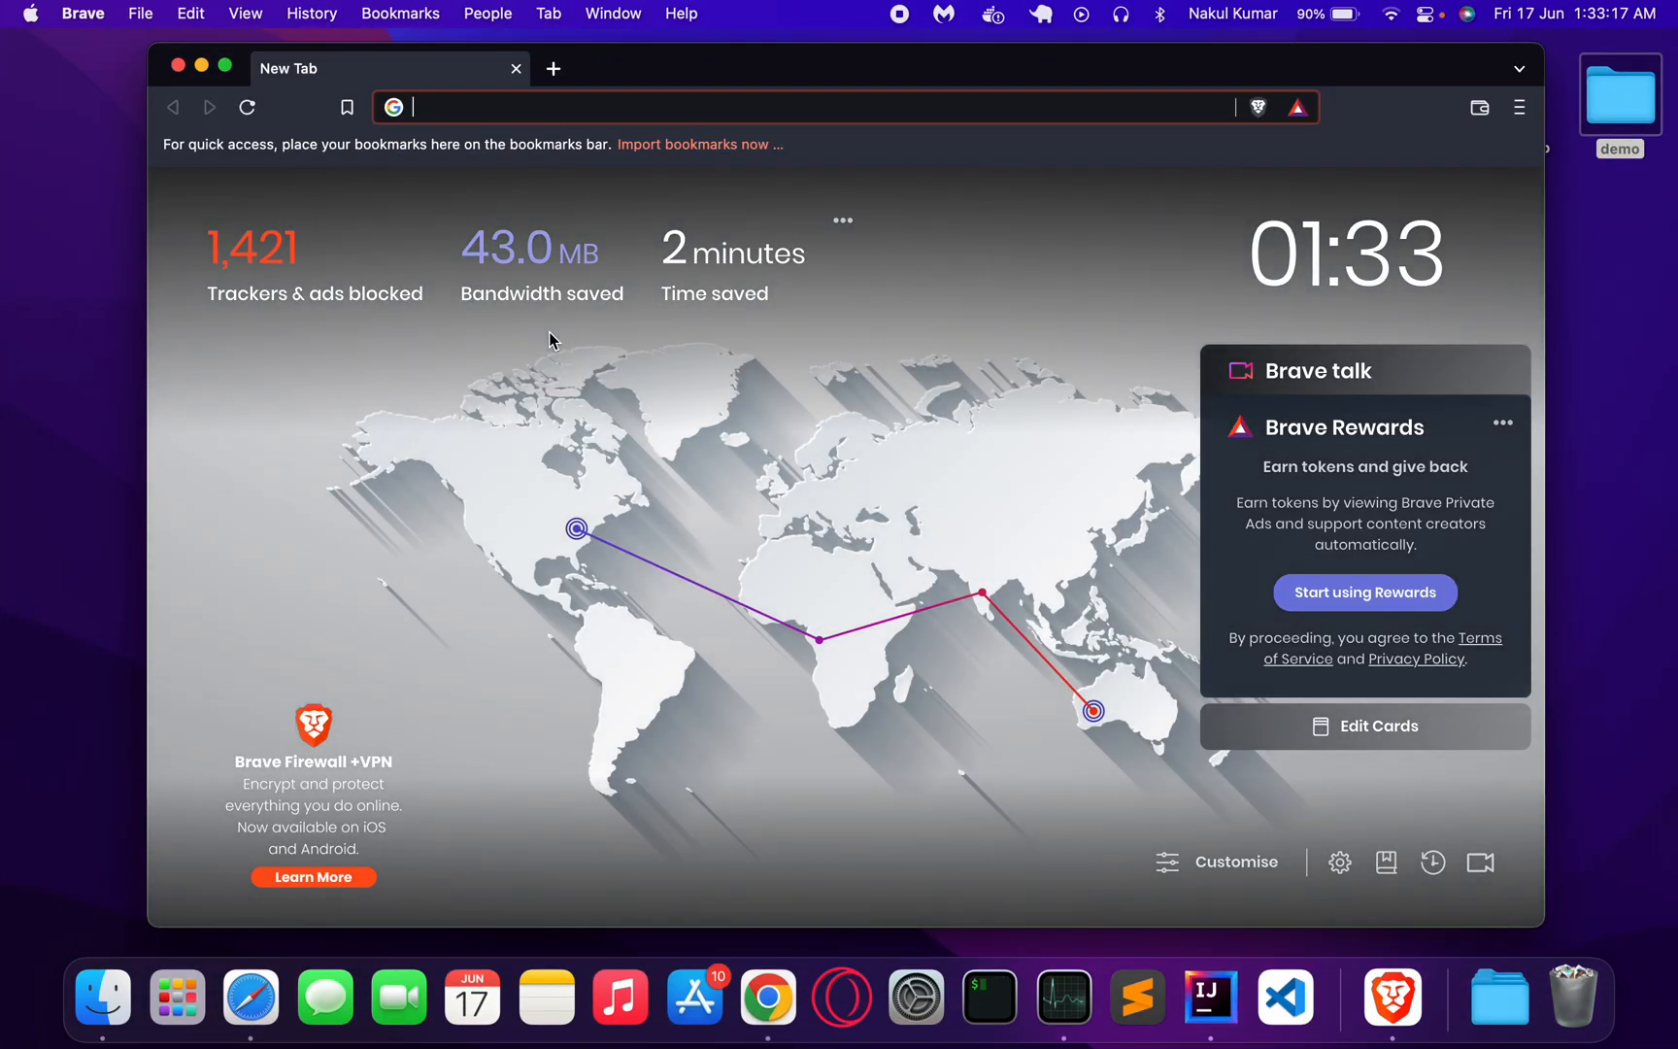
pyautogui.write('localhost:')
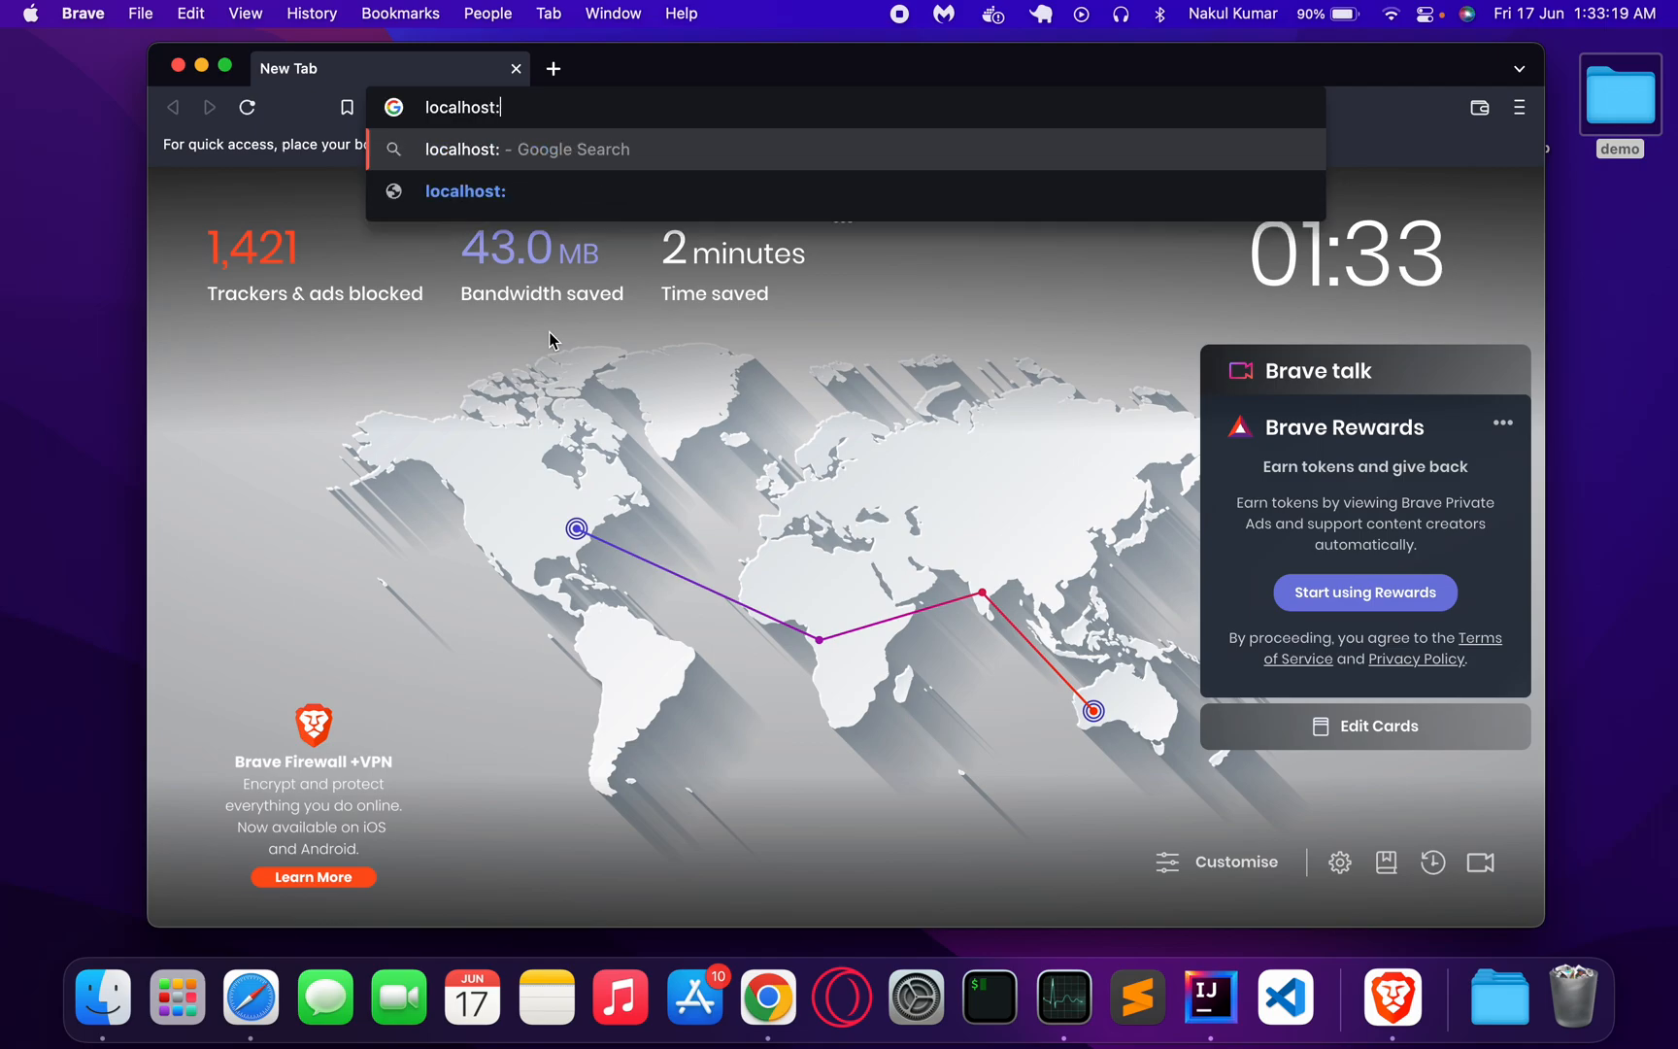
pyautogui.press('Enter')
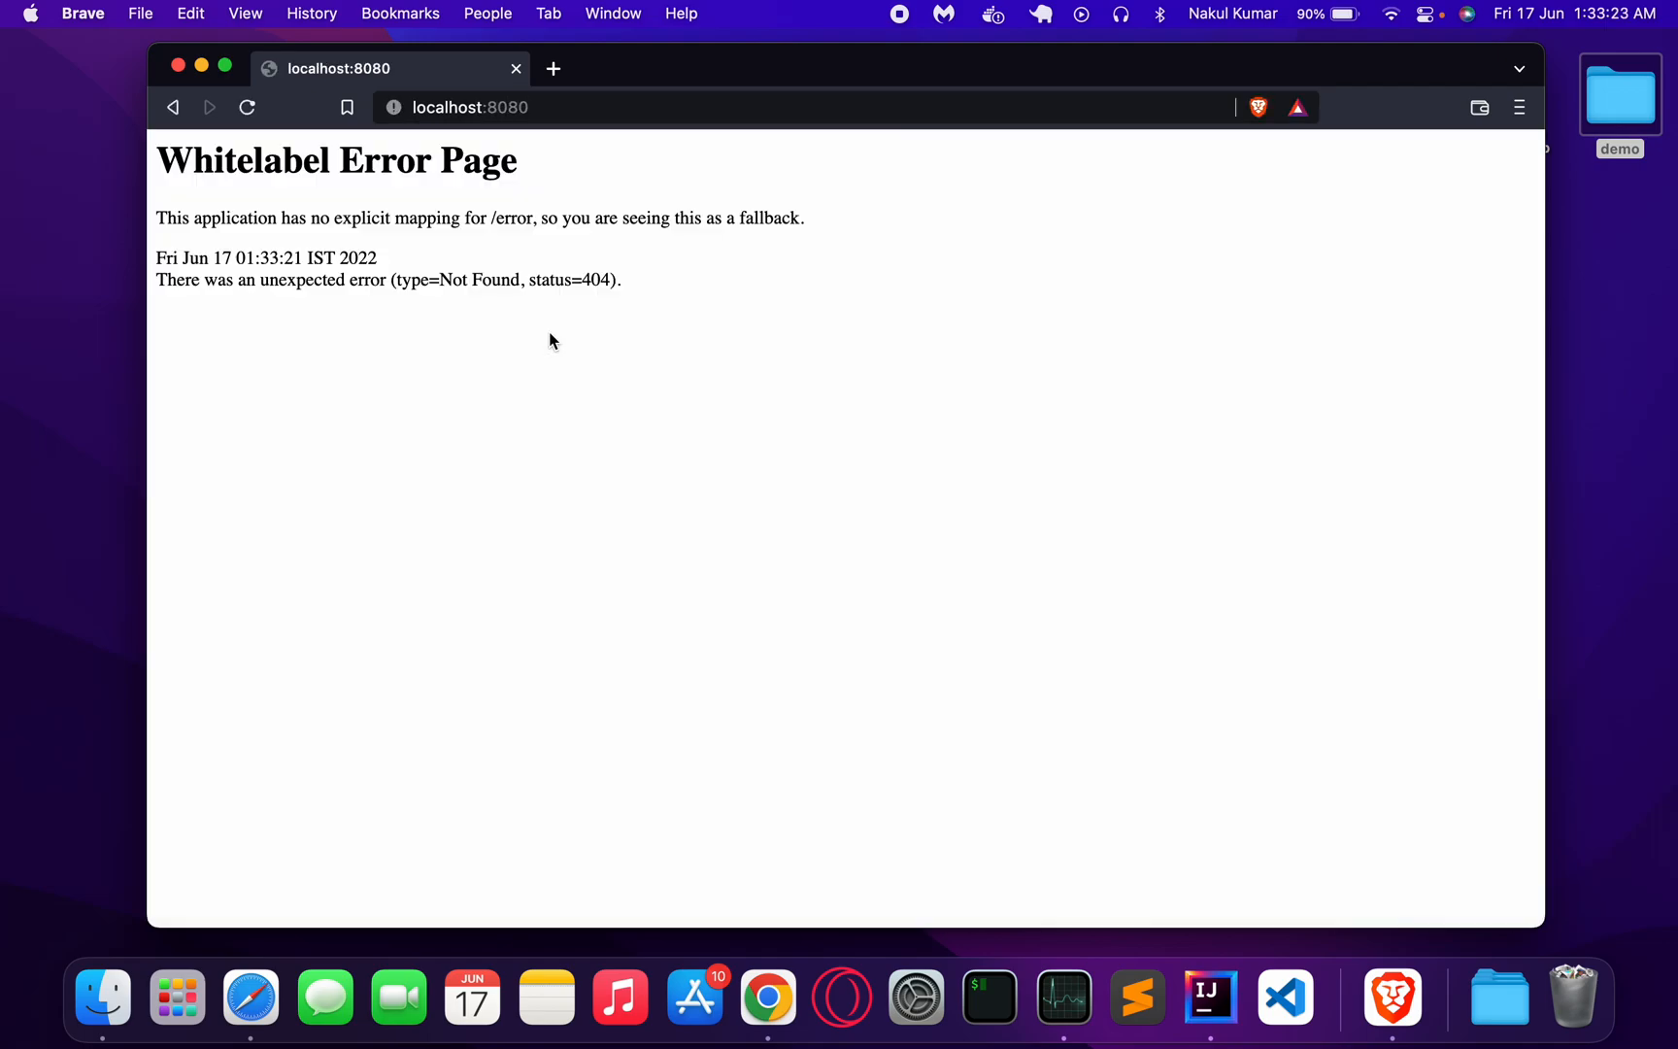
pyautogui.moveTo(240, 182)
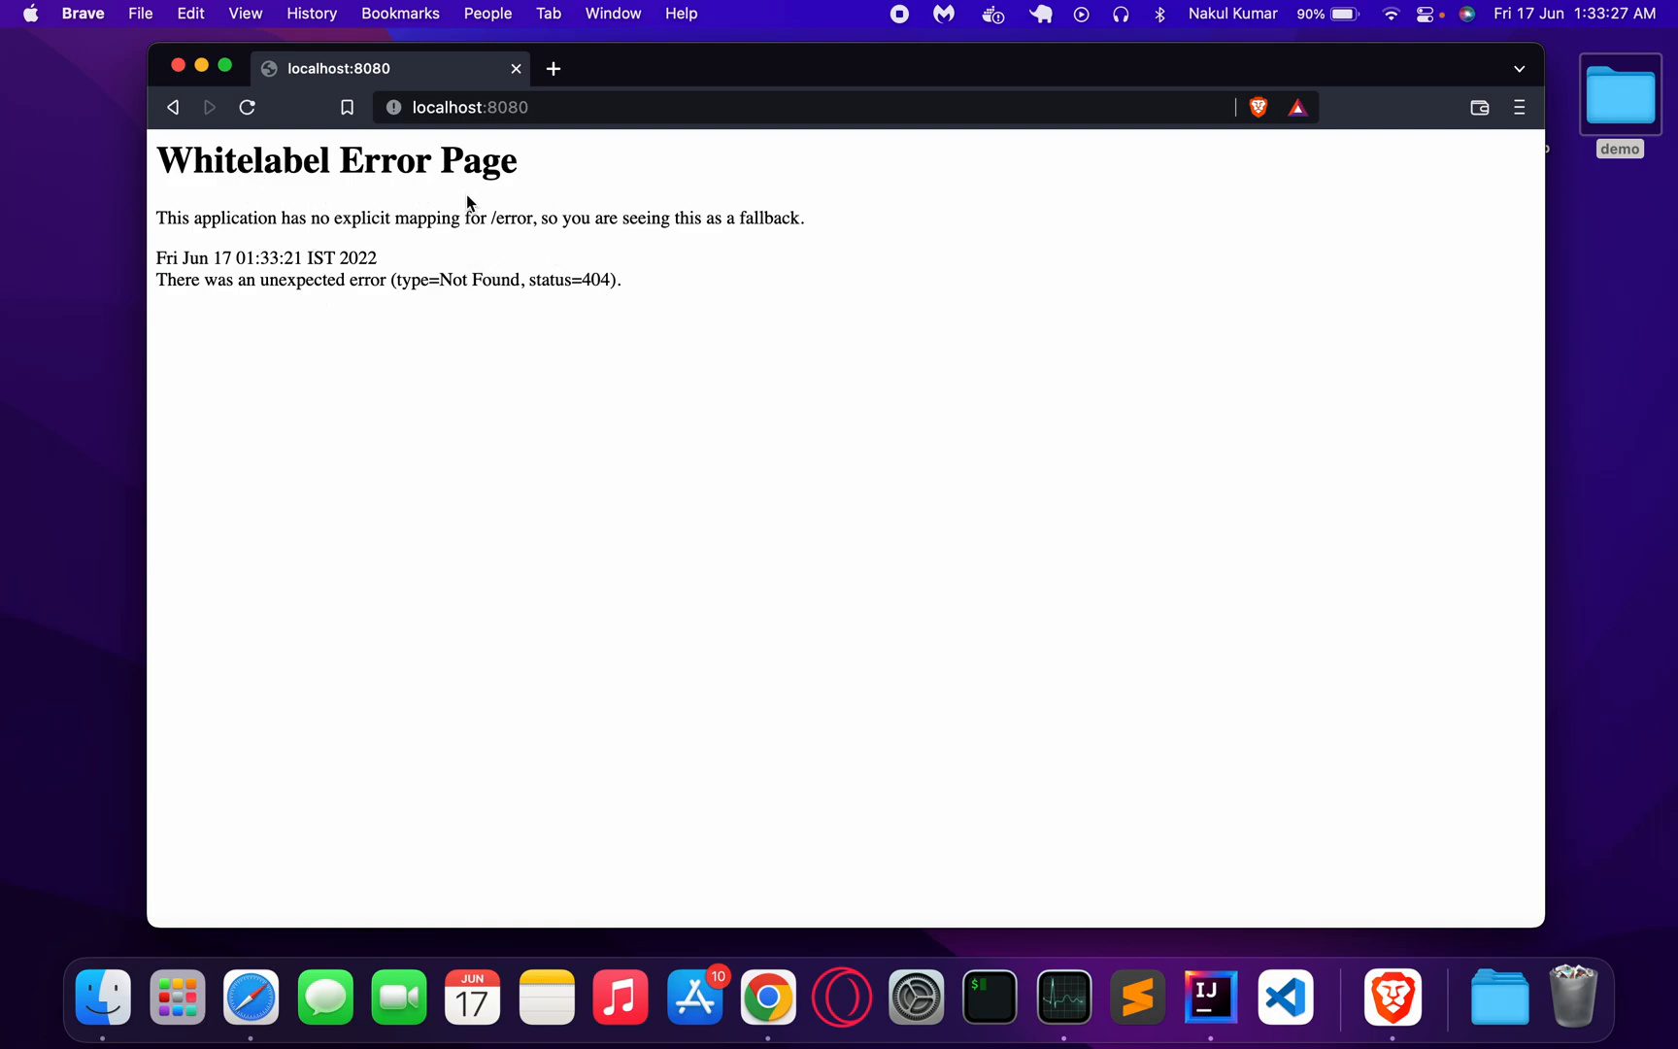
pyautogui.moveTo(494, 245)
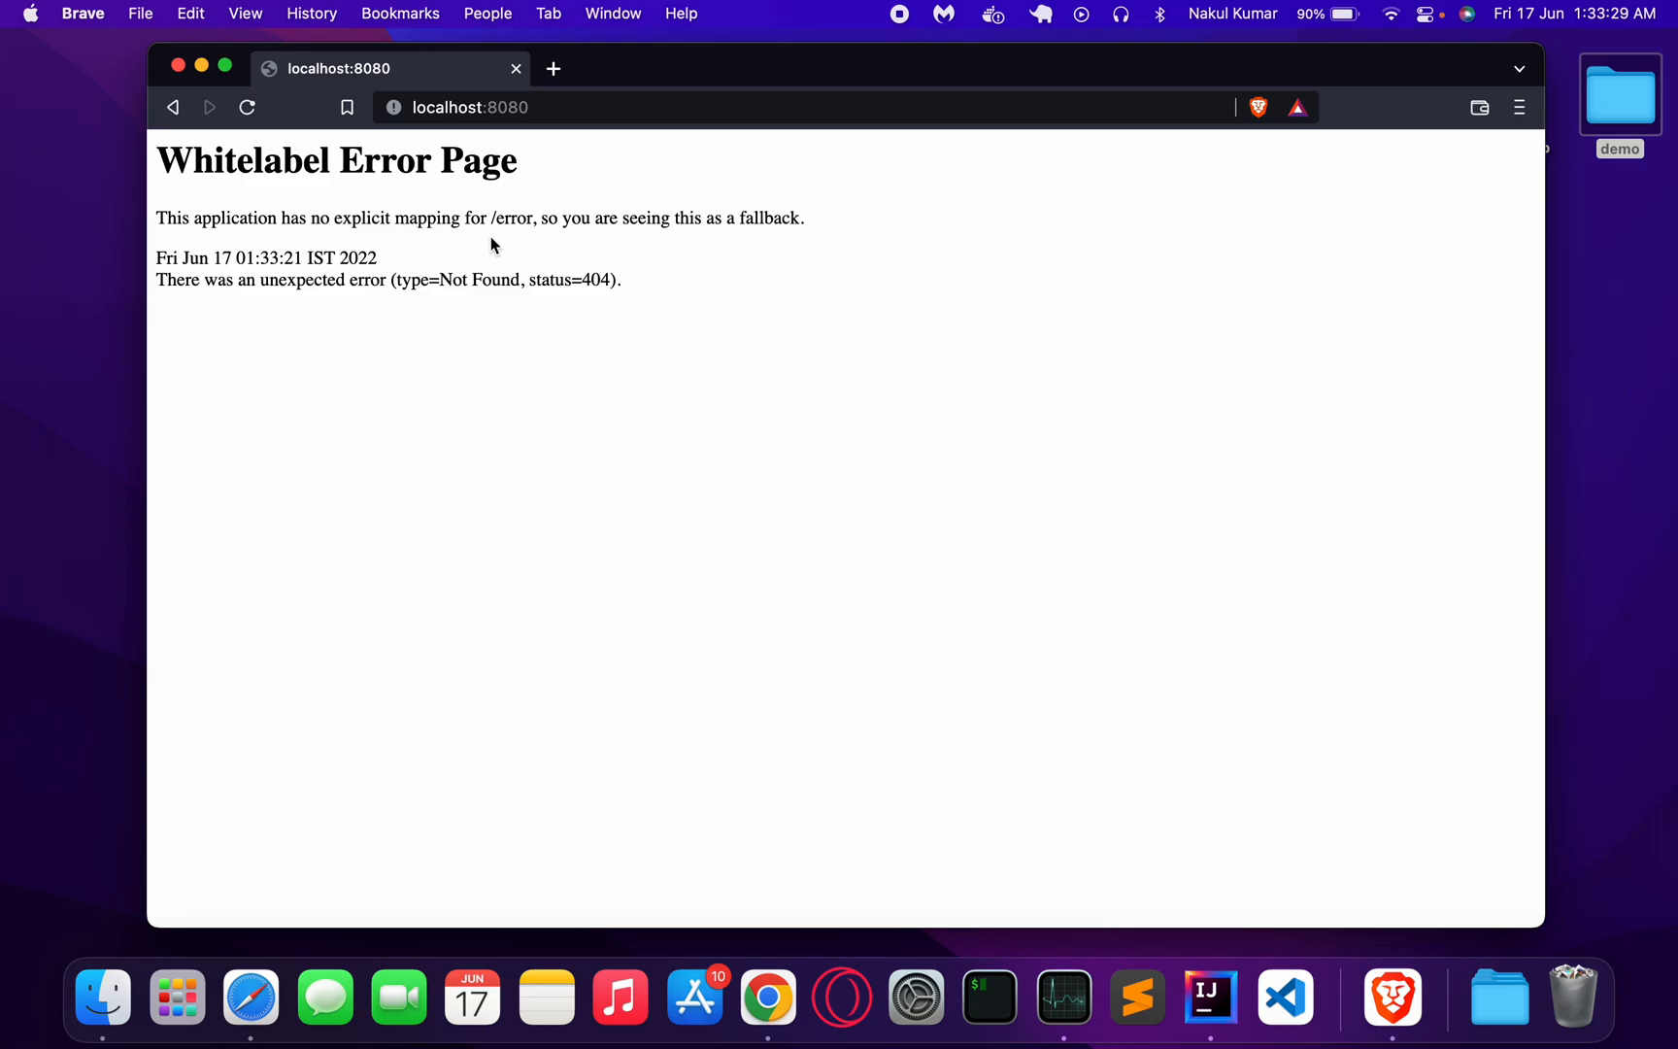
pyautogui.moveTo(765, 528)
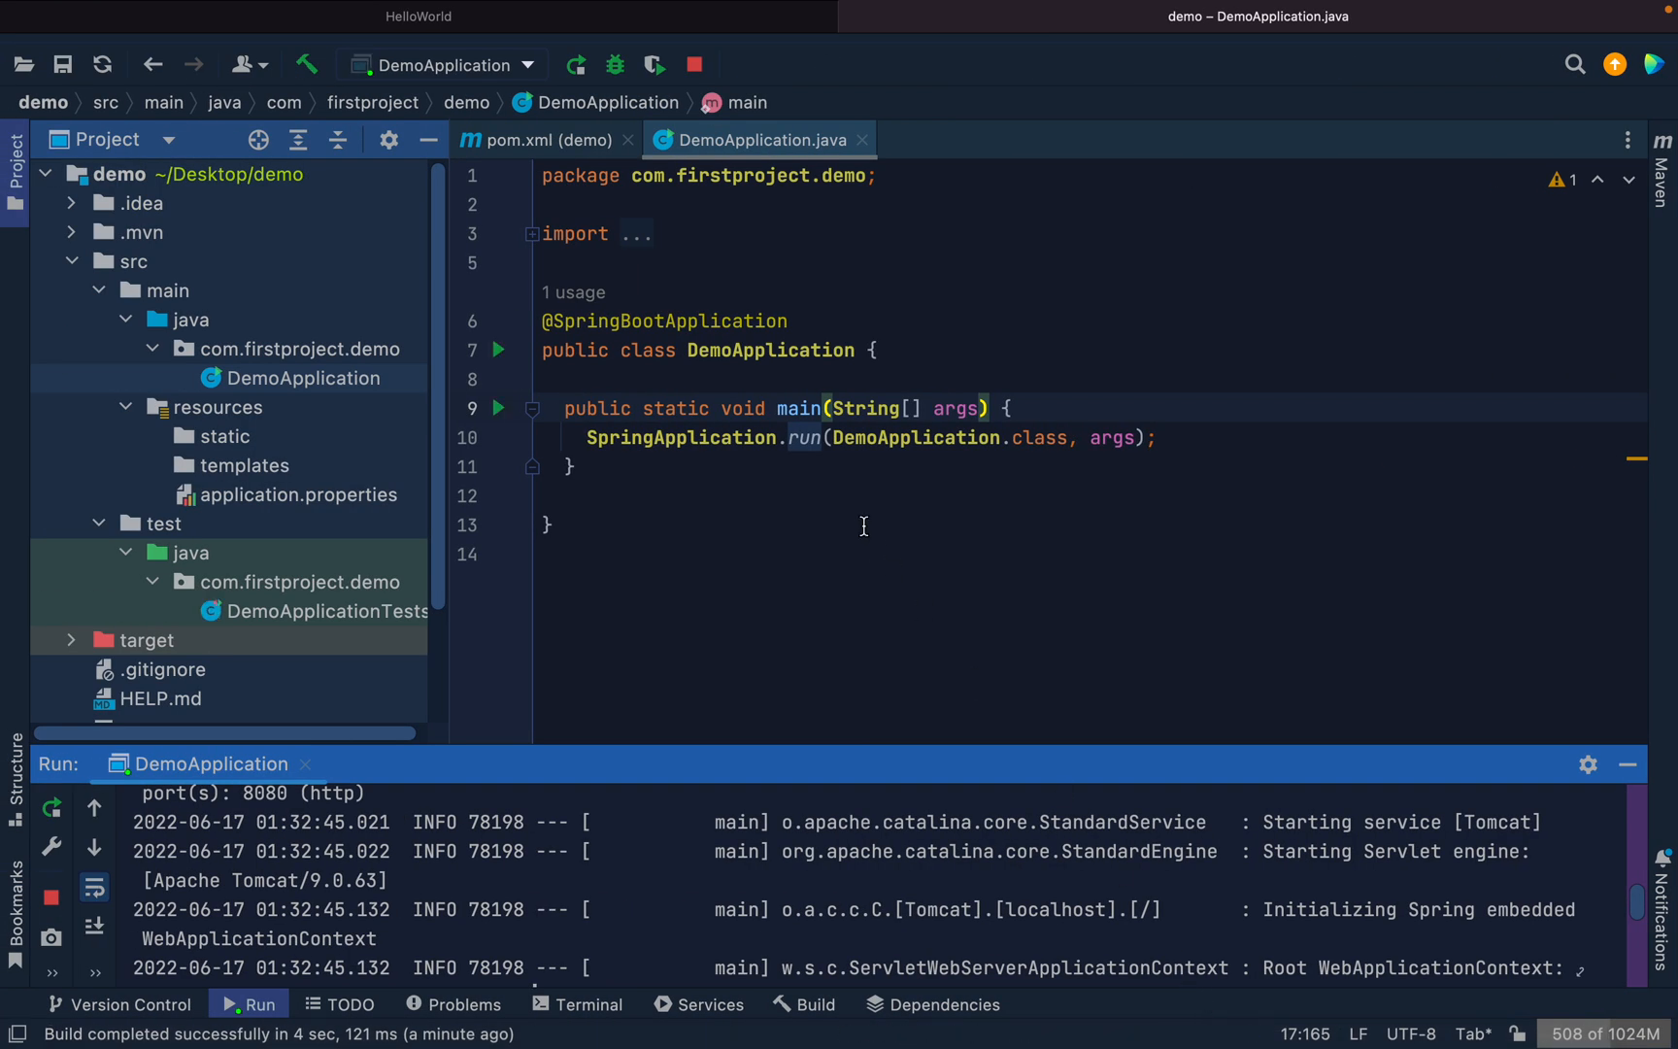
# Stop the running DemoApplication from IntelliJ IDEA's Stop button.
pyautogui.click(691, 62)
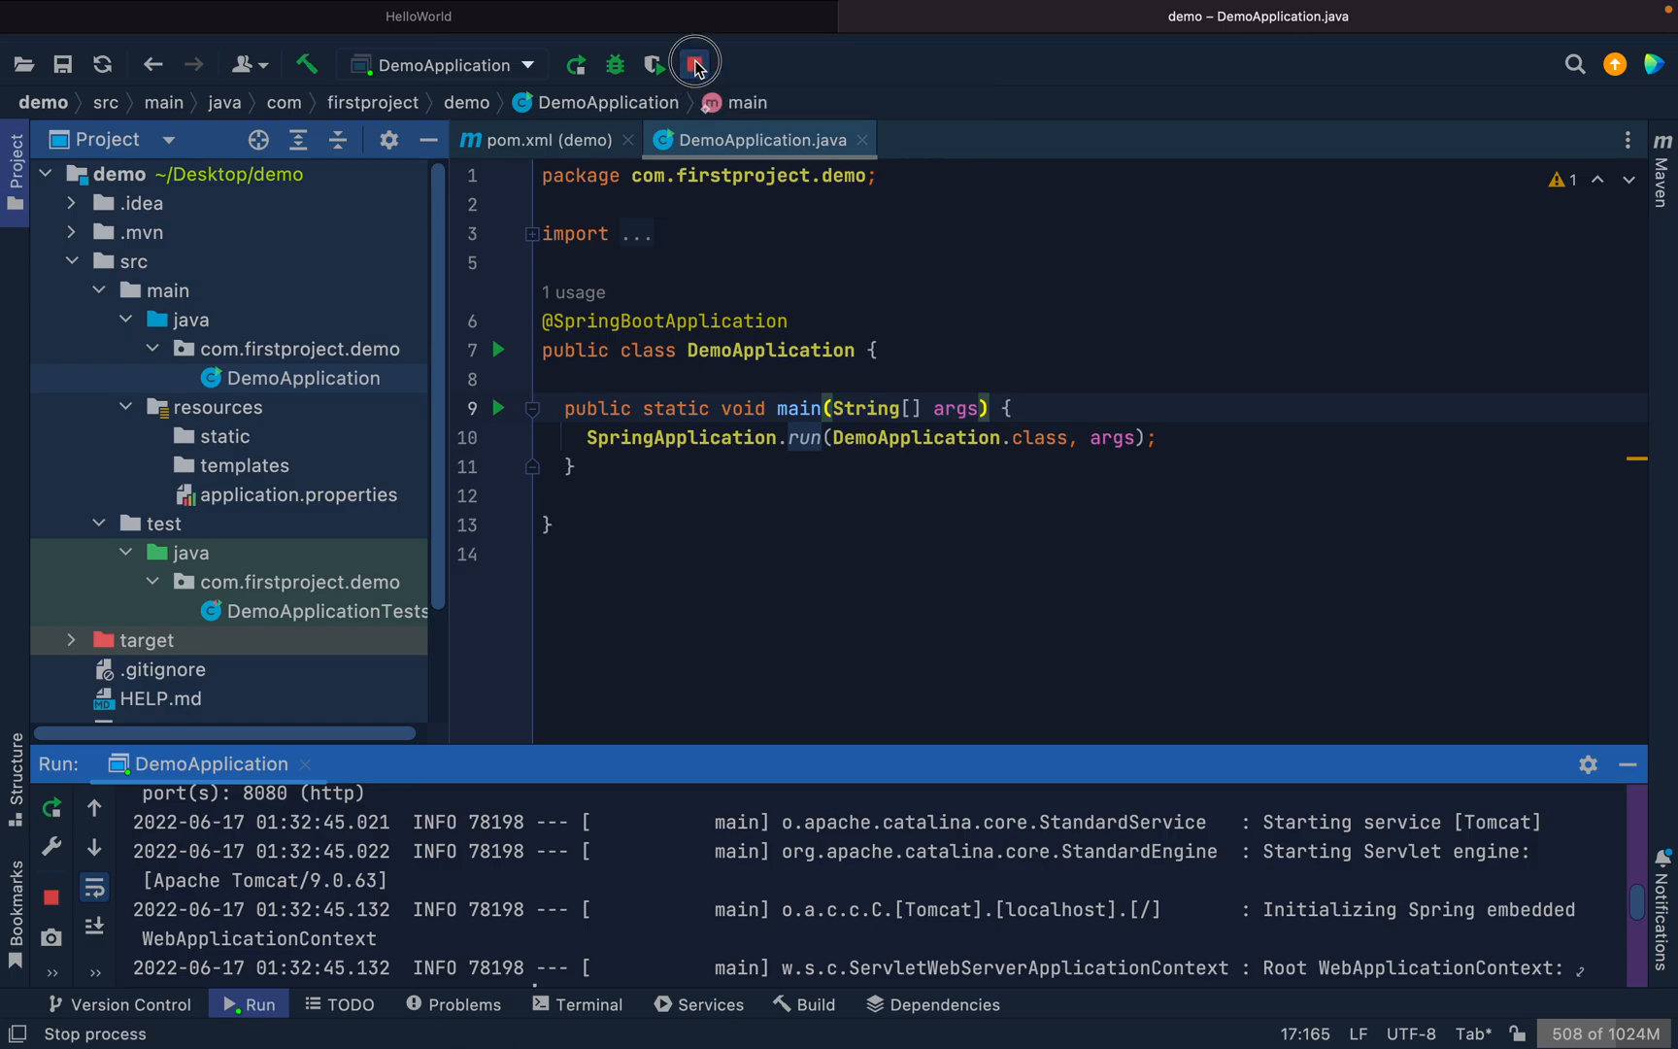
pyautogui.click(696, 64)
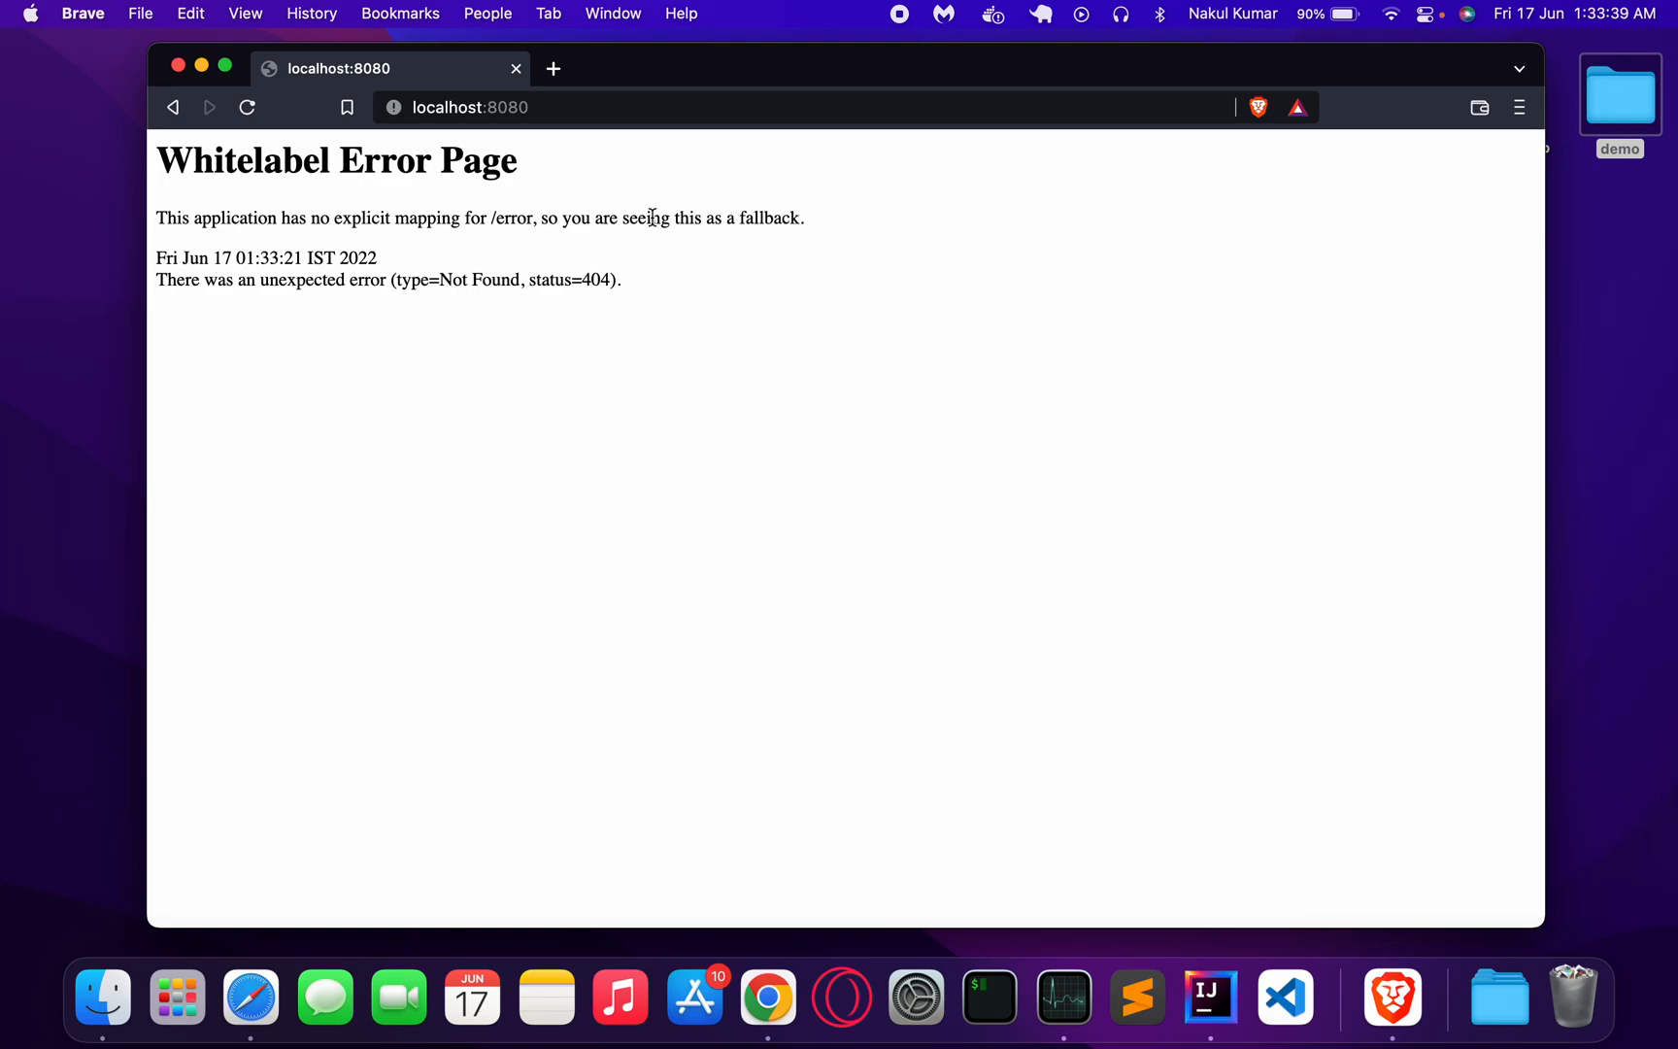
# Reload localhost:8080 in Brave to see 'This site can't be reached' (connection refused).
pyautogui.click(468, 109)
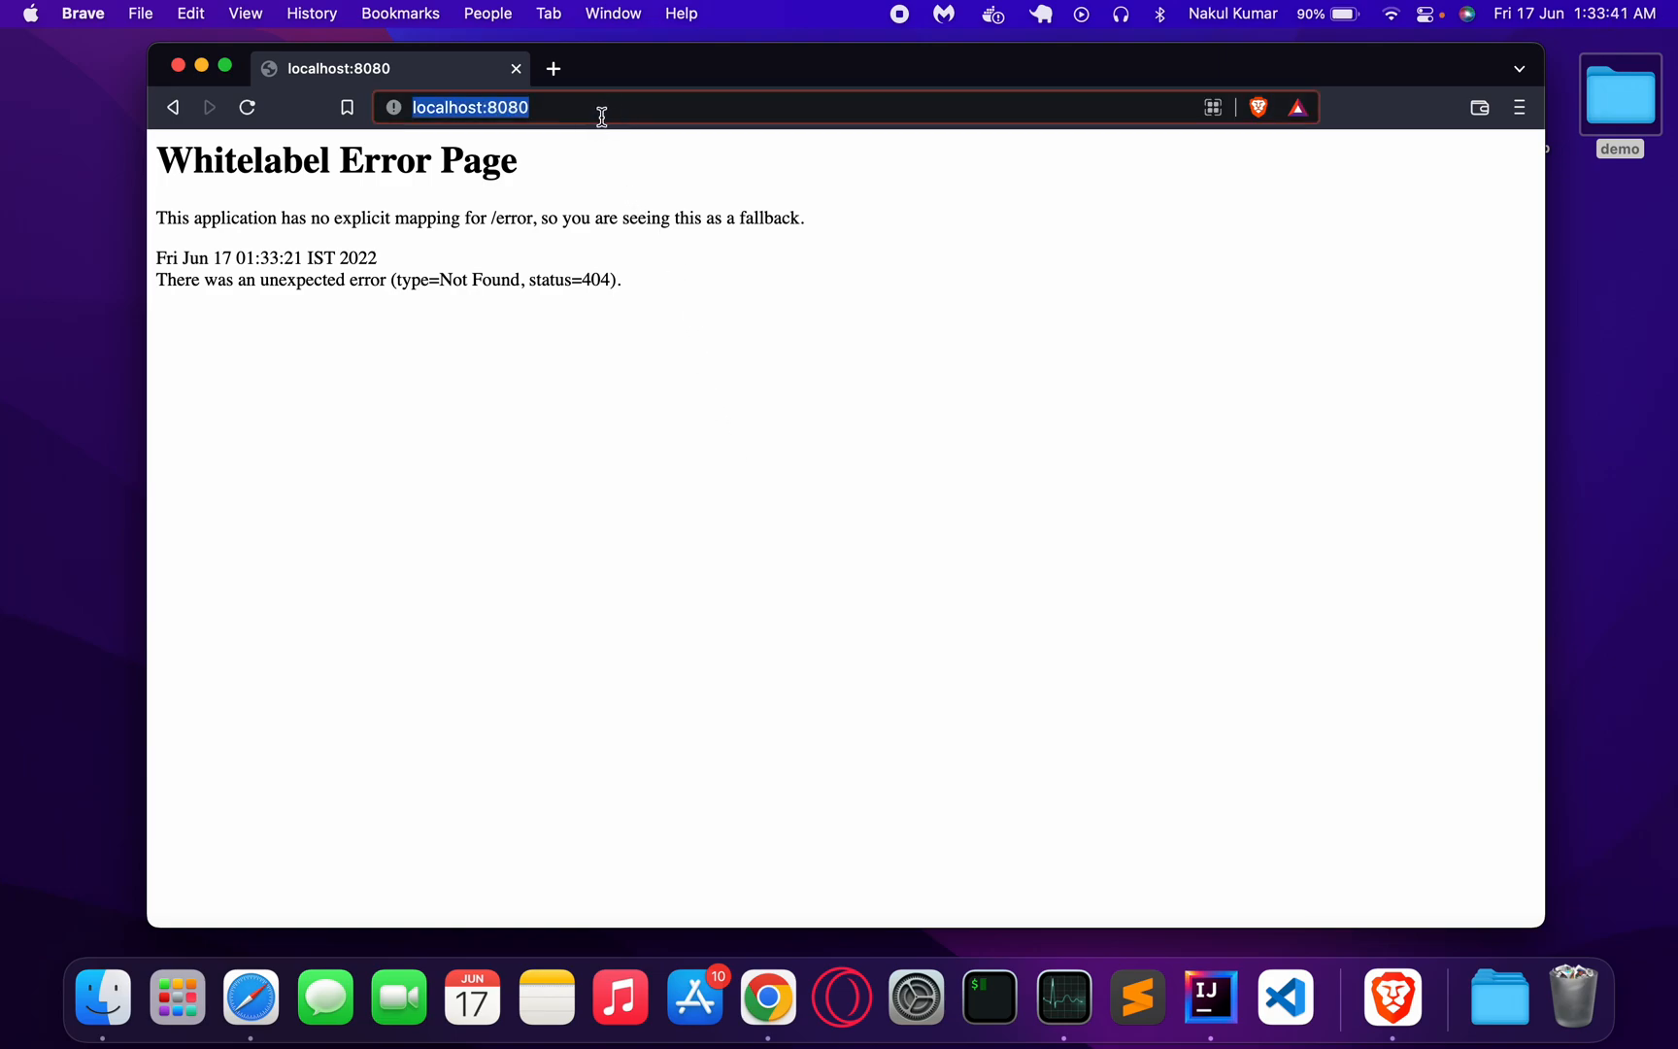
pyautogui.press('Enter')
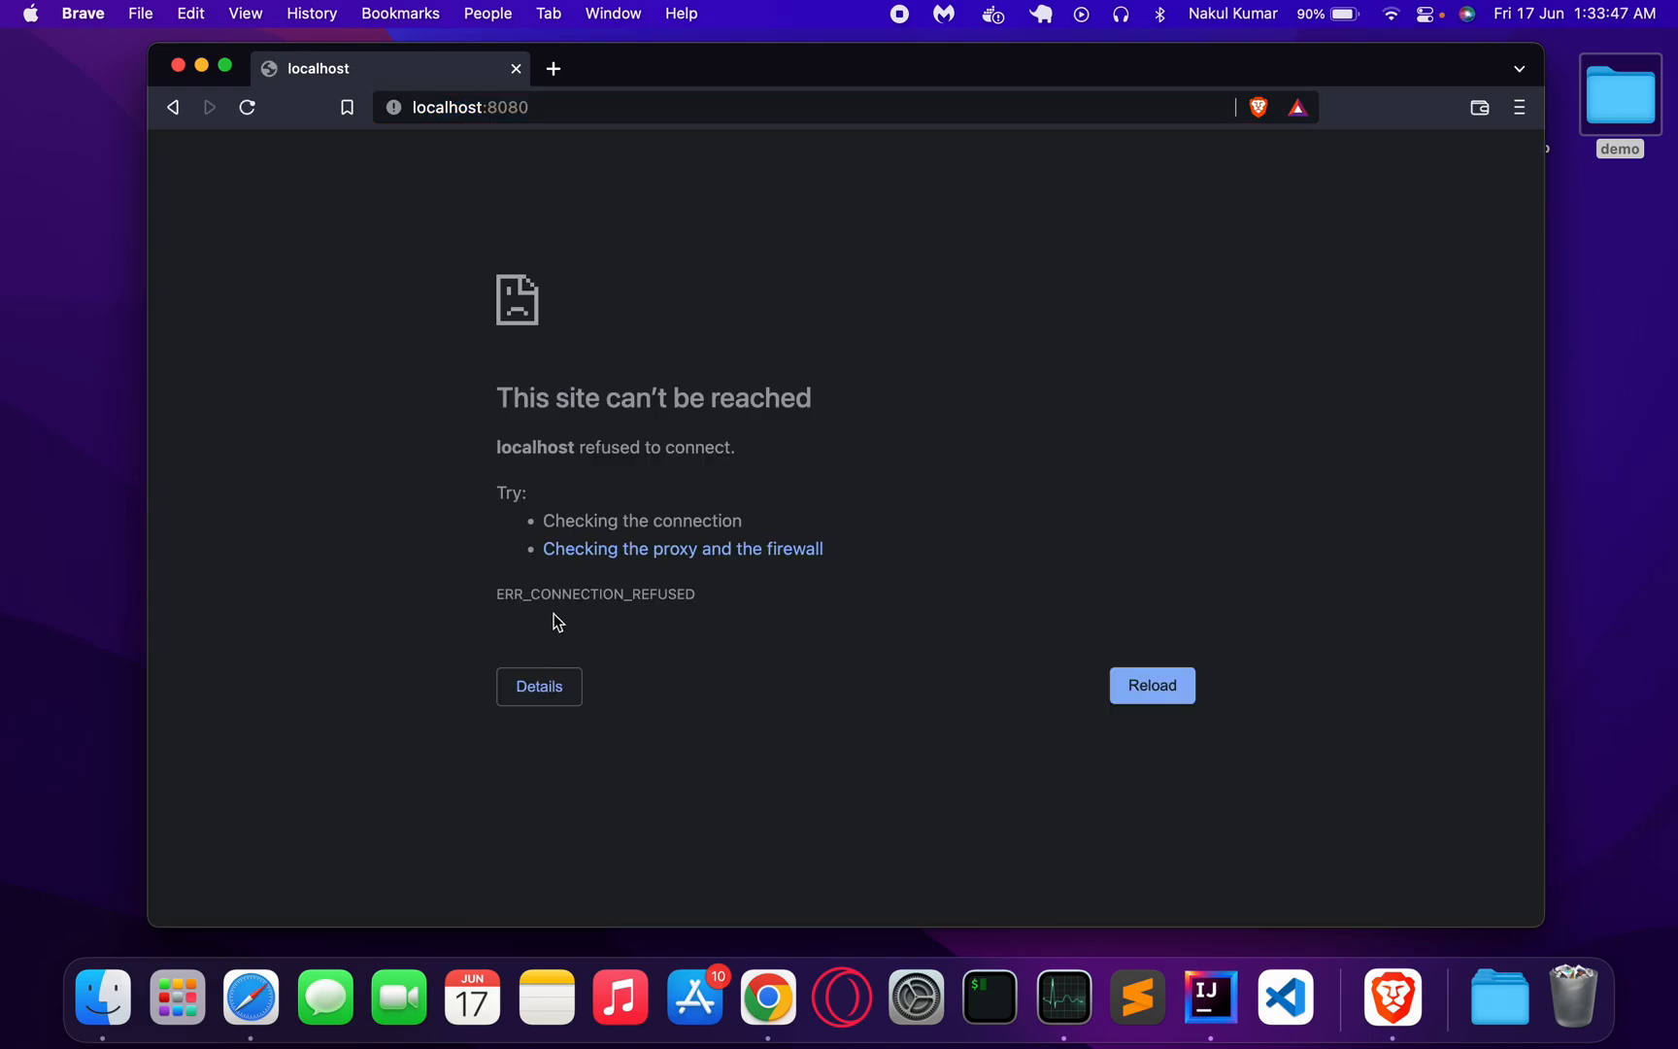
pyautogui.moveTo(746, 616)
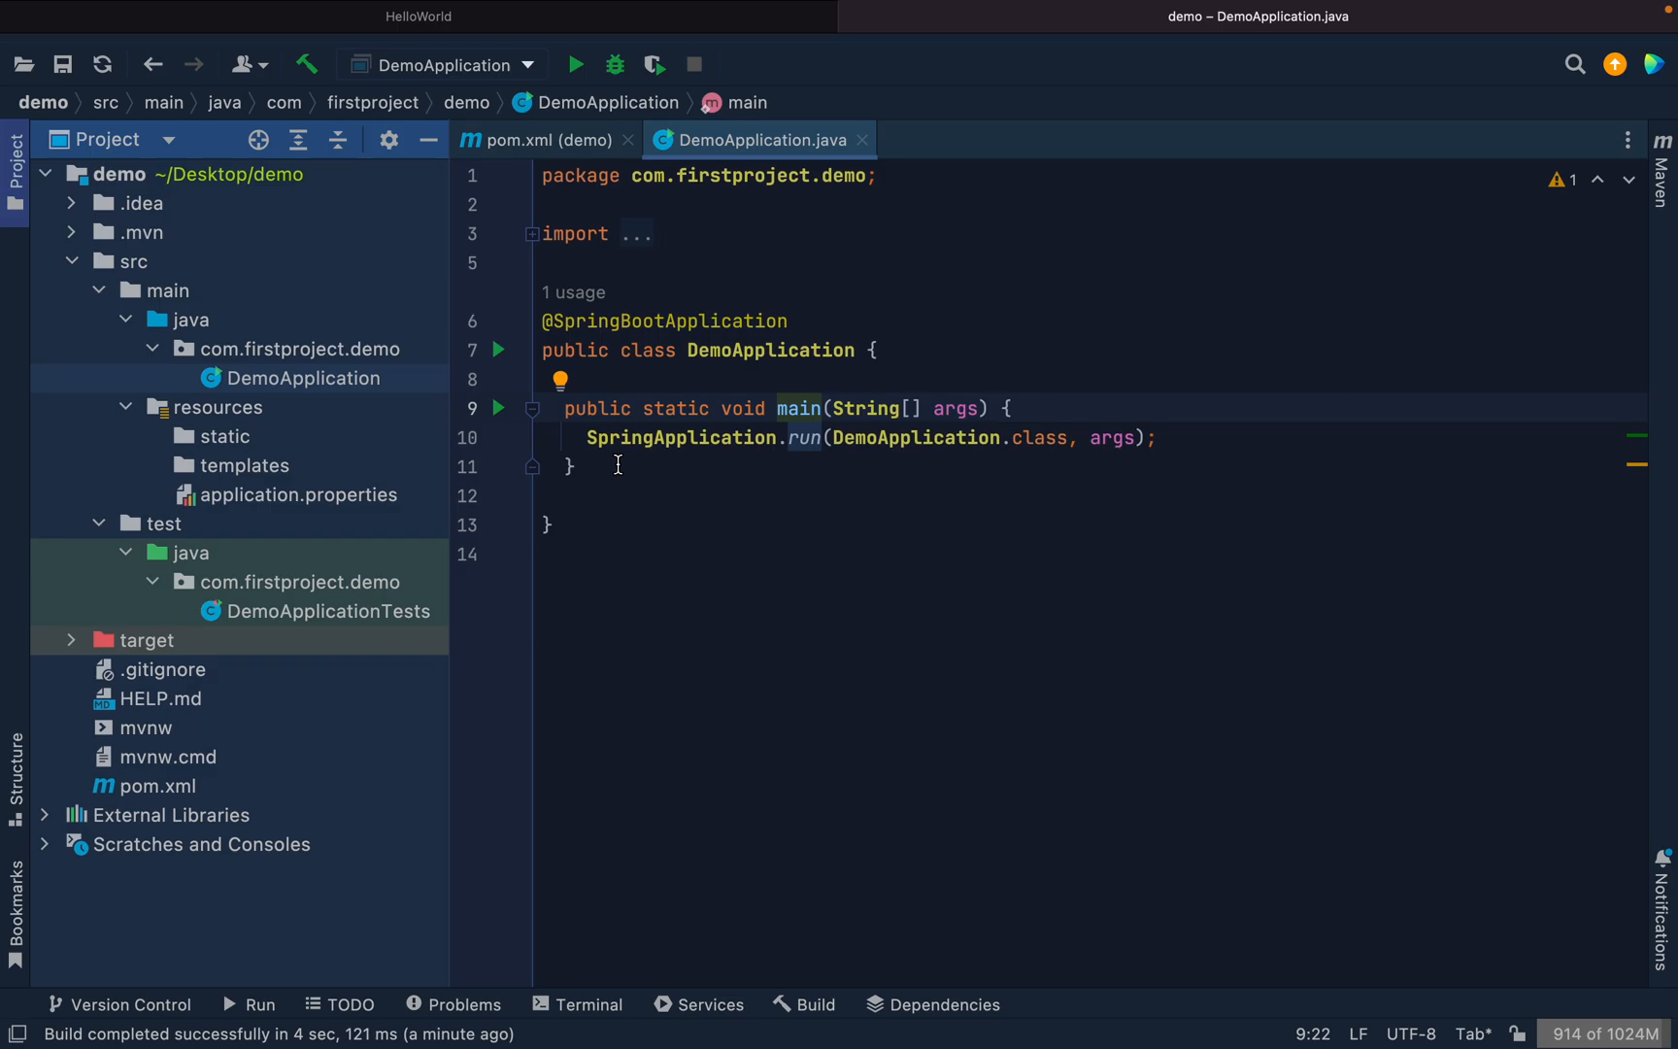
pyautogui.moveTo(595, 470)
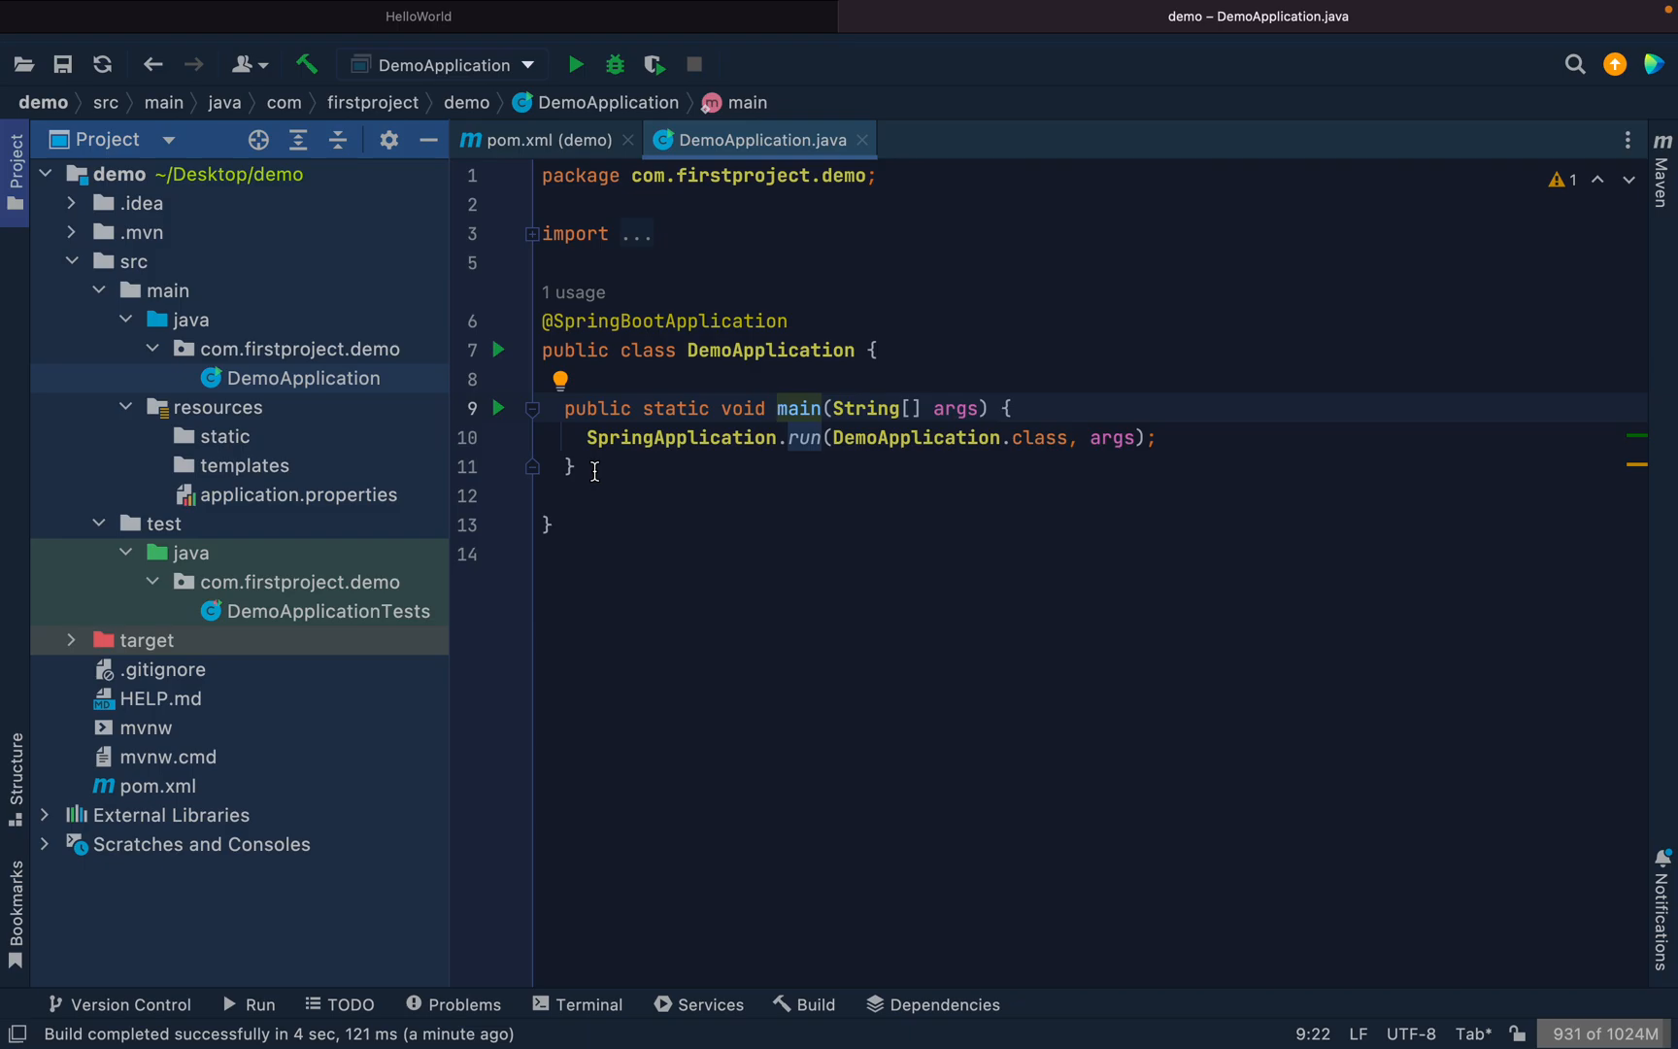